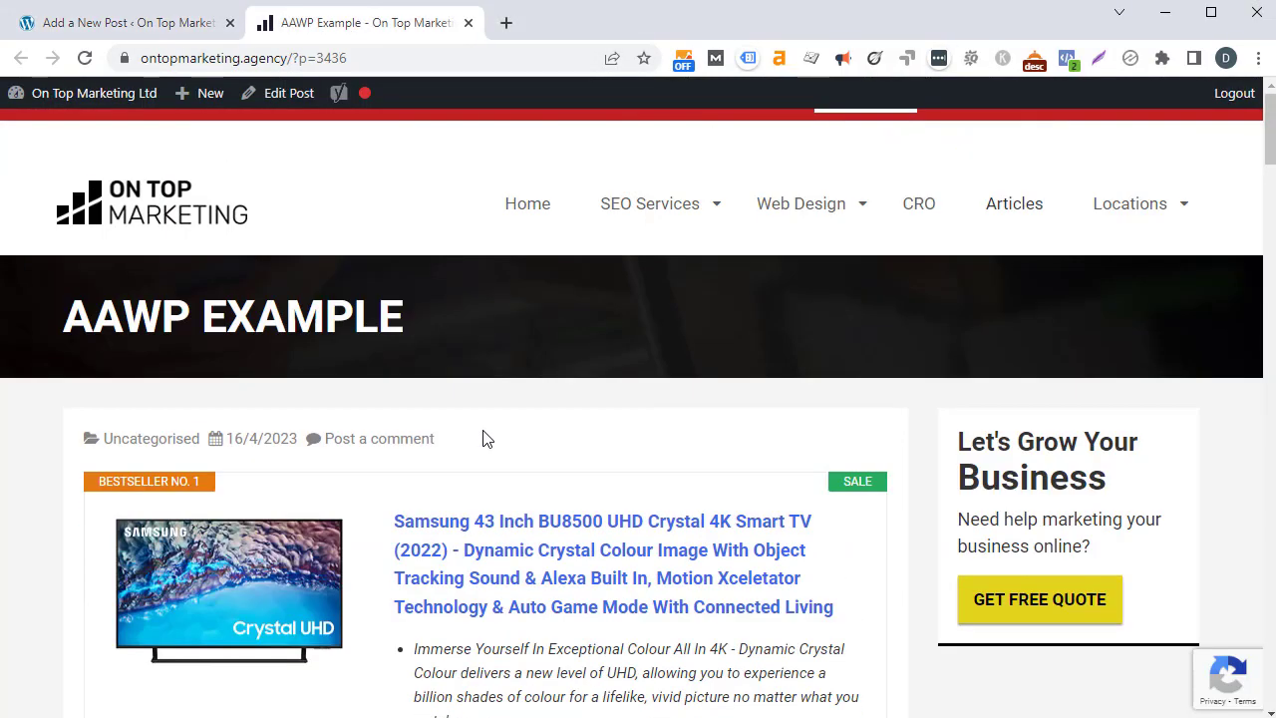
On the server, browse to plugins/aawp/templates/products and select horizontal.php for download.
scroll(down, 3)
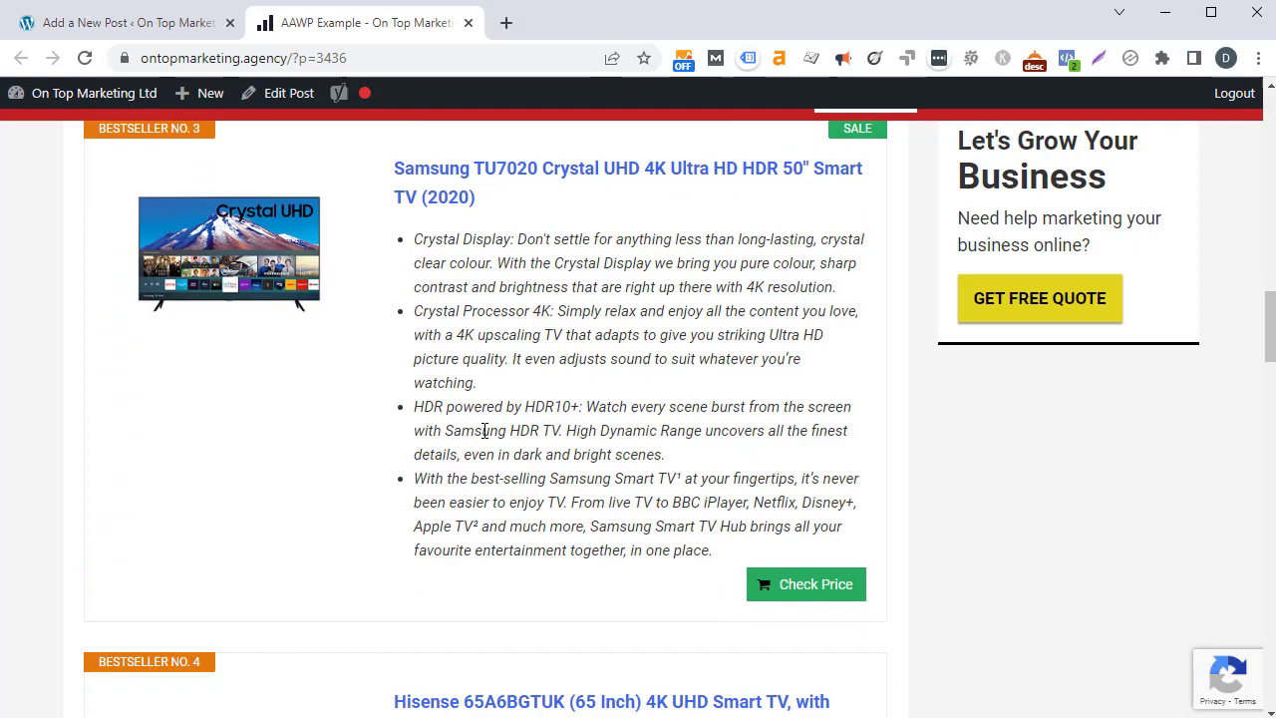
scroll(down, 3)
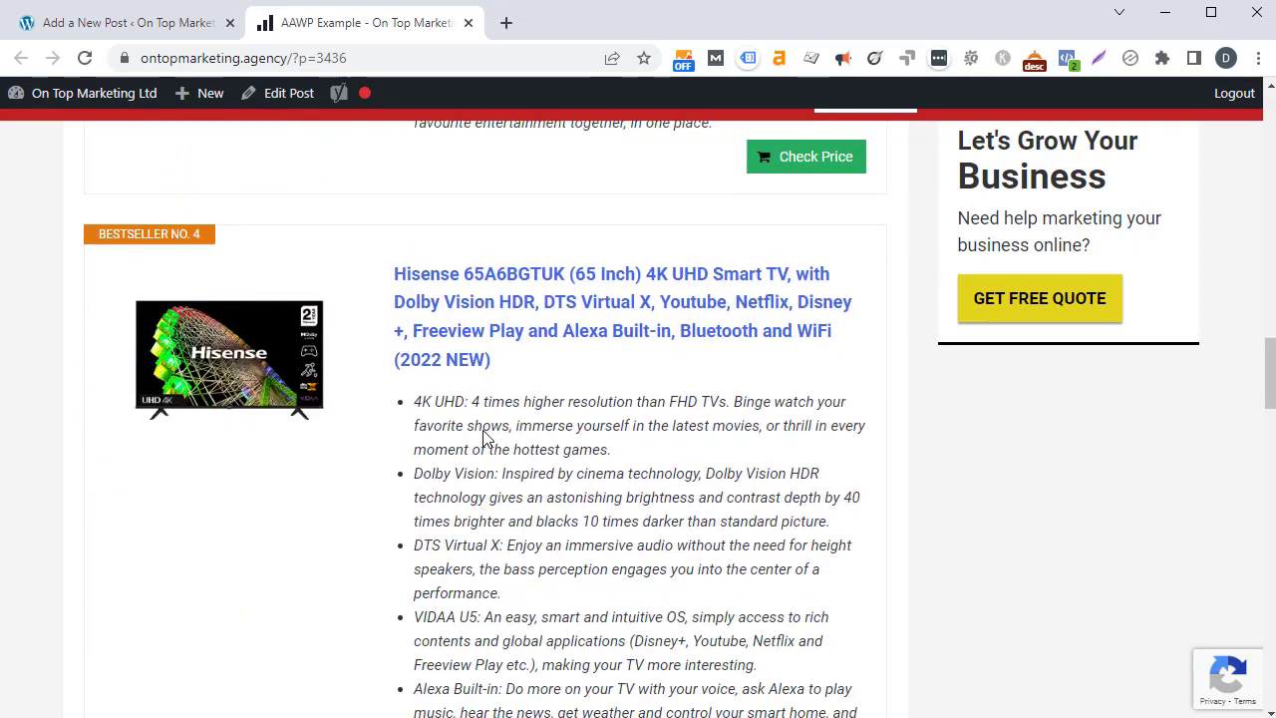
scroll(down, 3)
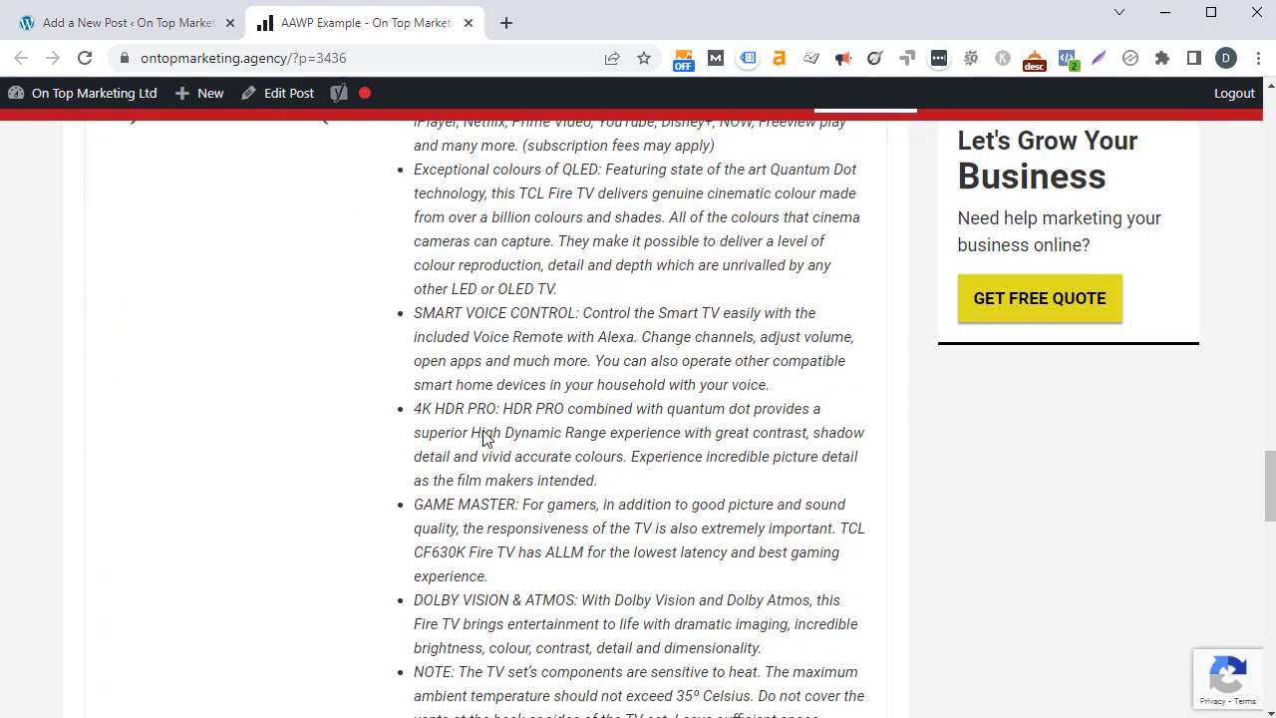
scroll(down, 3)
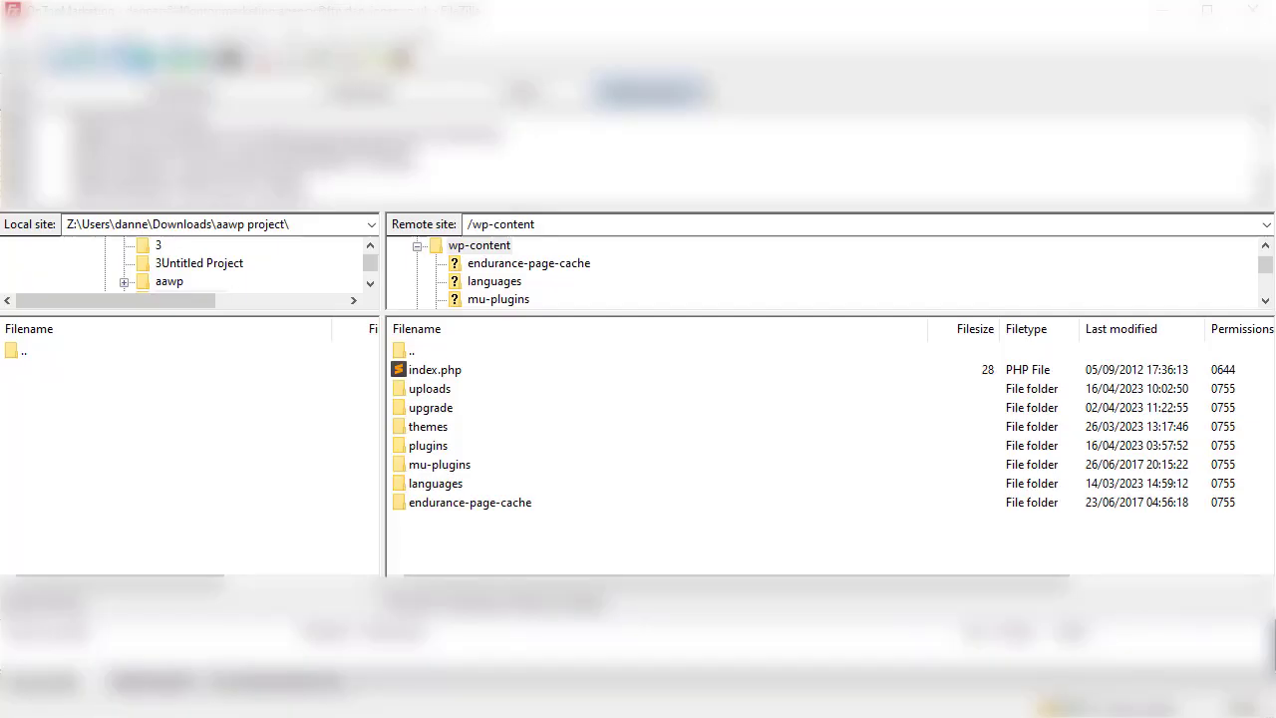
mouse_move(740, 473)
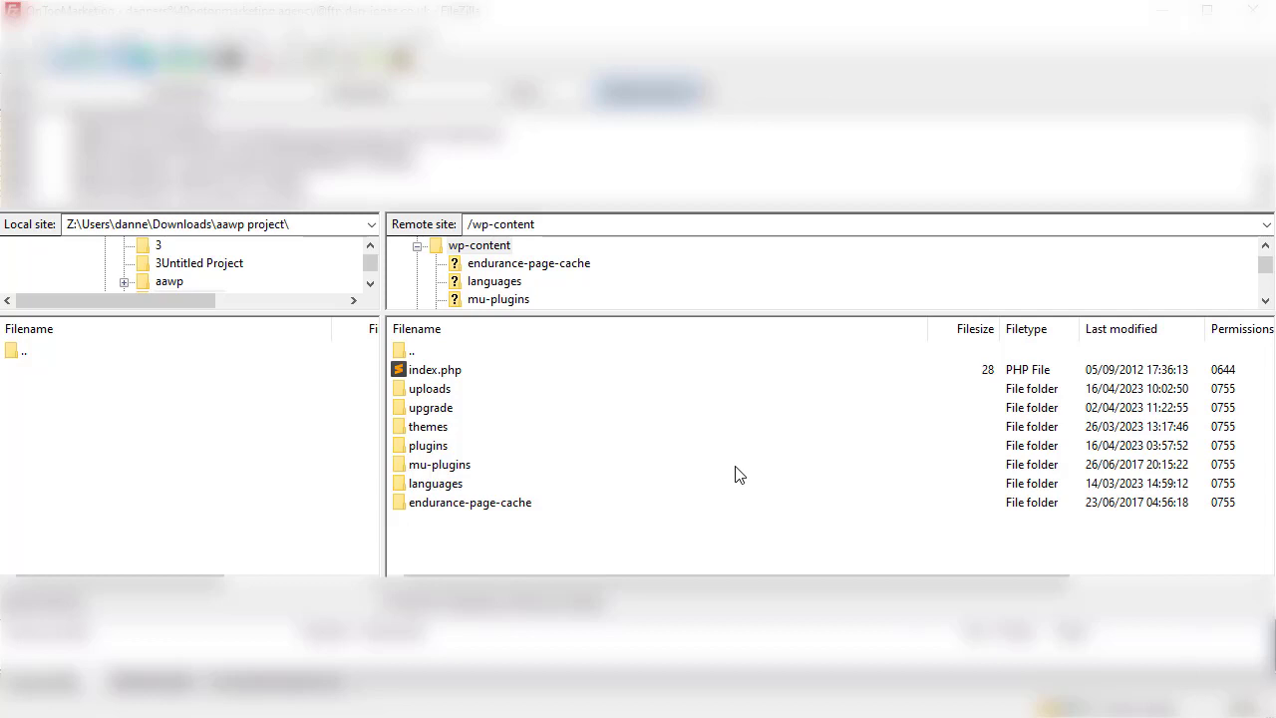
mouse_move(461, 450)
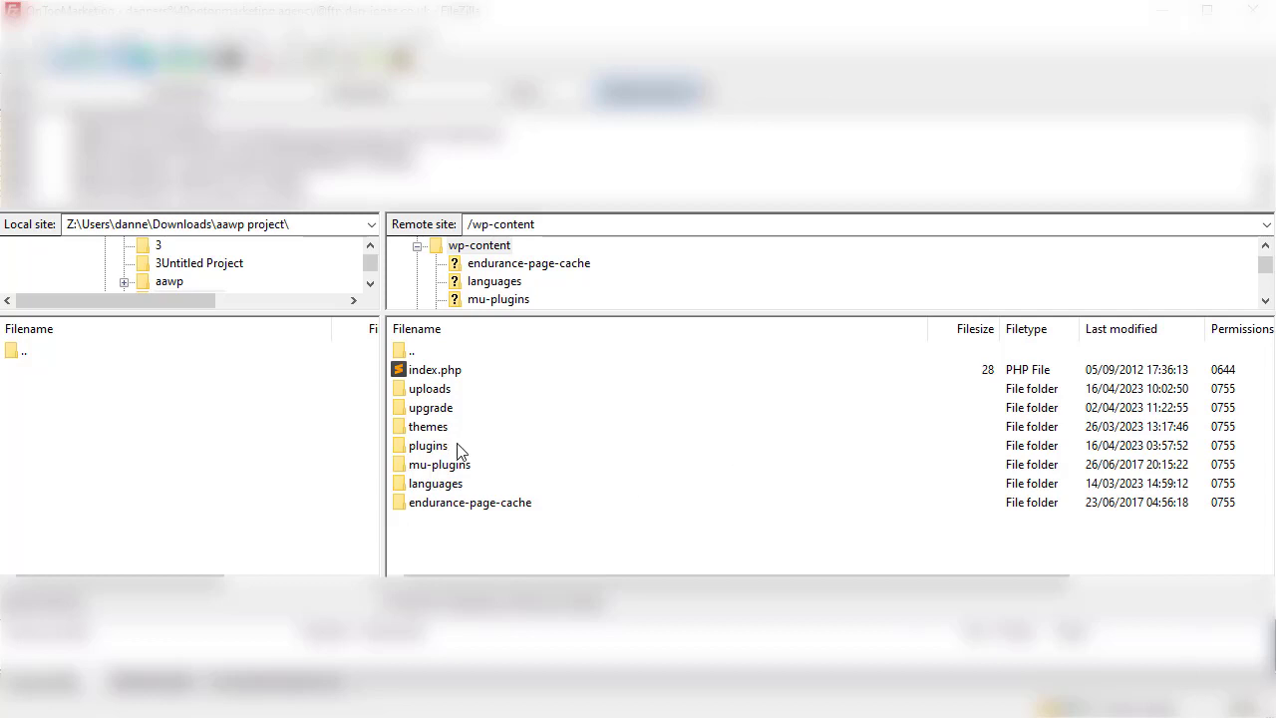
double_click(427, 444)
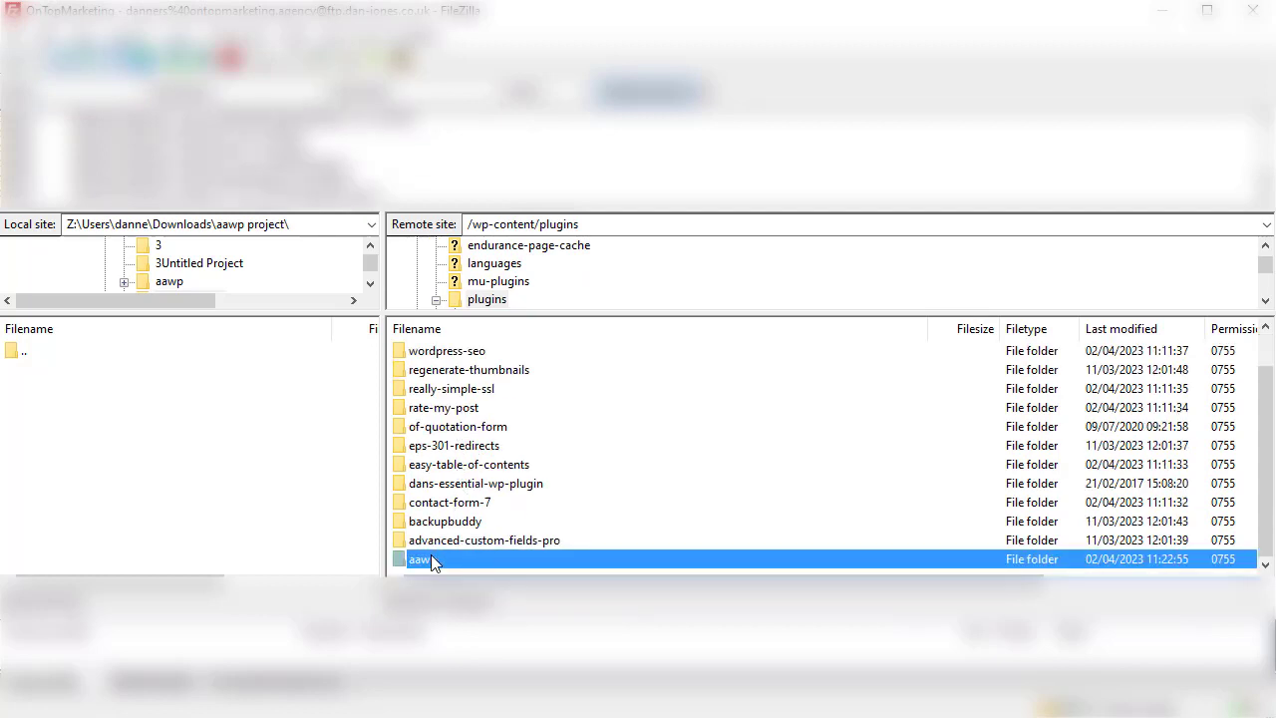
double_click(419, 558)
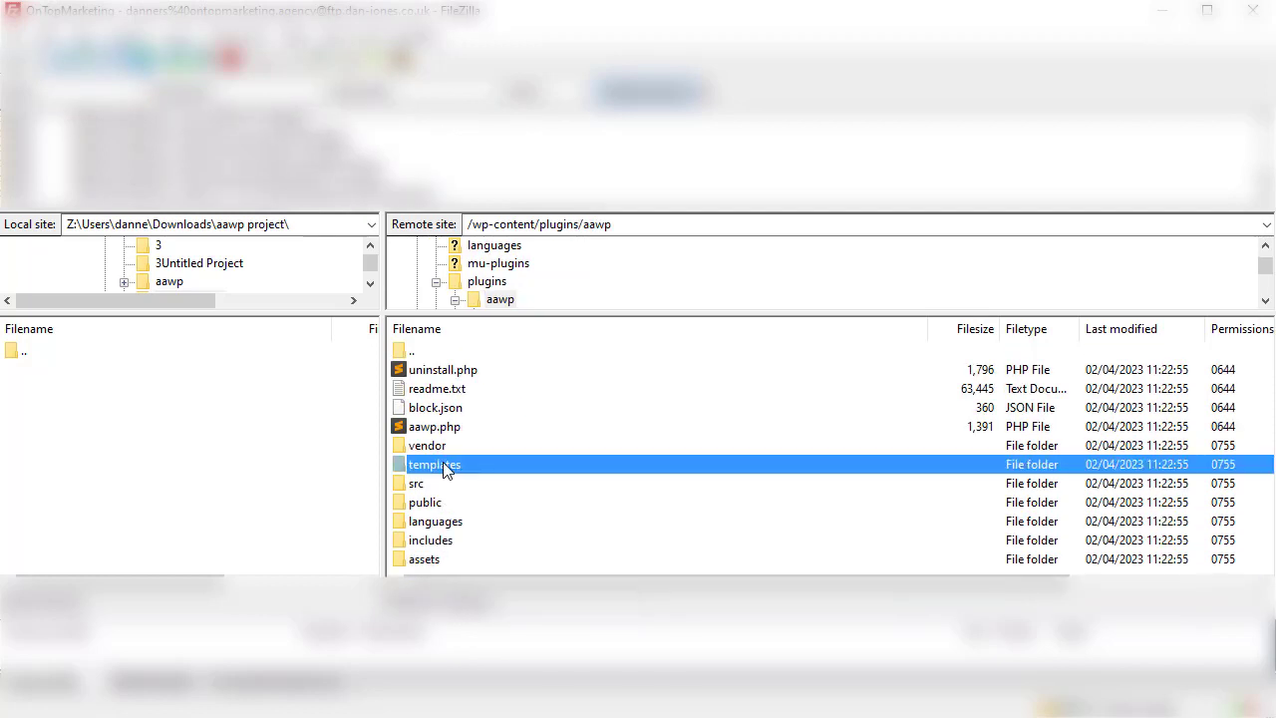
double_click(434, 463)
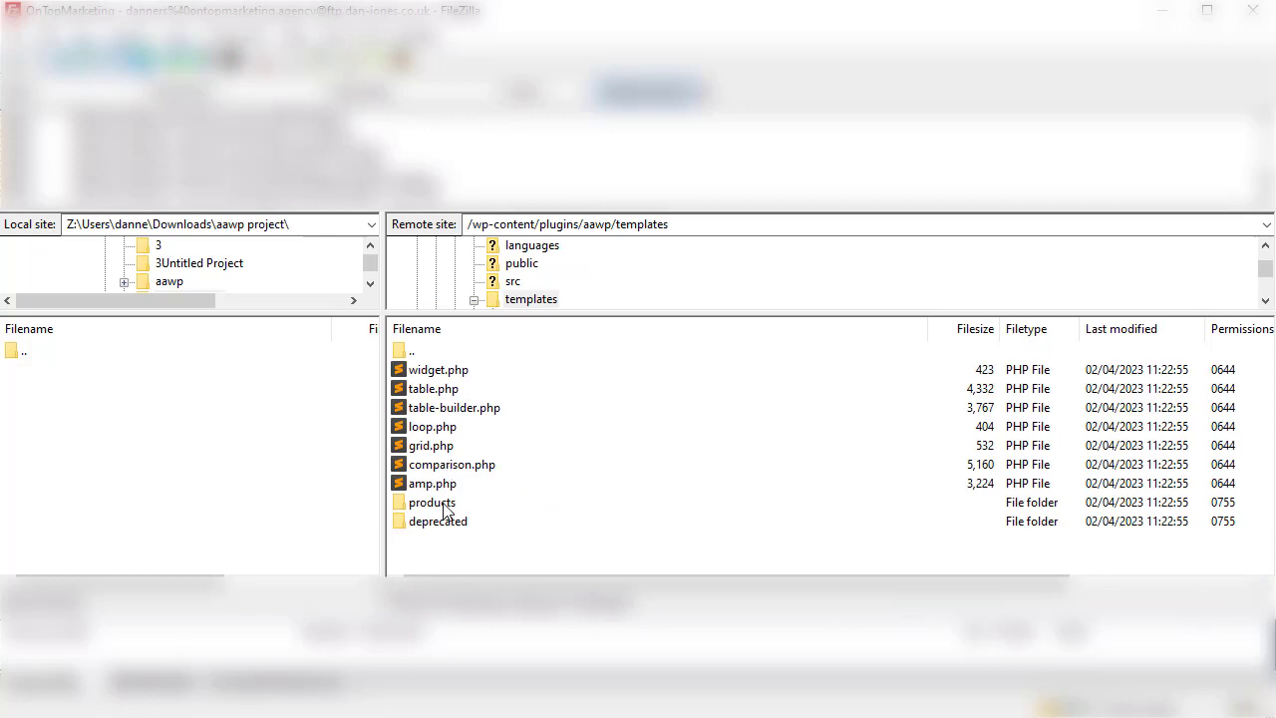
double_click(432, 502)
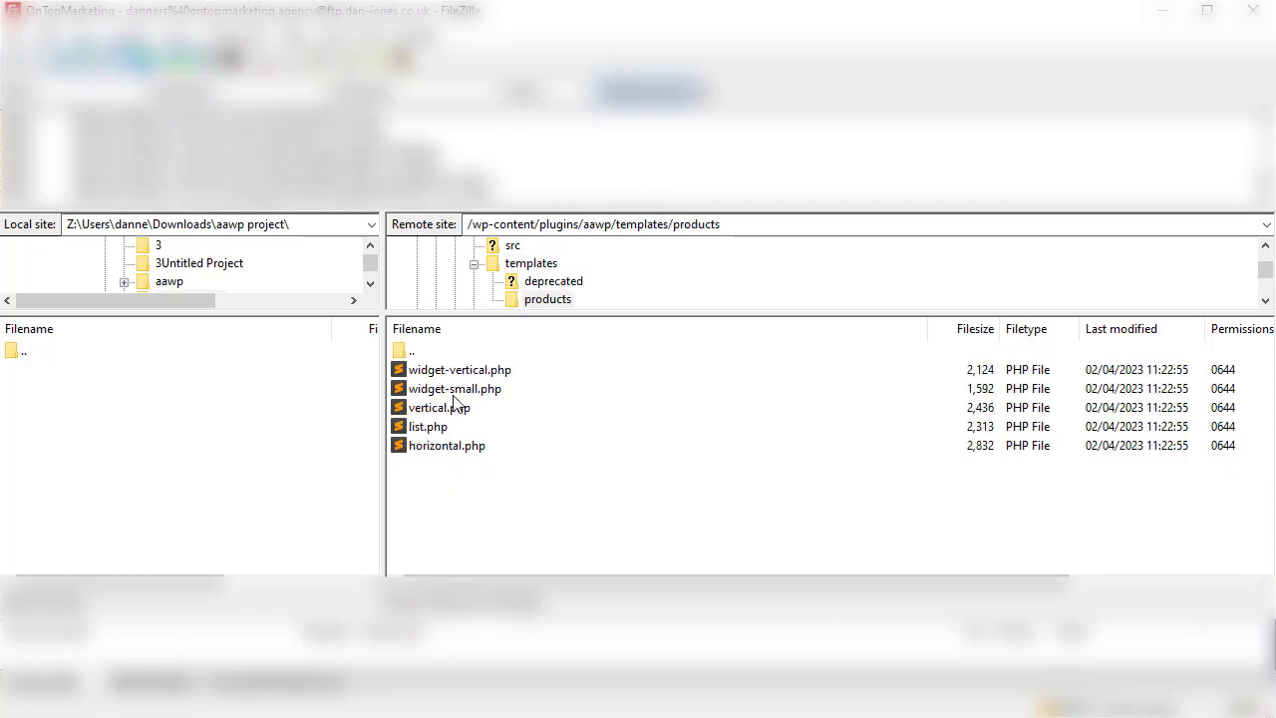
mouse_move(455, 457)
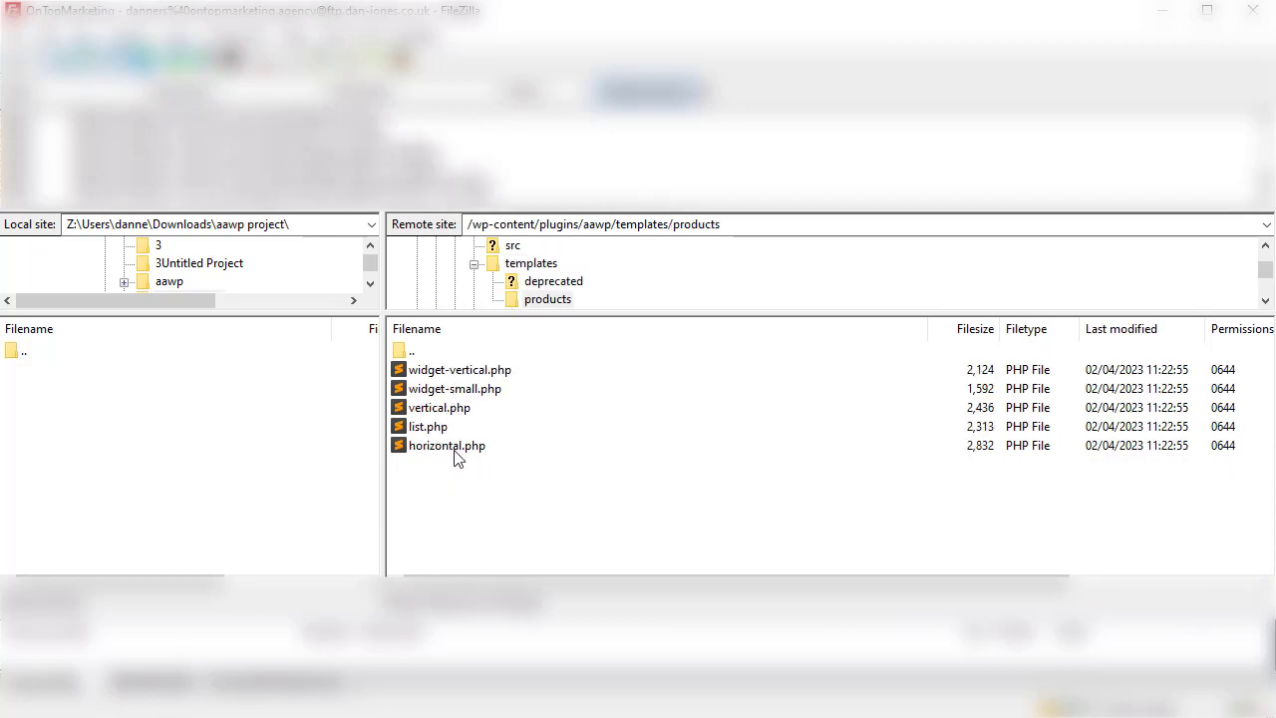
click(446, 445)
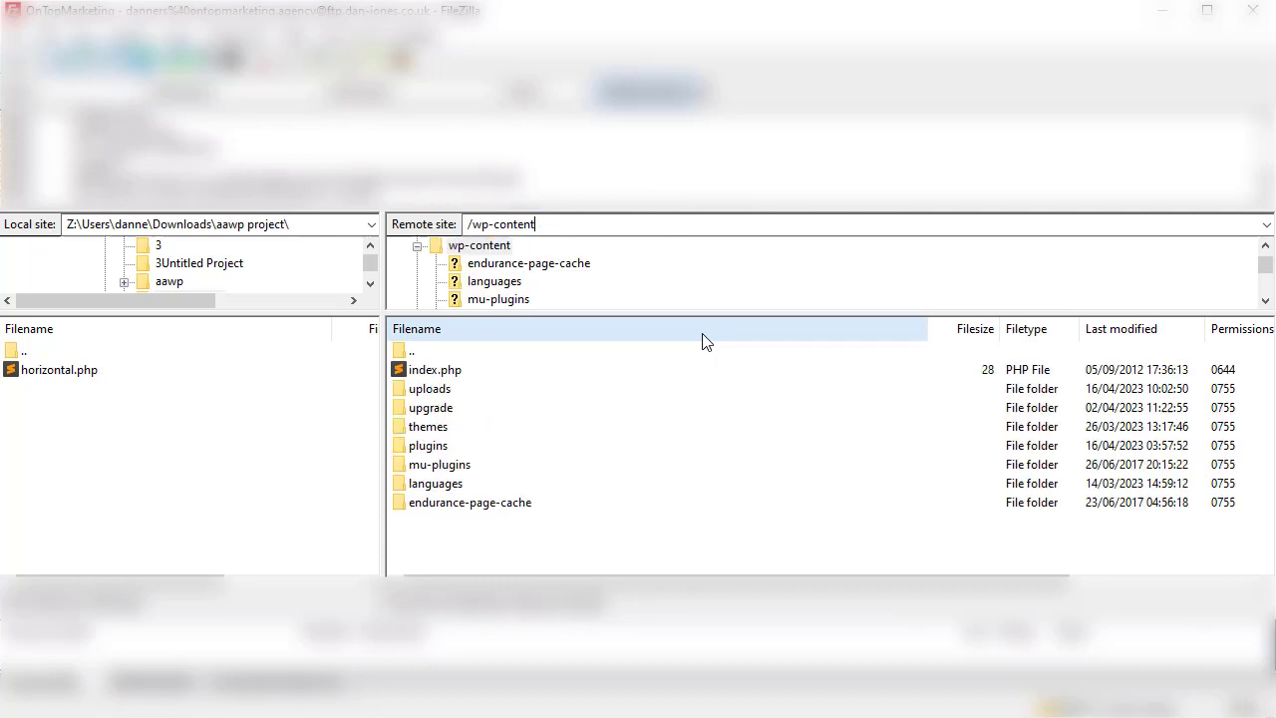
Inside themes/danieljones on the server, create a new folder named 'aawp'.
double_click(427, 444)
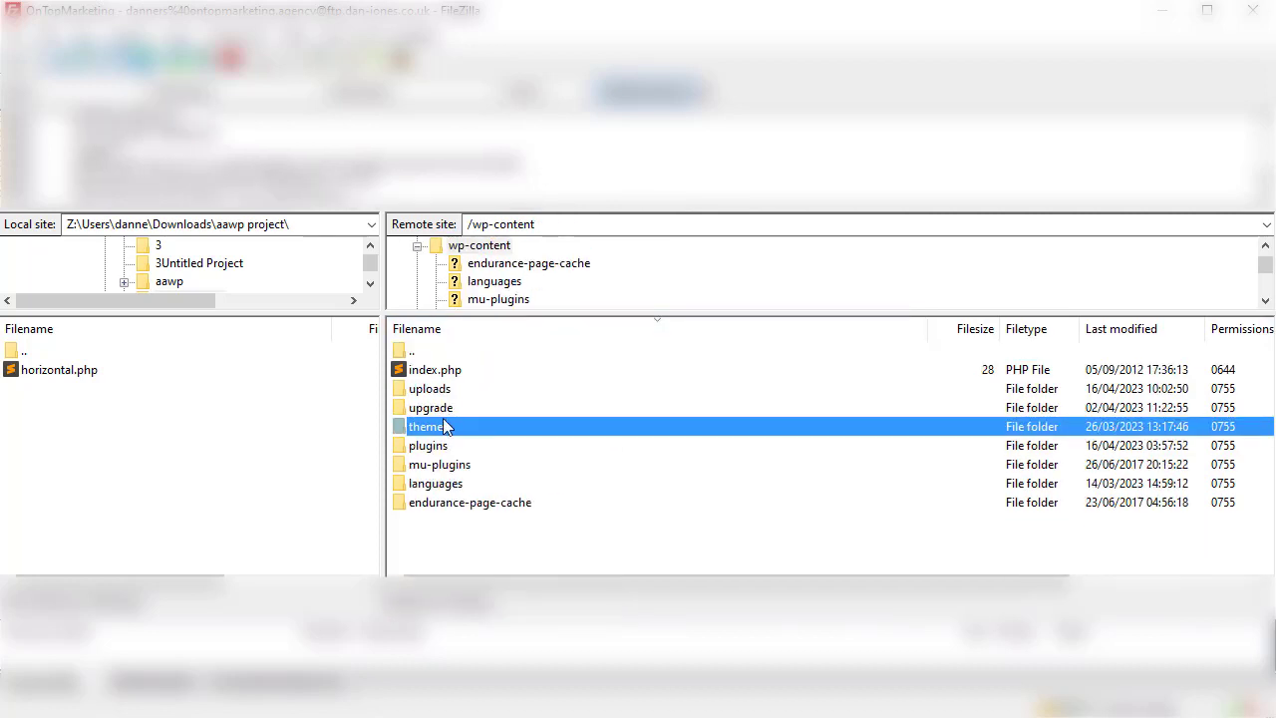
double_click(429, 425)
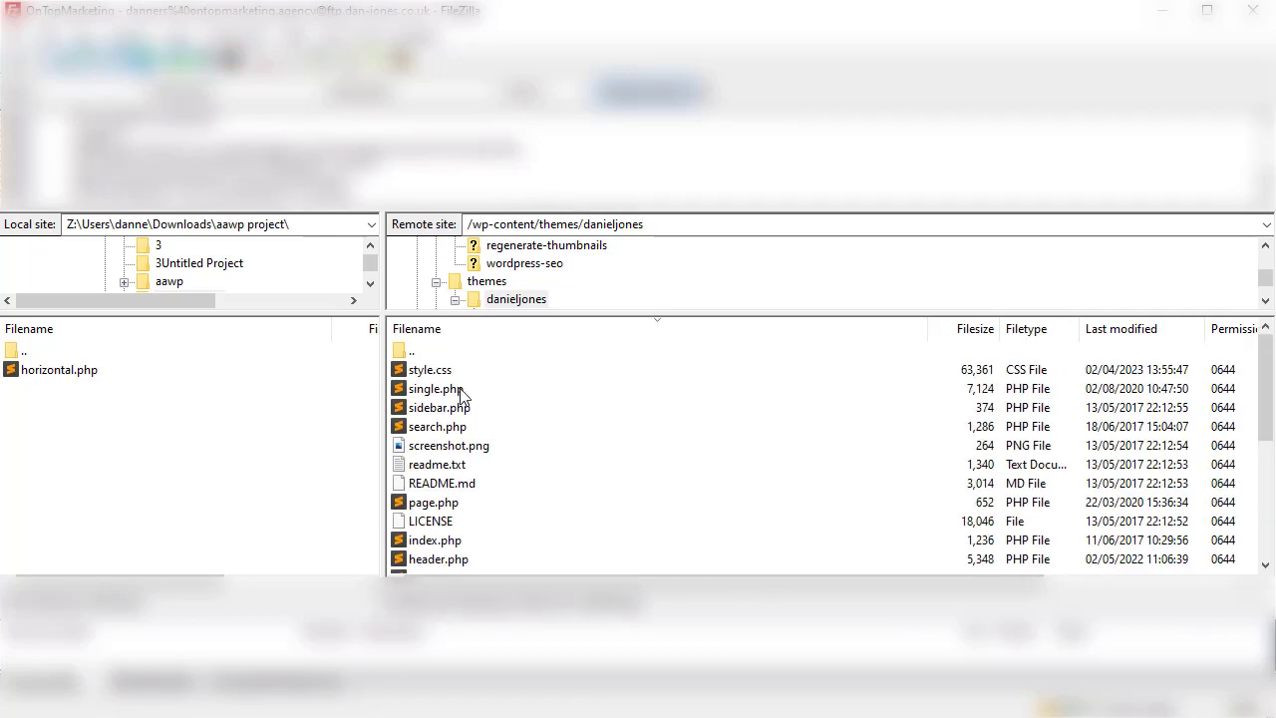
scroll(down, 3)
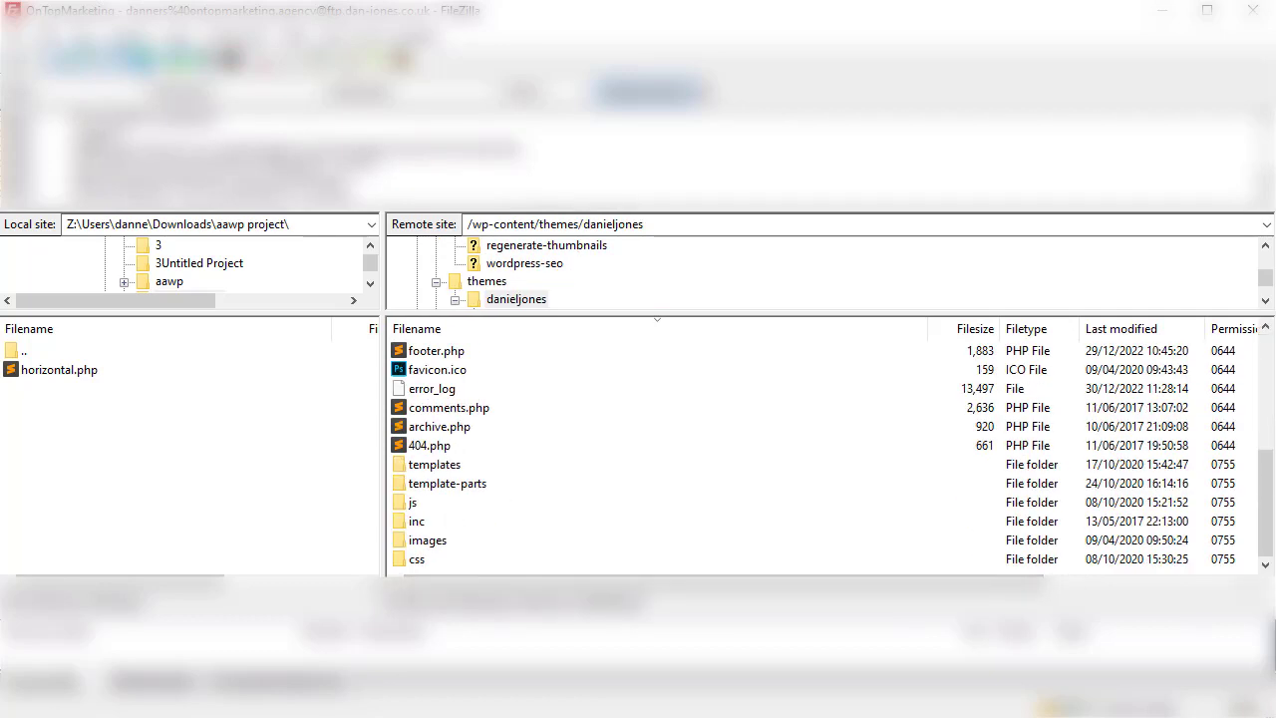
click(447, 483)
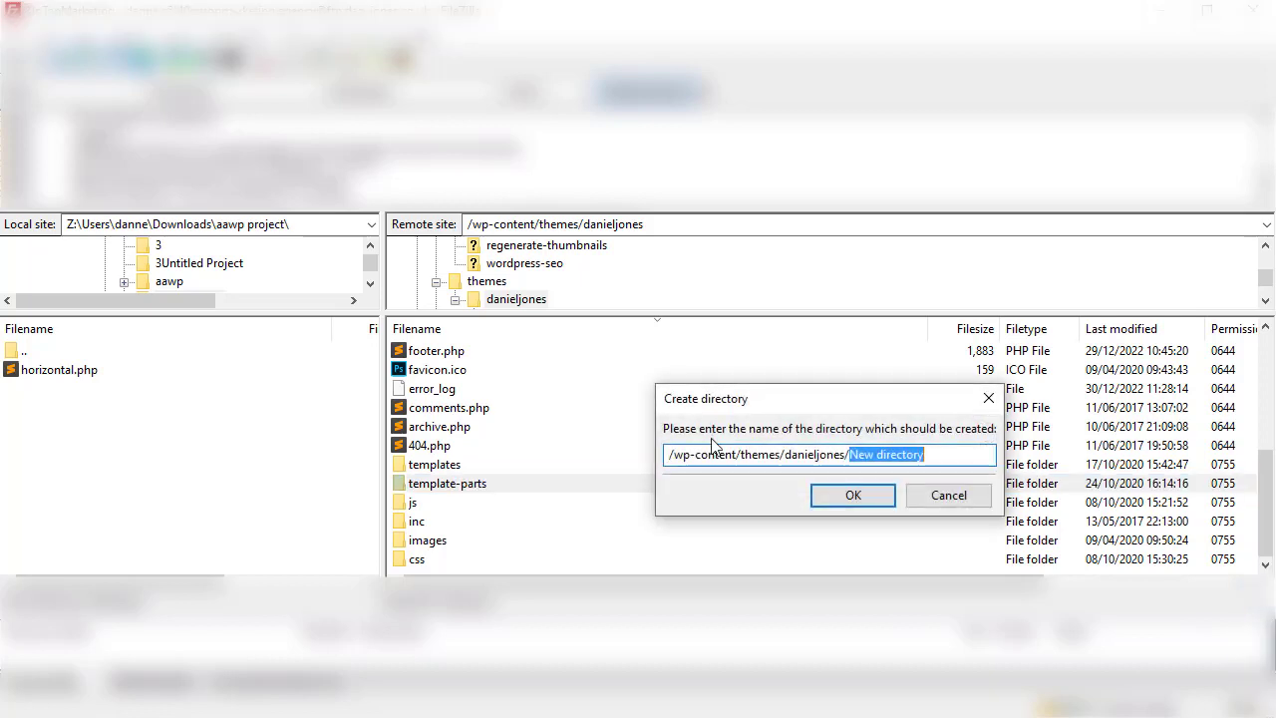
text(aaw)
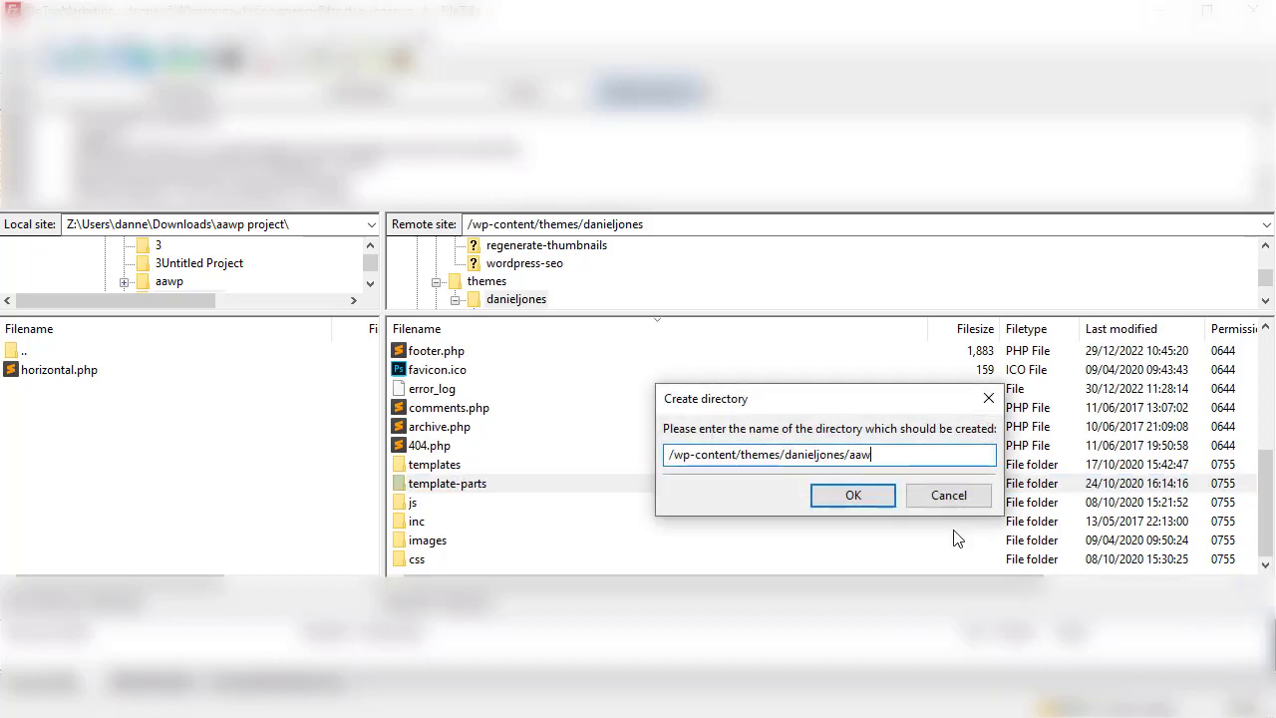
click(852, 495)
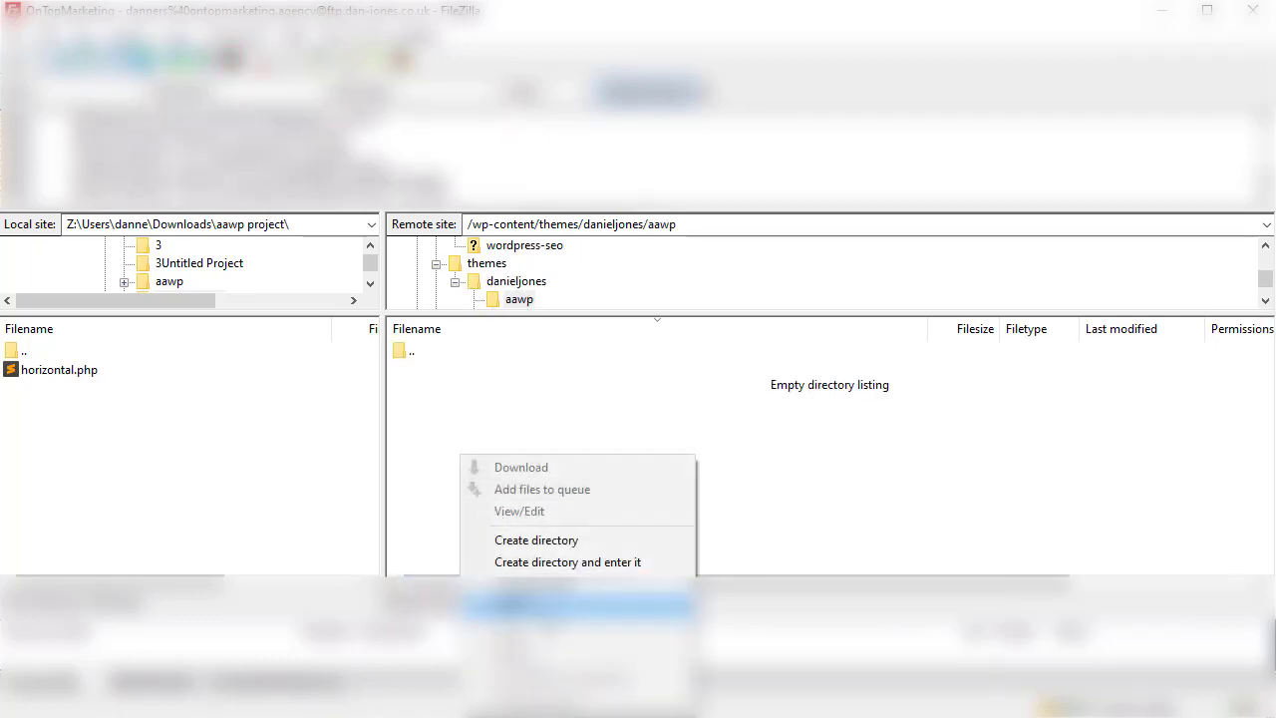
Create a 'products' subfolder inside aawp and select it.
click(535, 539)
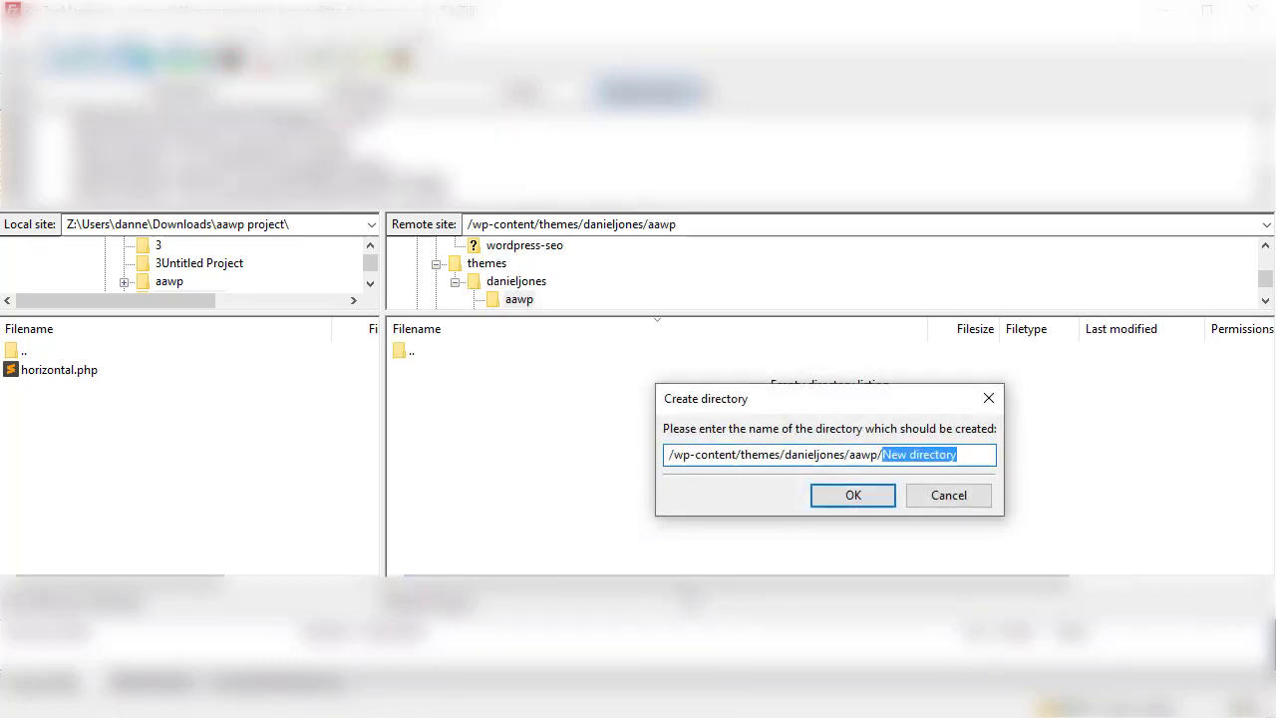
text(products)
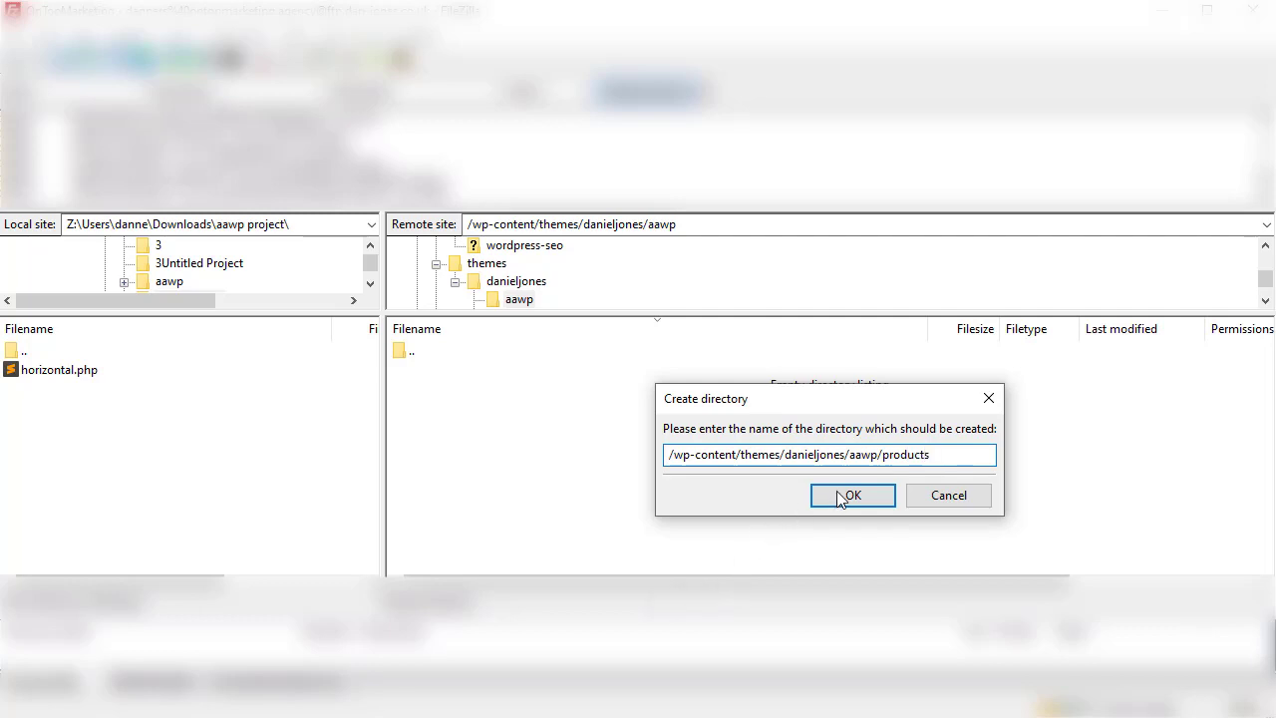
click(852, 496)
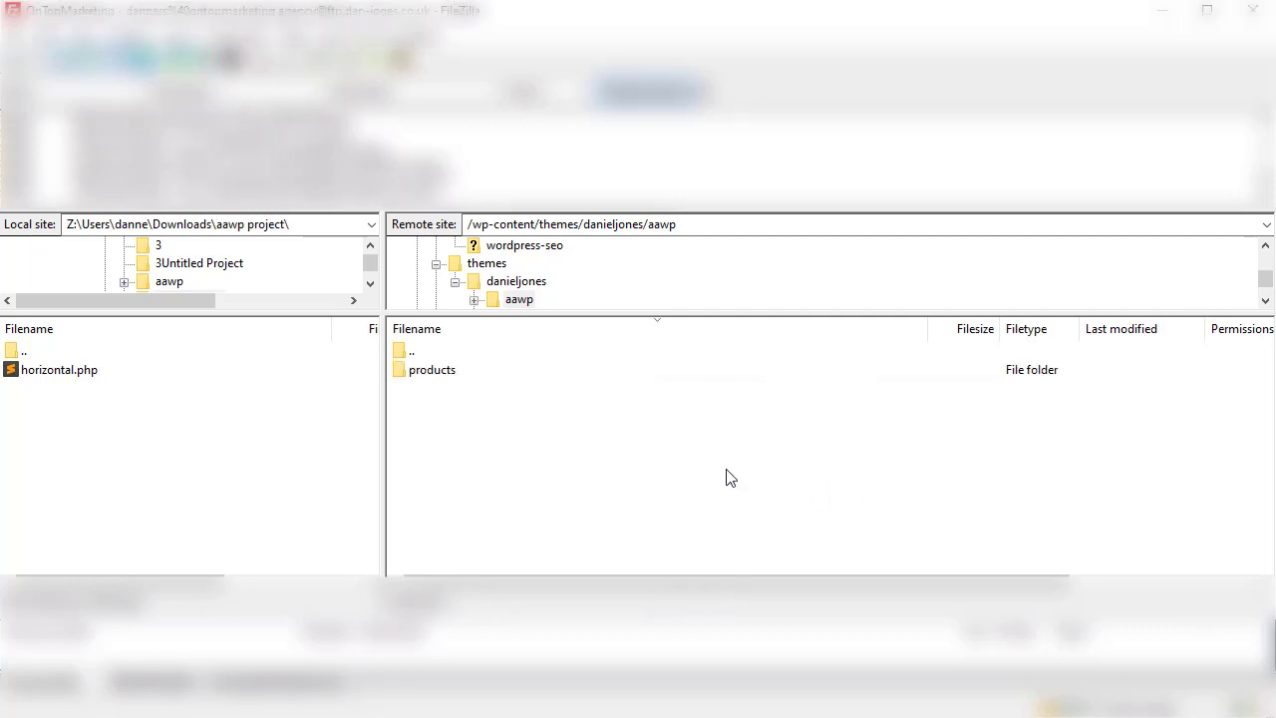
click(432, 368)
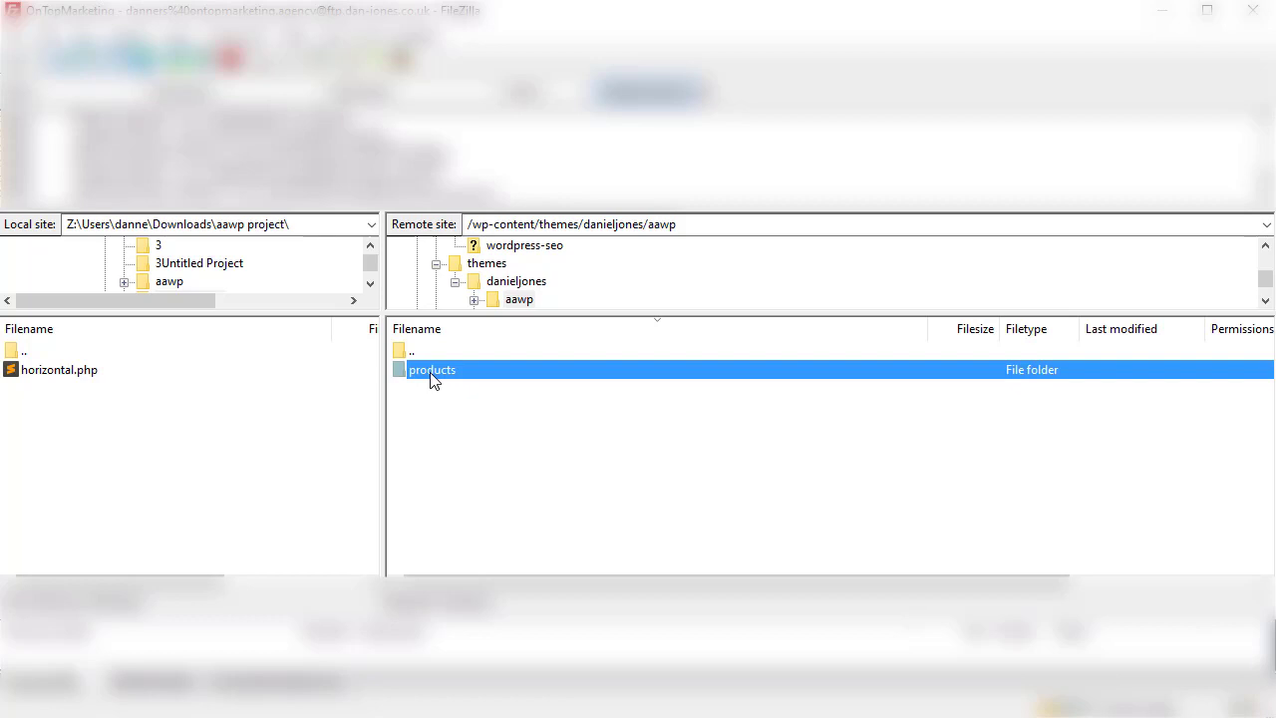
Rename the uploaded horizontal.php to simple-template.php and open it, downloading a fresh copy.
double_click(432, 370)
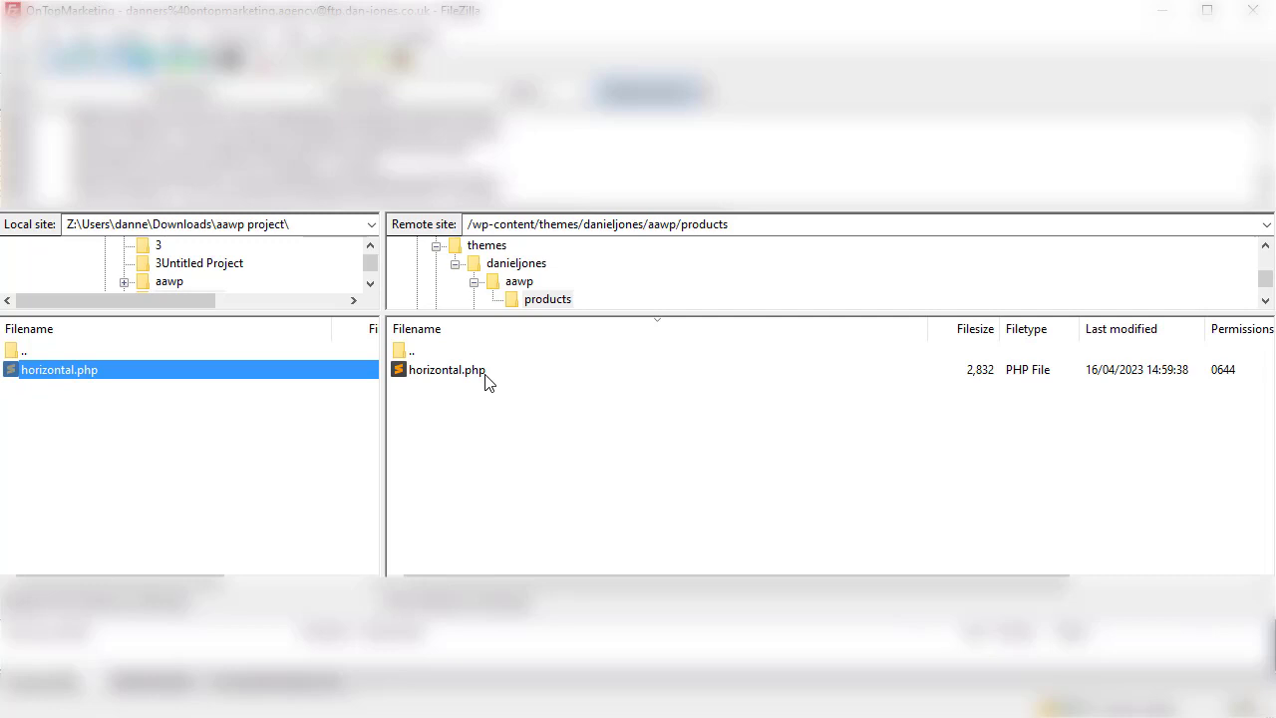
right_click(447, 369)
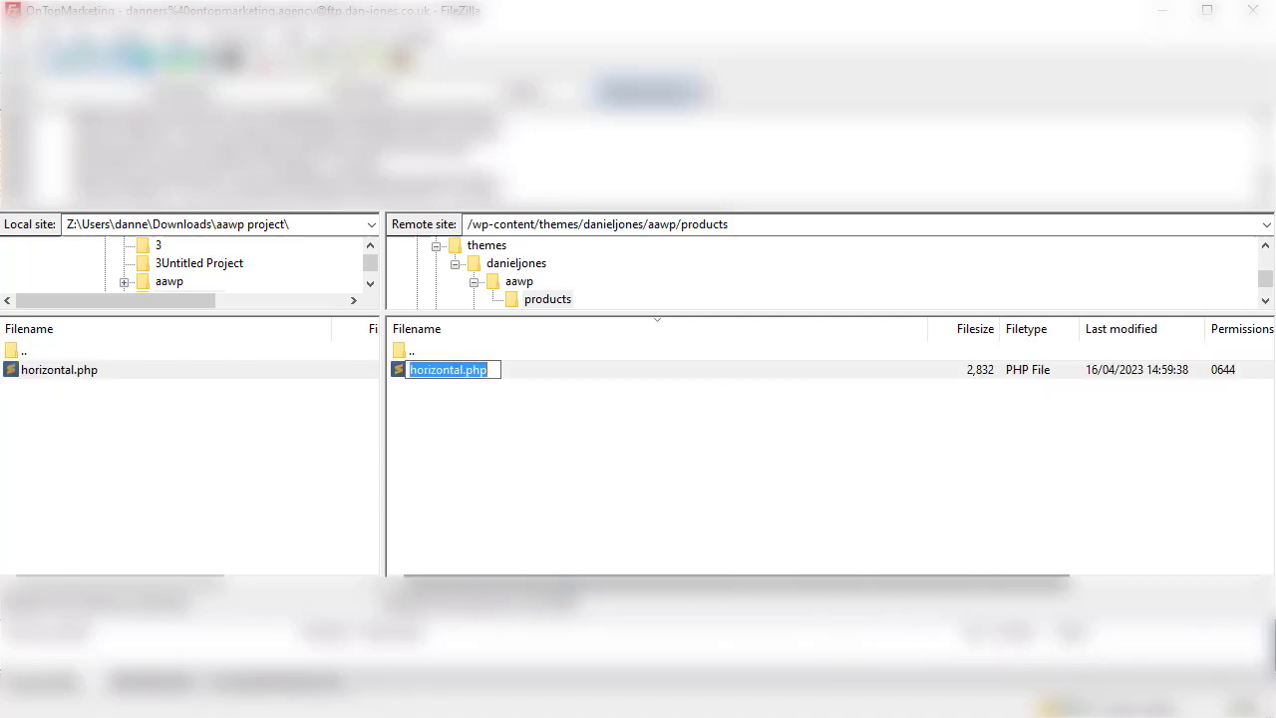
text(simple-temp)
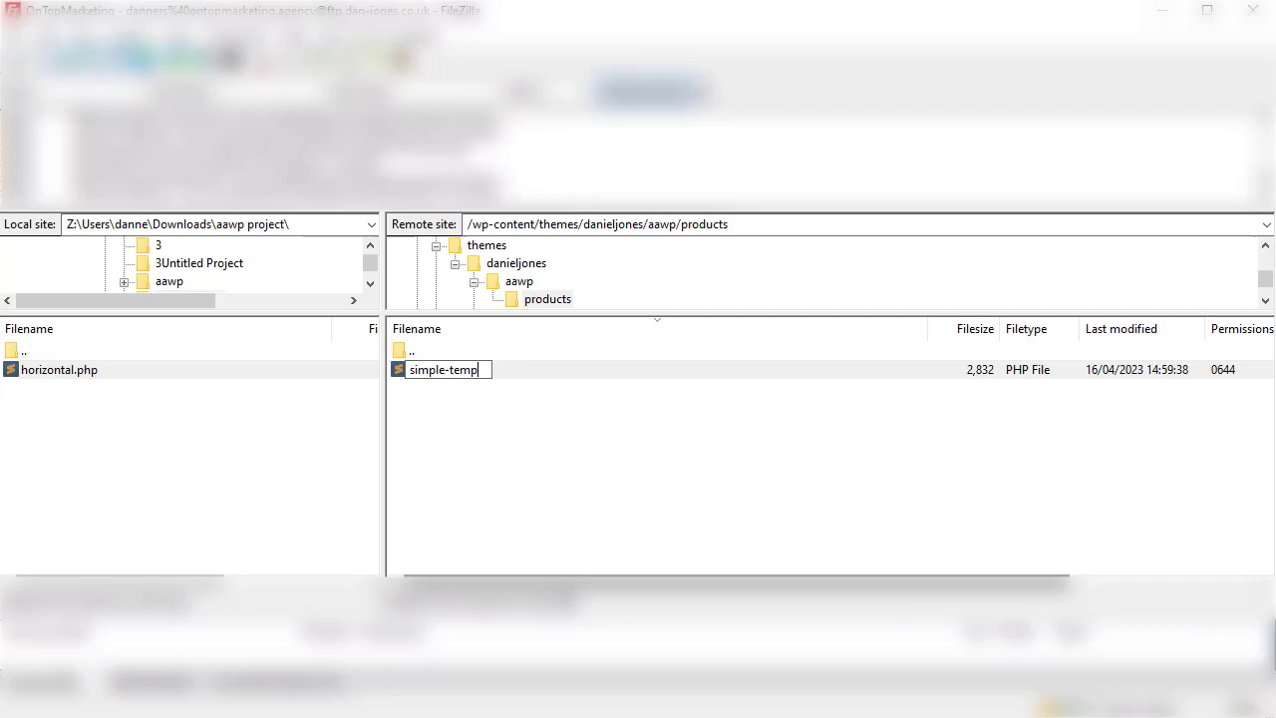
key(Return)
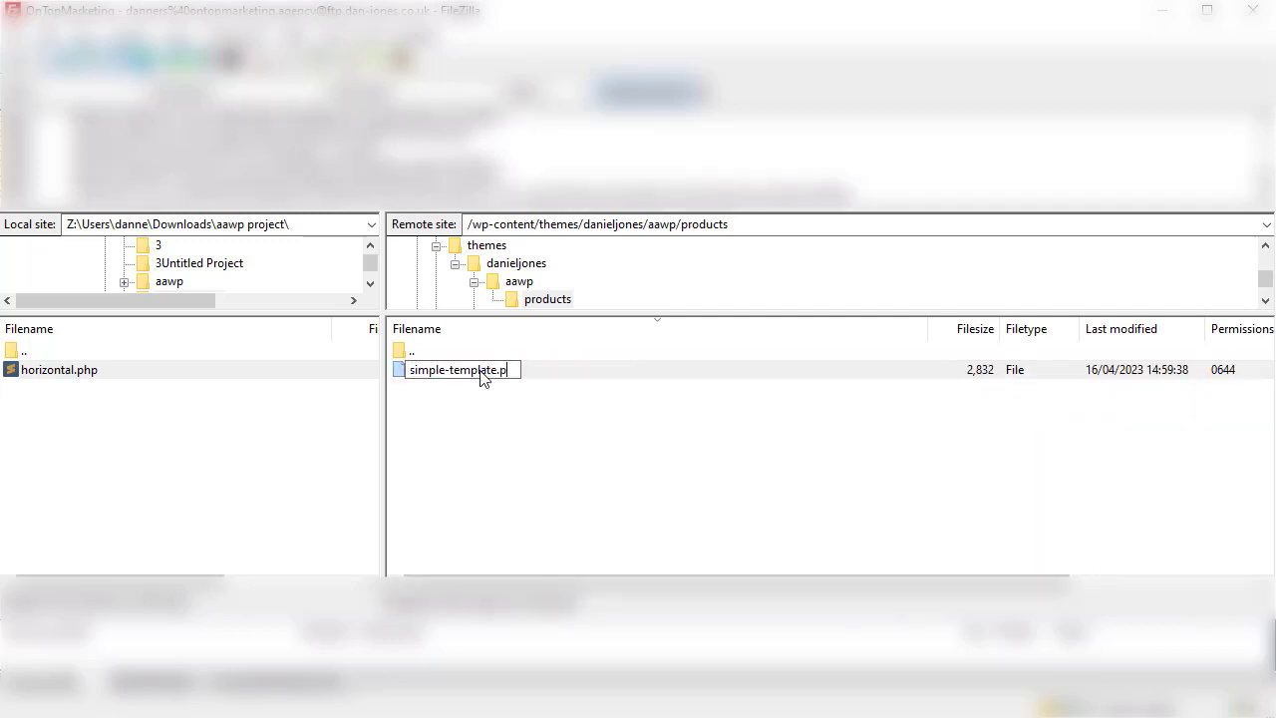
double_click(464, 370)
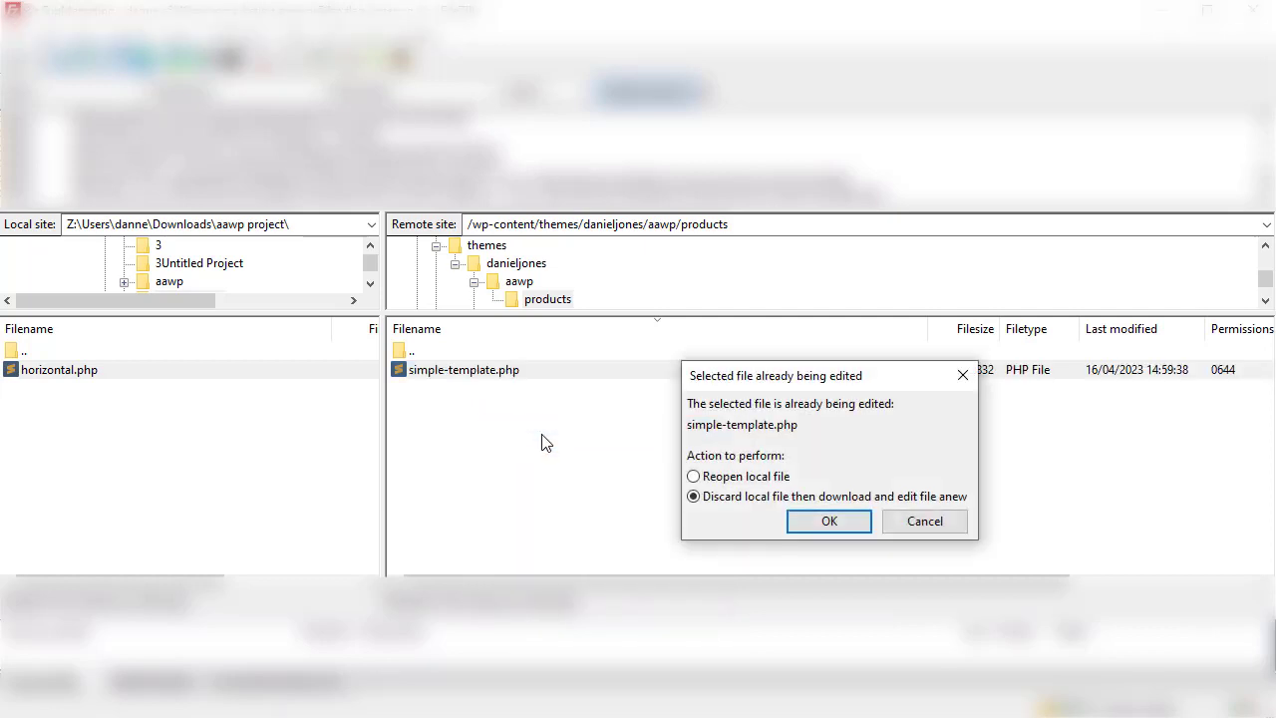
click(828, 521)
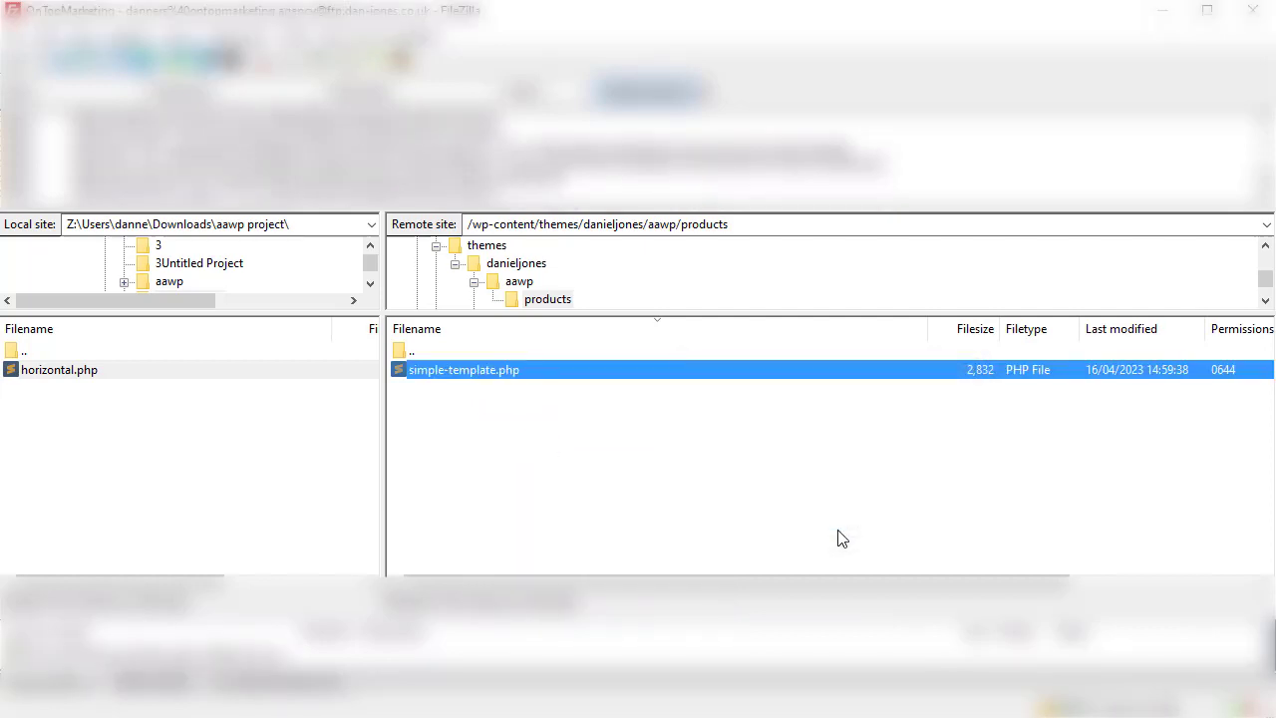
Change the template comment to 'Simple template' and rework the blank lines for new markup.
double_click(463, 369)
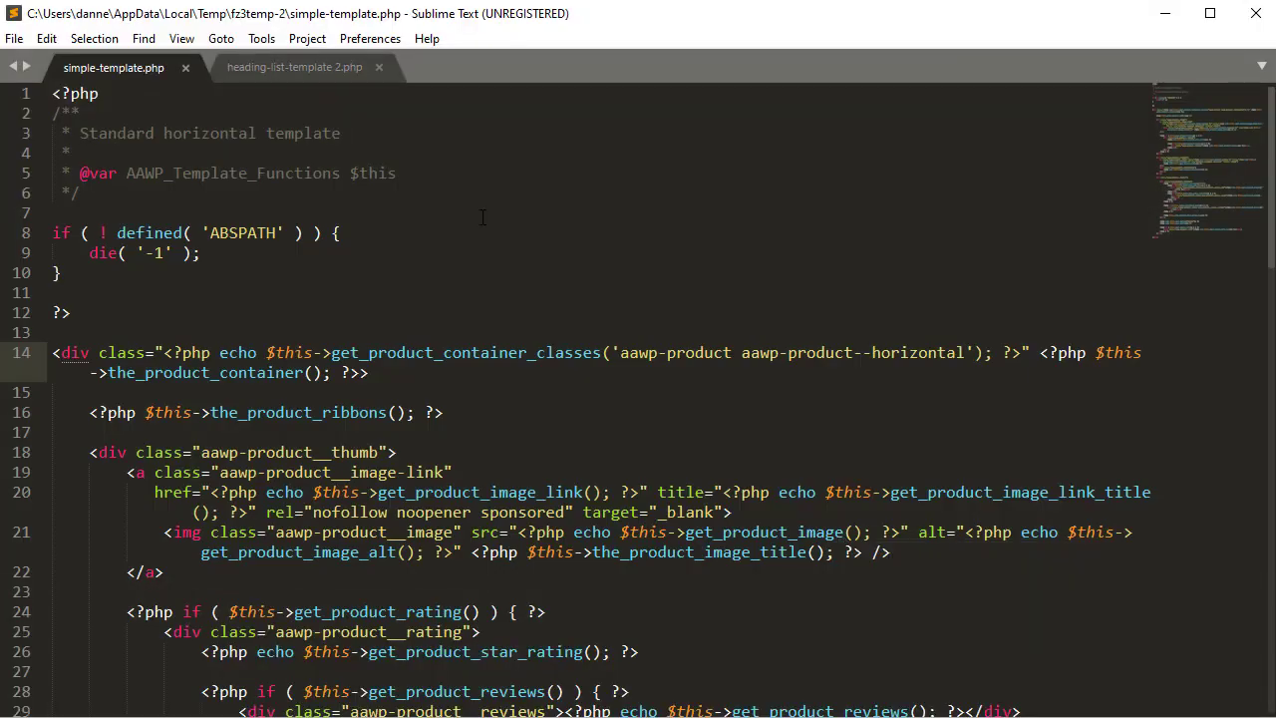
mouse_move(445, 78)
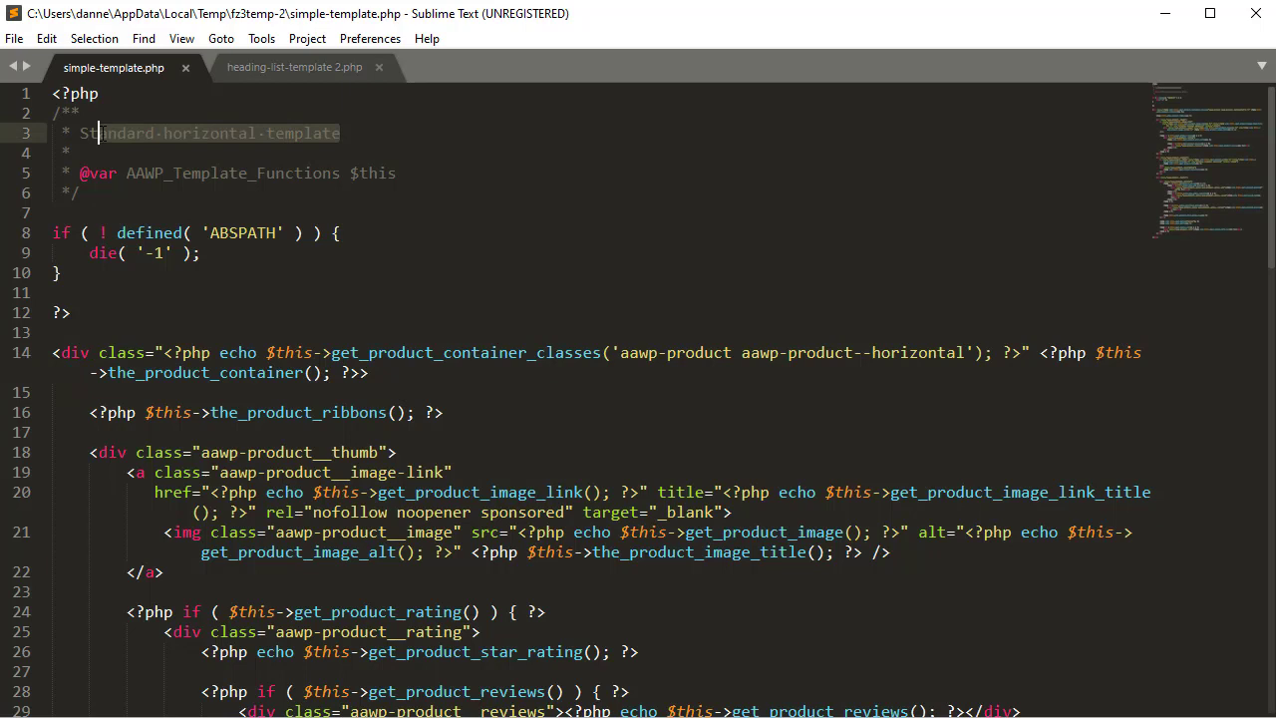
text(Simple te)
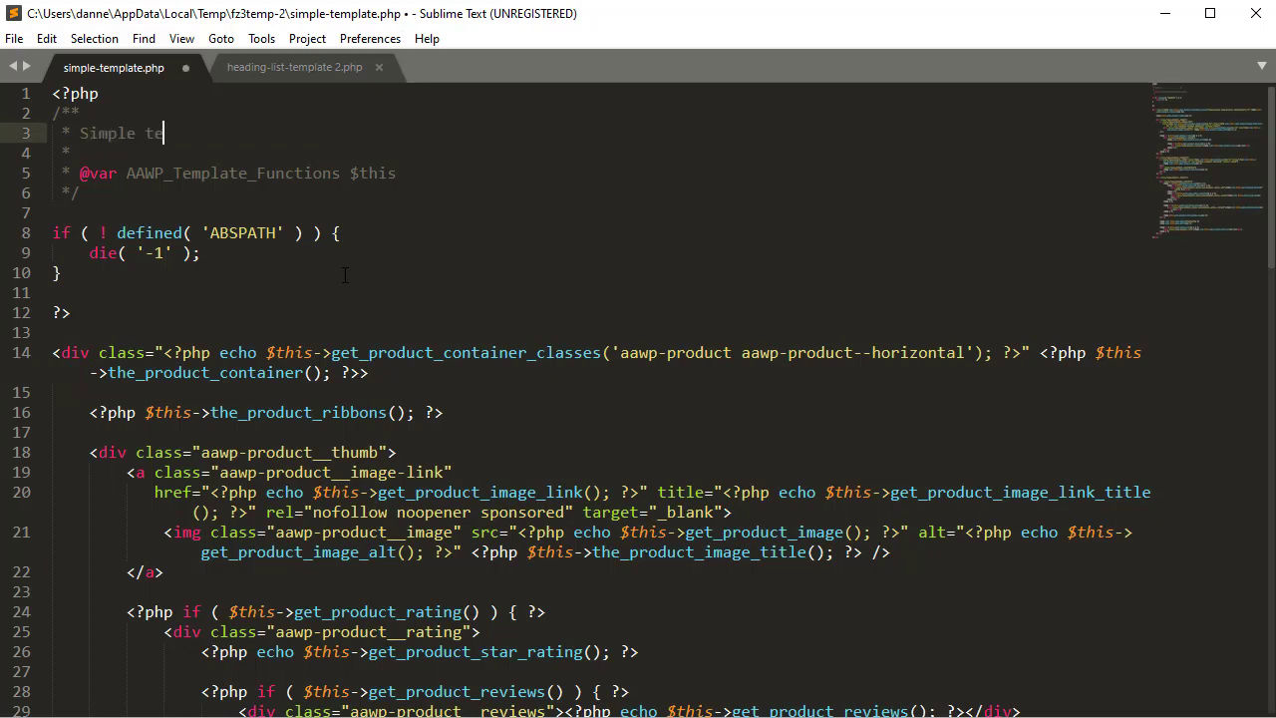
text(mplate)
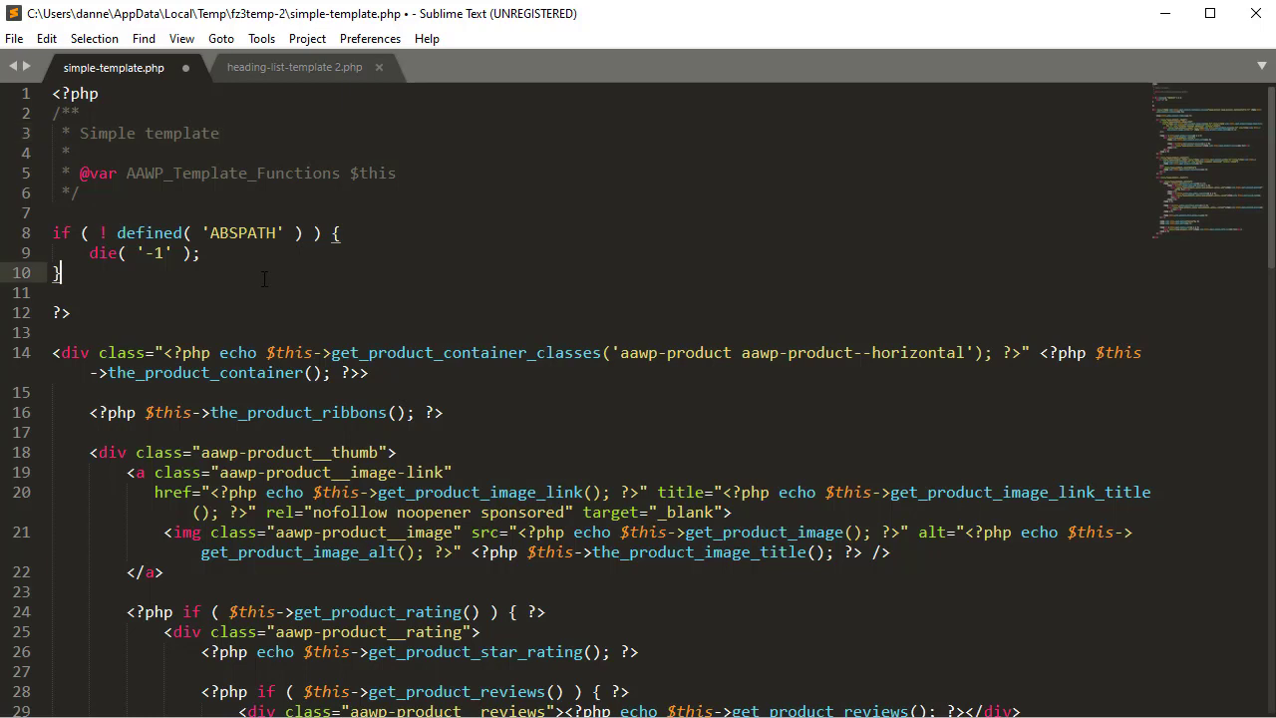
key(enter)
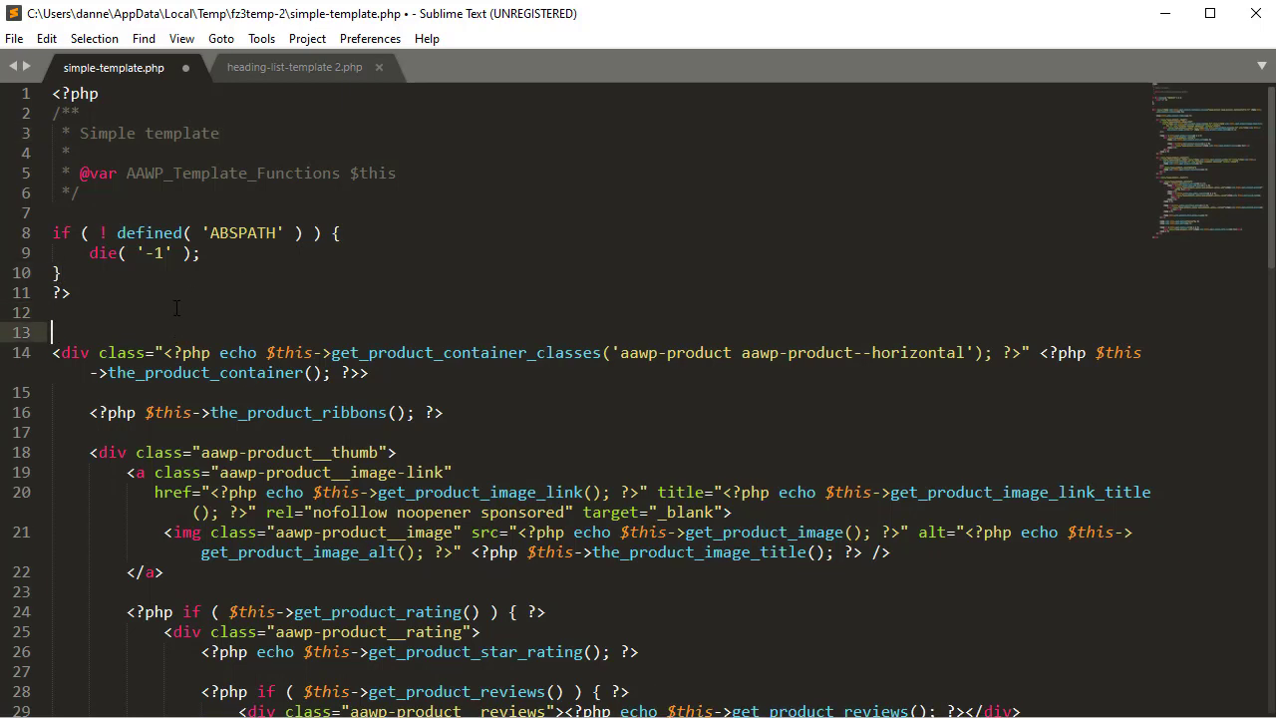
key(Enter)
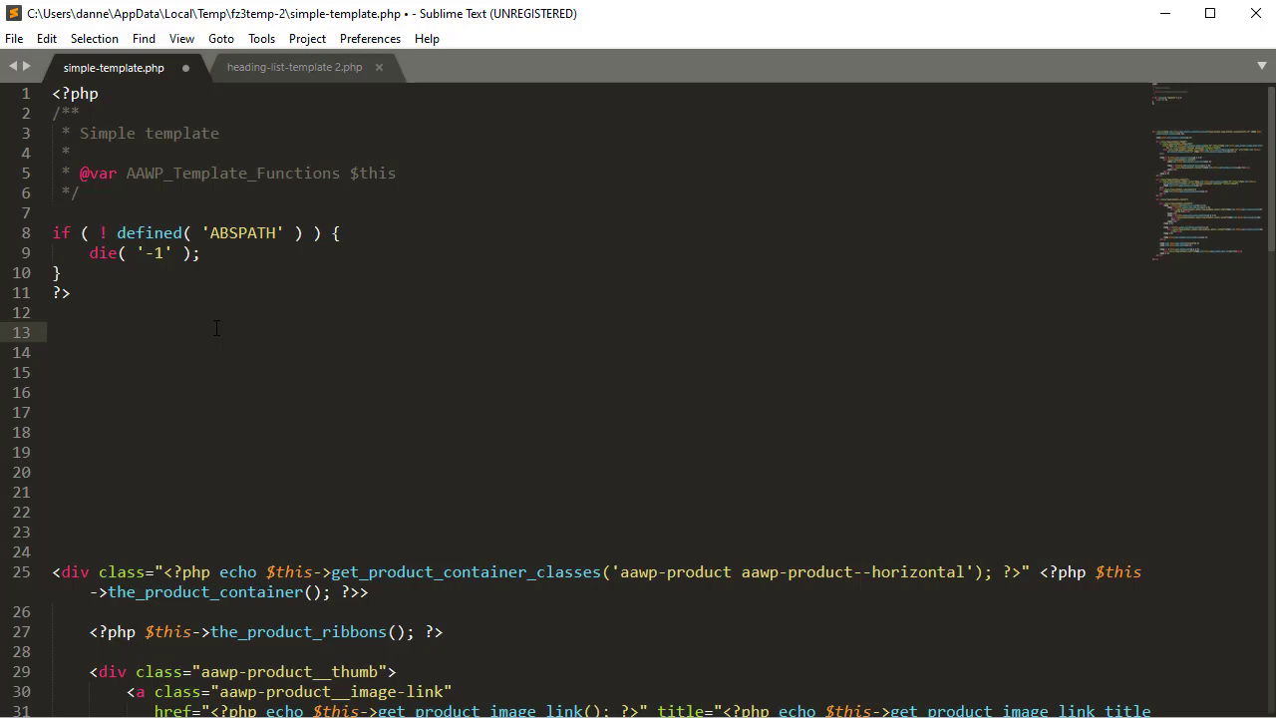
On line 13, add an <h3> echoing get_product_title() plus the product image tag.
click(52, 332)
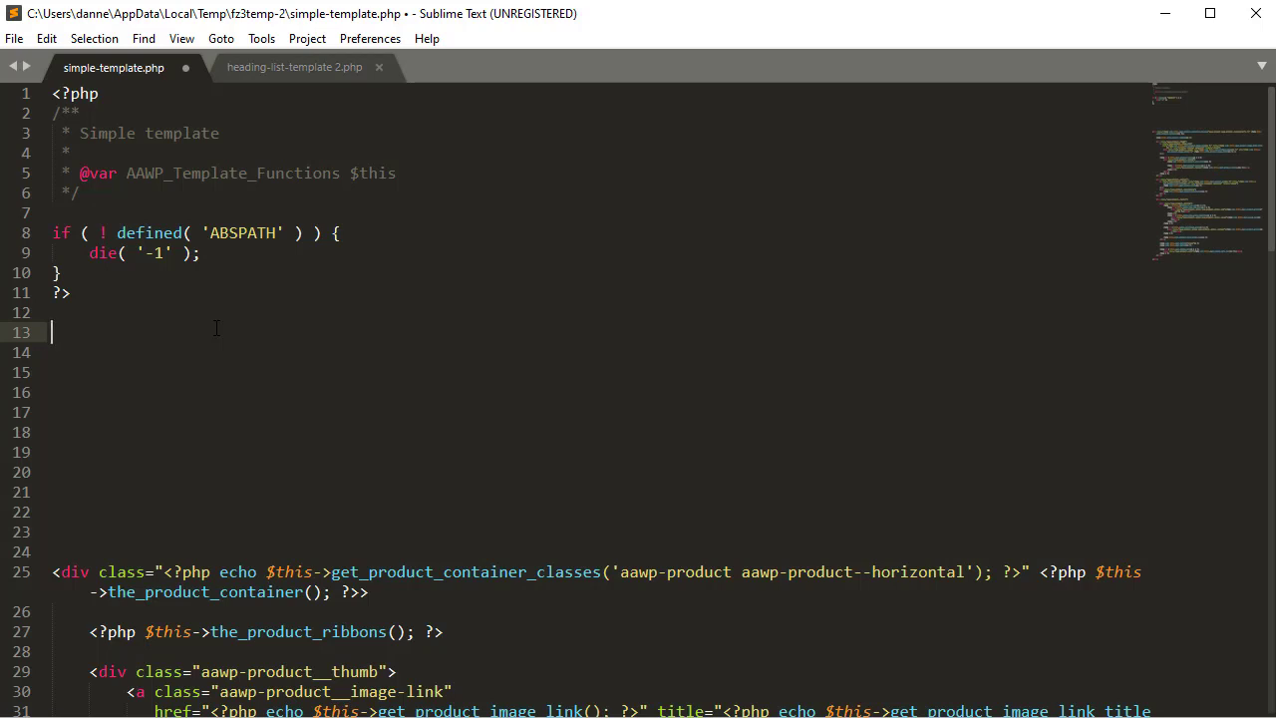
text(<h3></h3>)
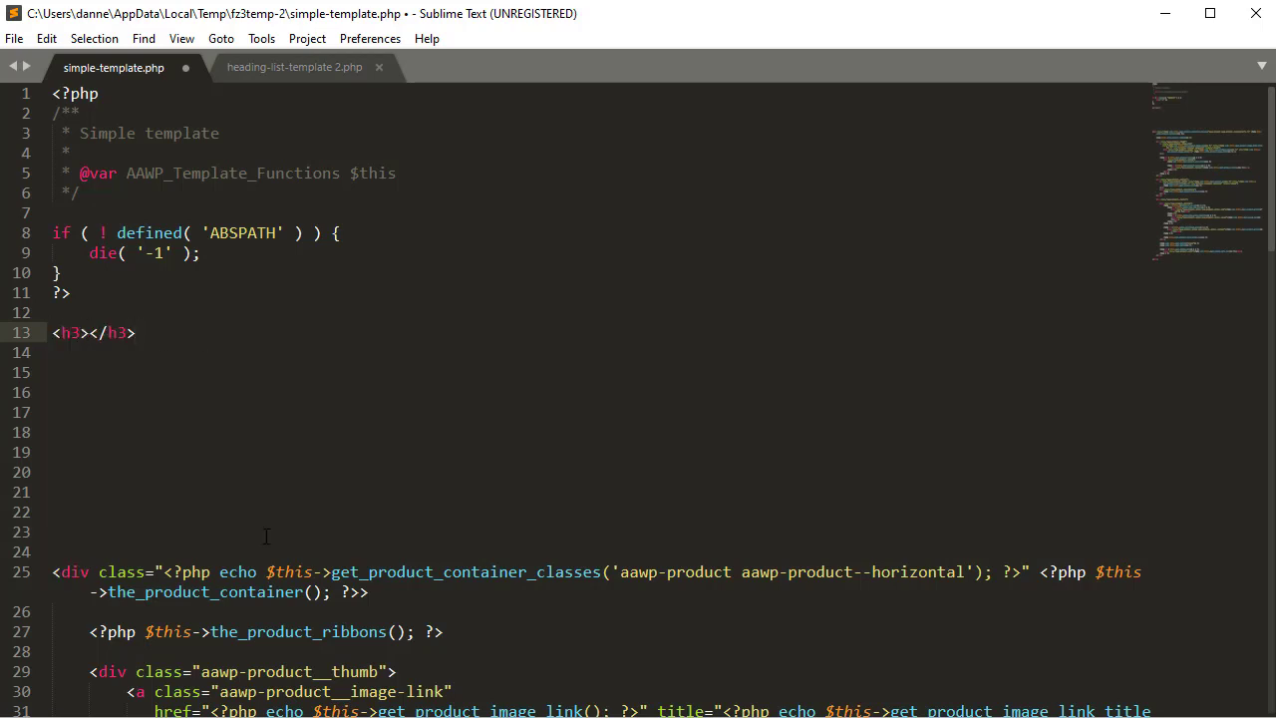
scroll(down, 3)
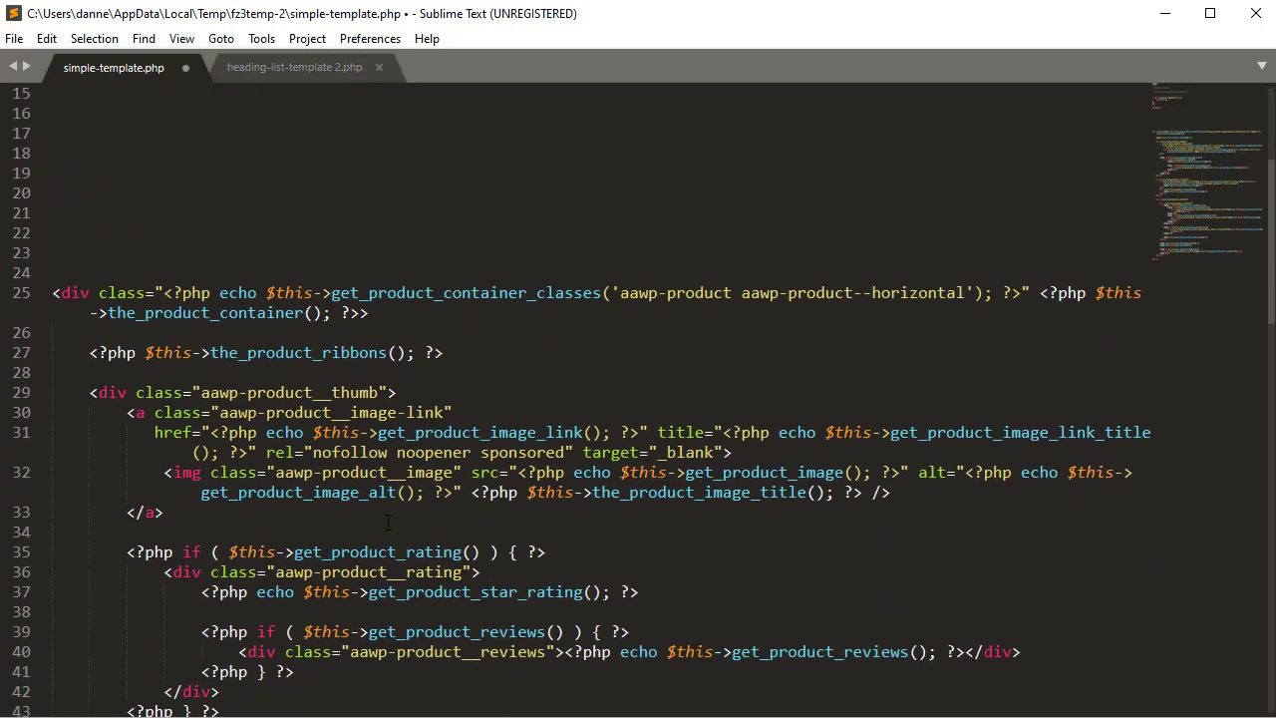
scroll(down, 3)
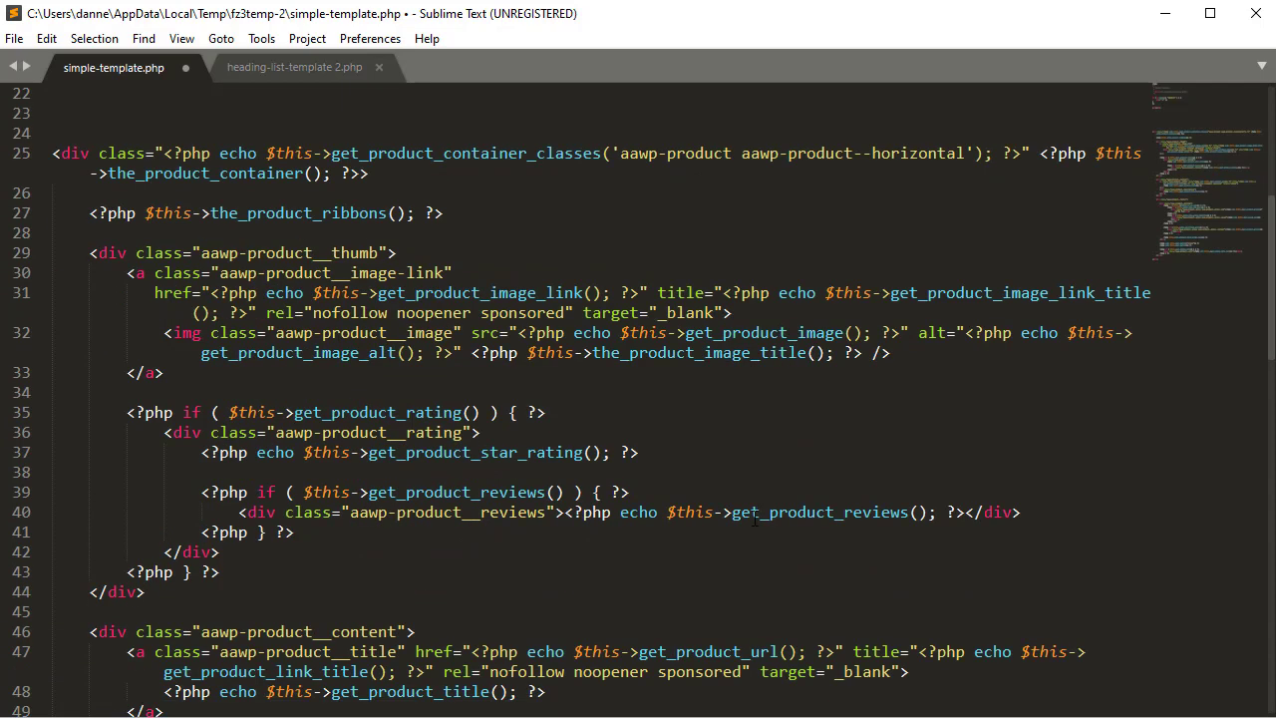
scroll(down, 3)
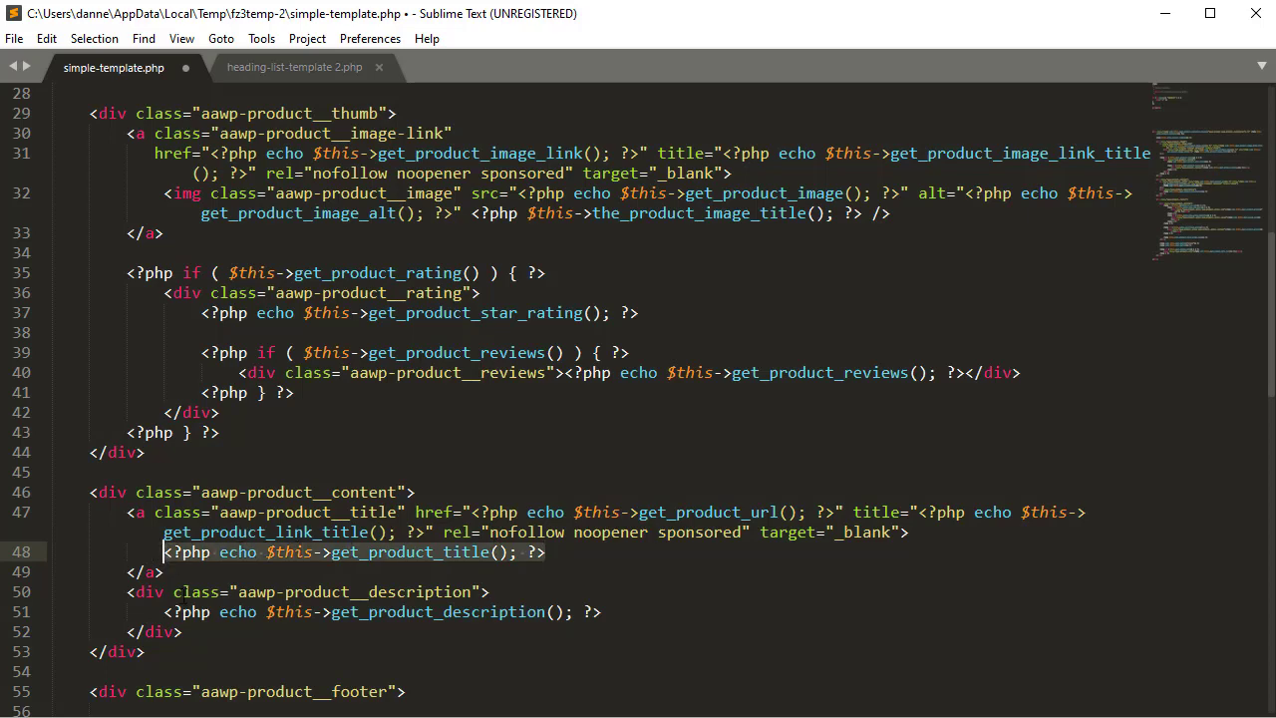
scroll(up, 3)
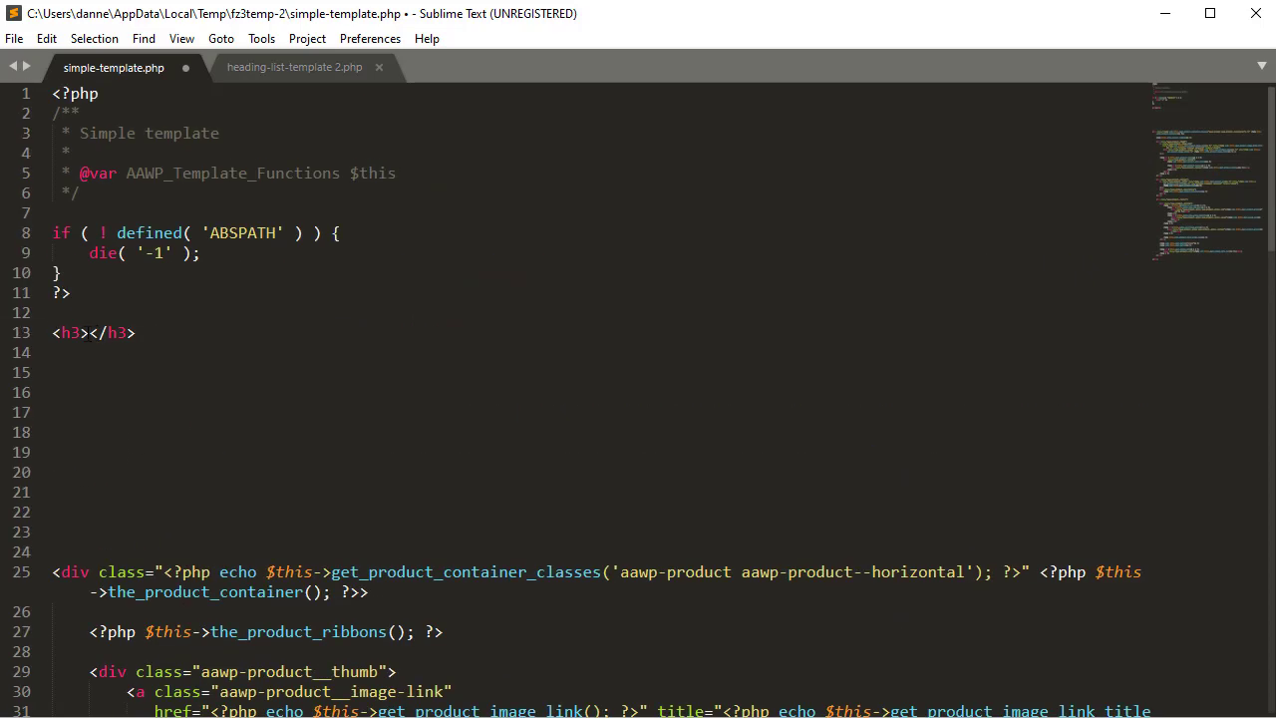
text(<?php echo $this->get_product_title(); ?>)
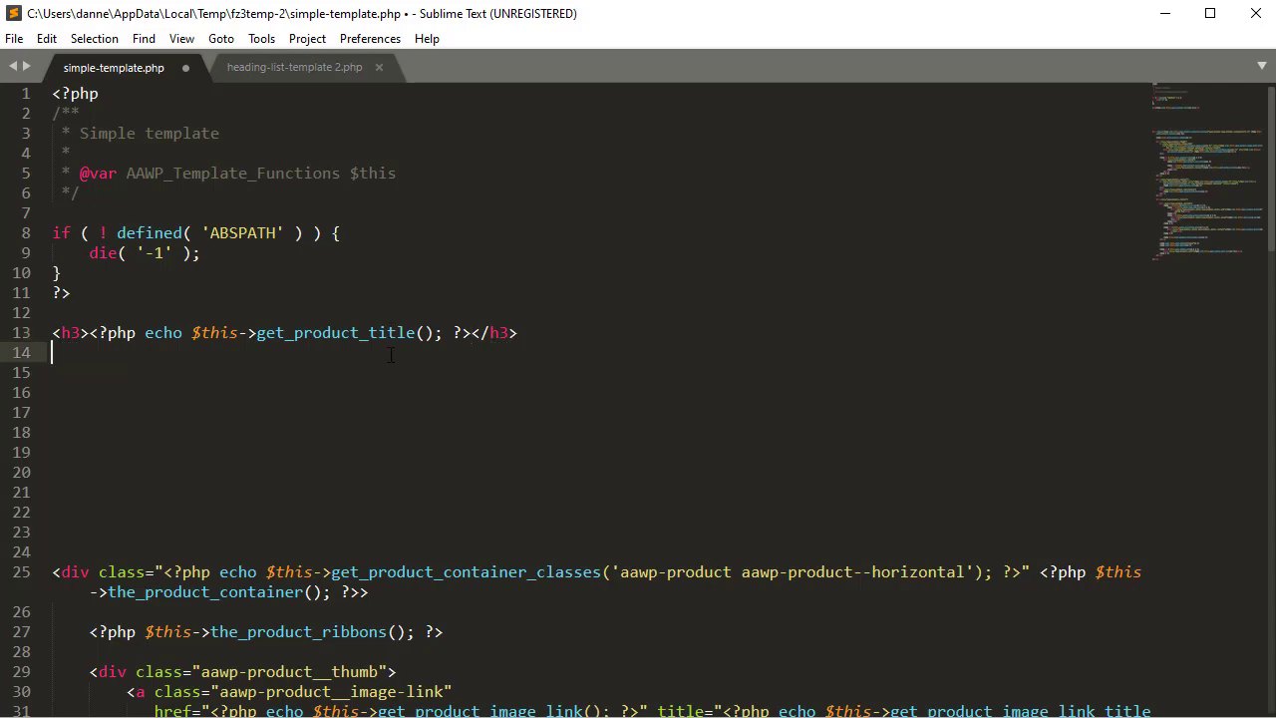
scroll(down, 3)
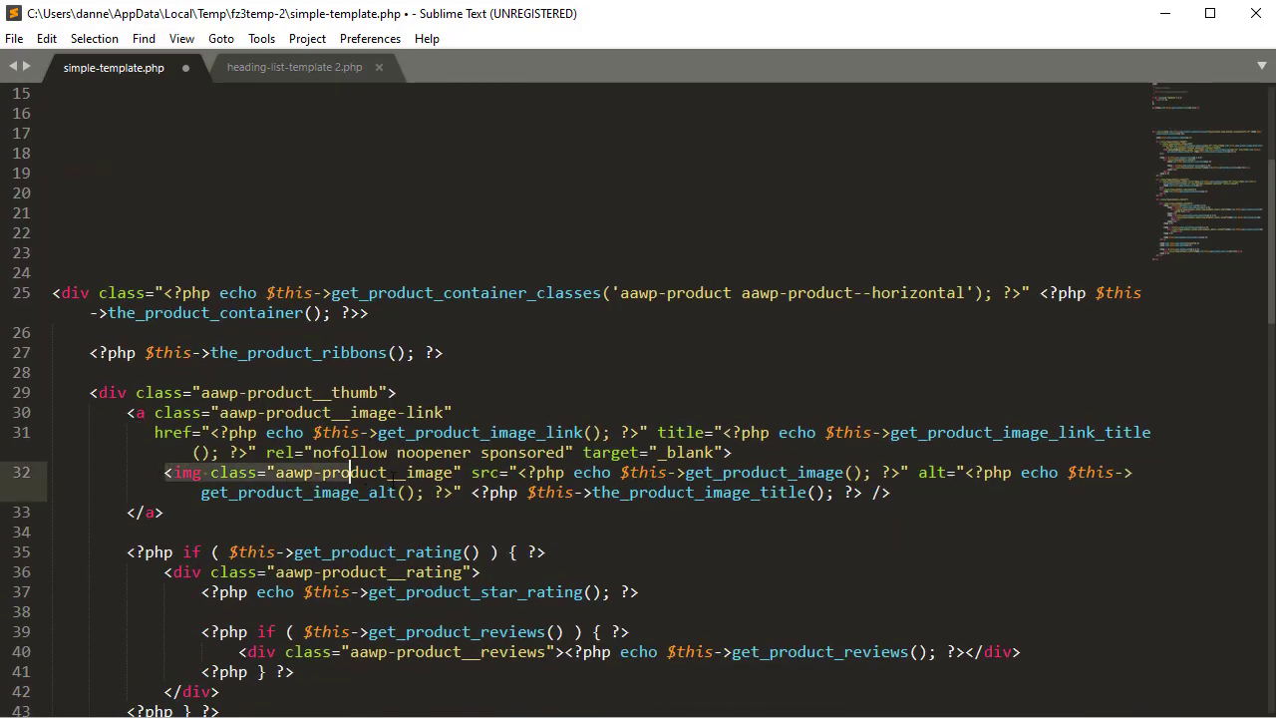
scroll(up, 3)
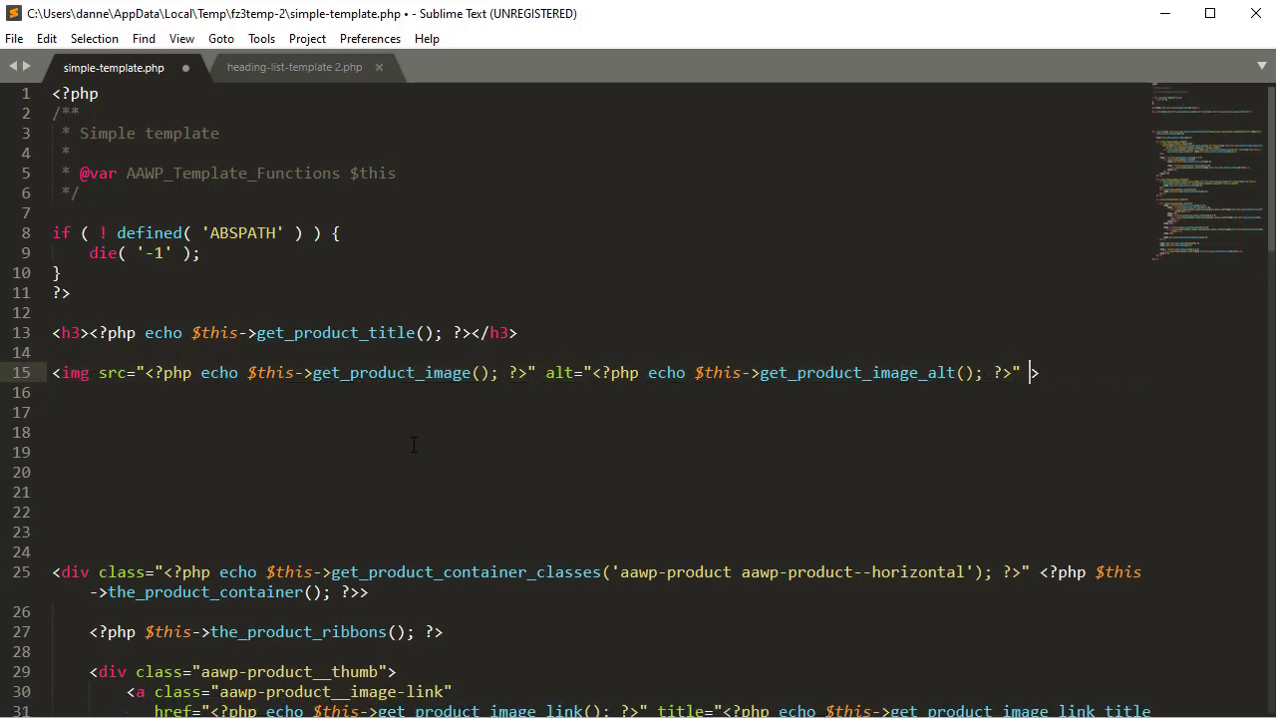
Strip class, title and rel from the copied link, wrap the <img>, and close with </a>.
scroll(down, 3)
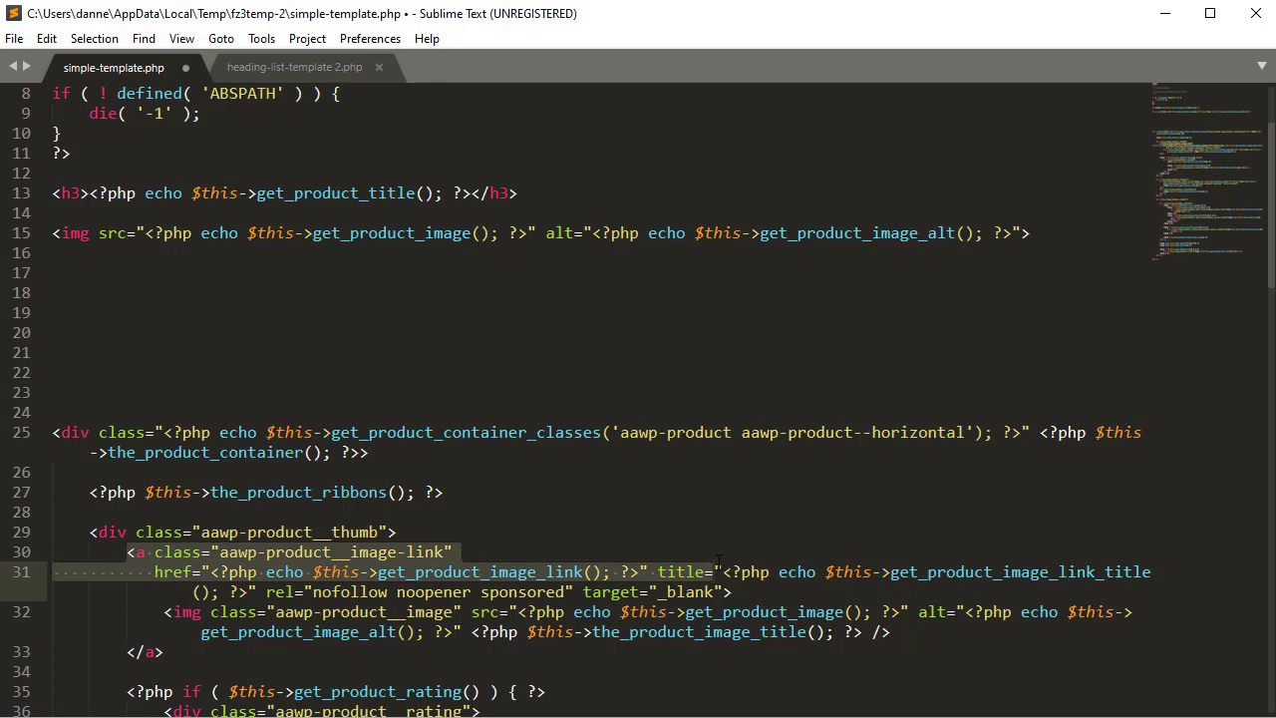
scroll(up, 3)
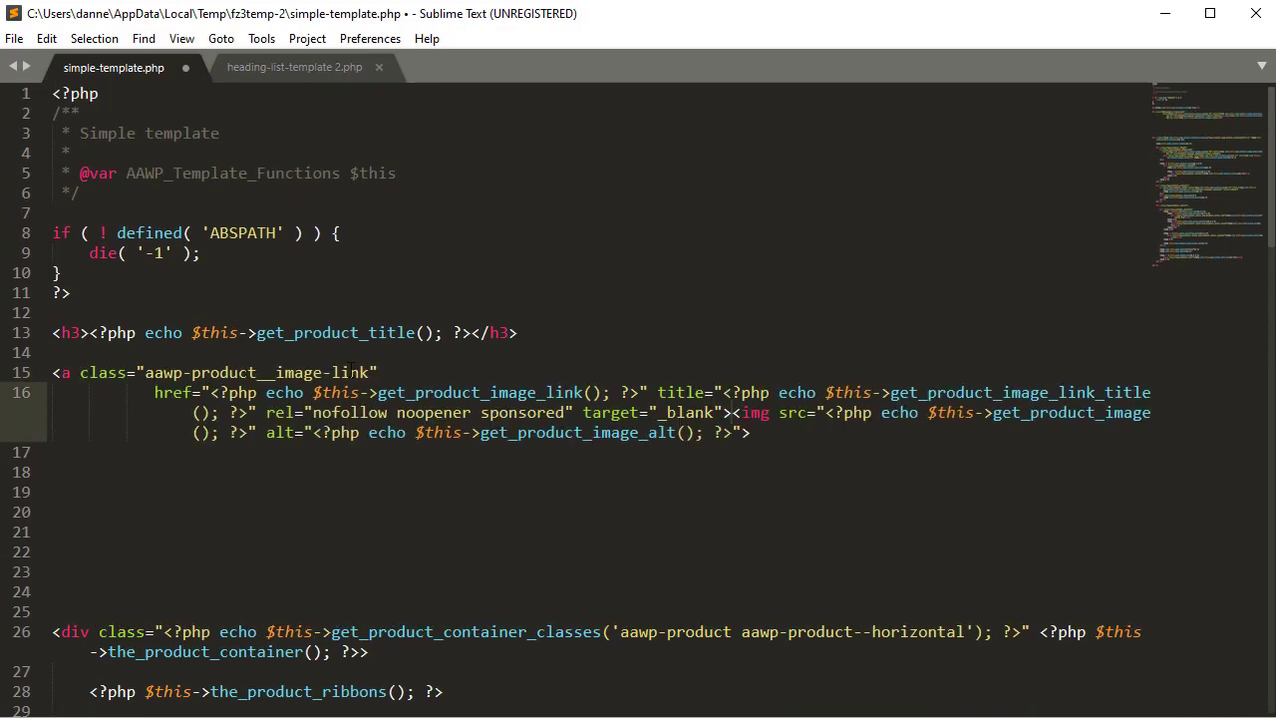
click(329, 372)
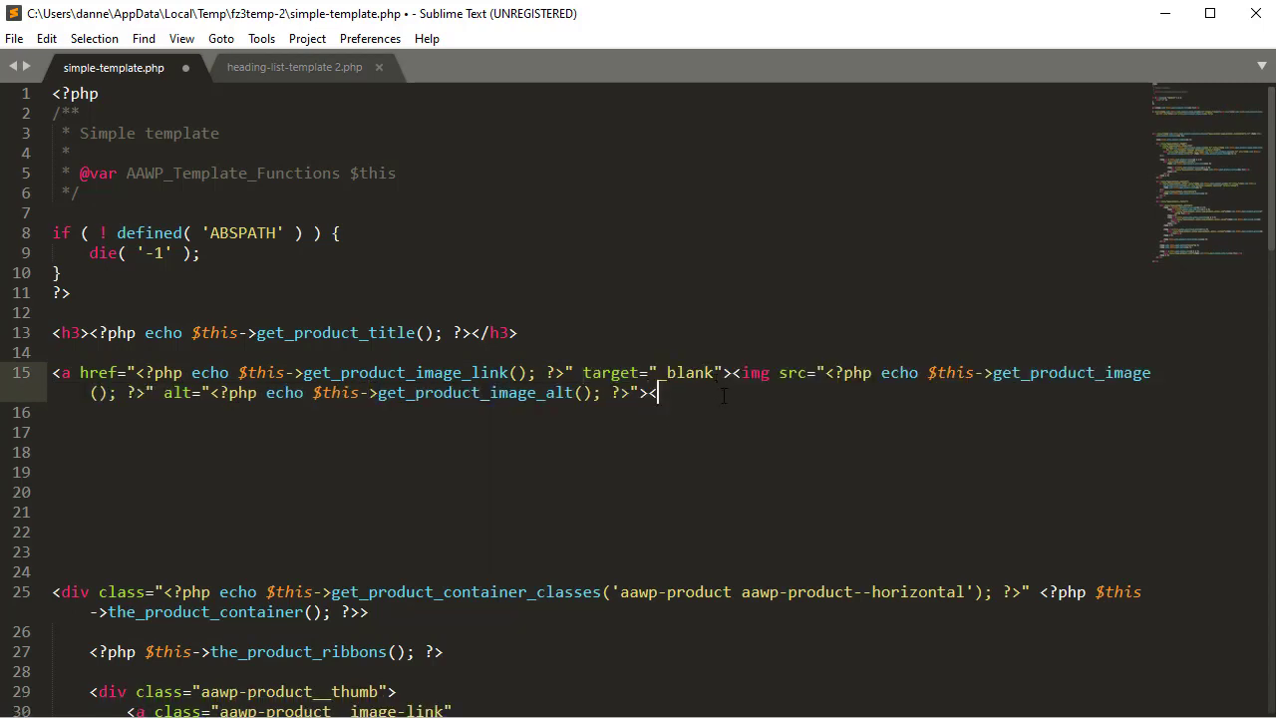
text(/a>)
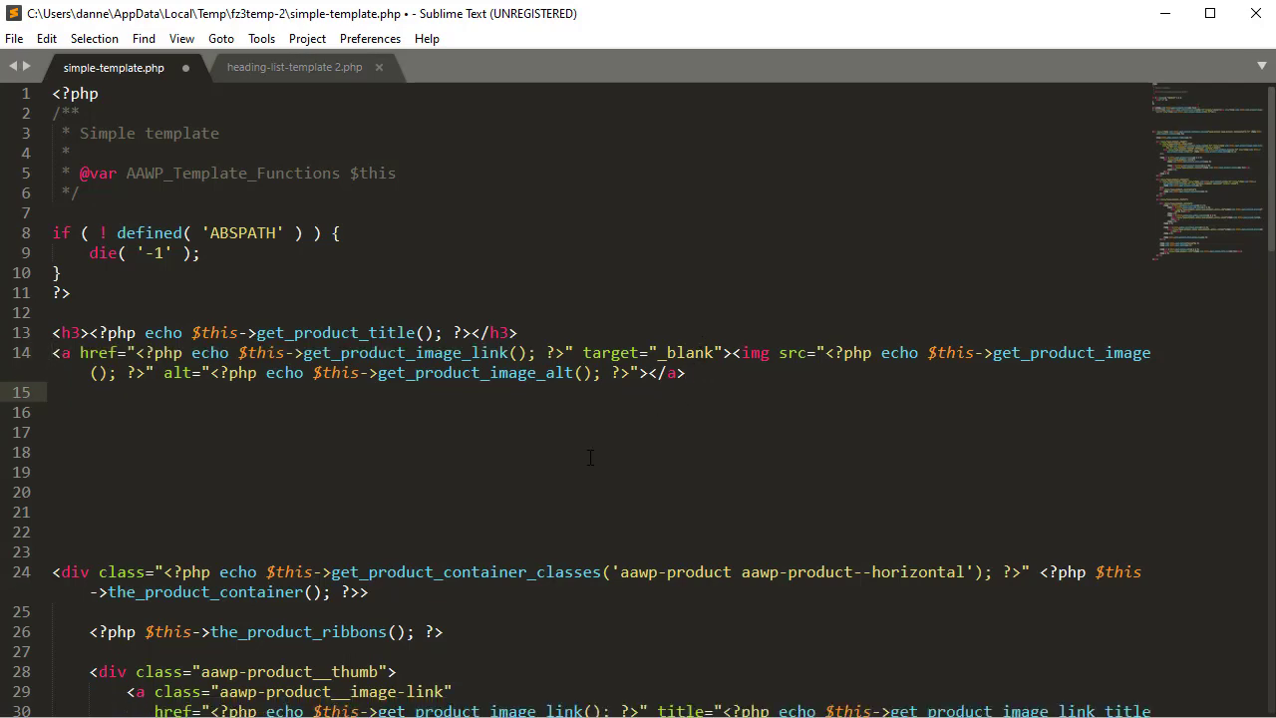
Add <?php echo $this->get_product_description(); ?> on the line after the </a>.
scroll(down, 3)
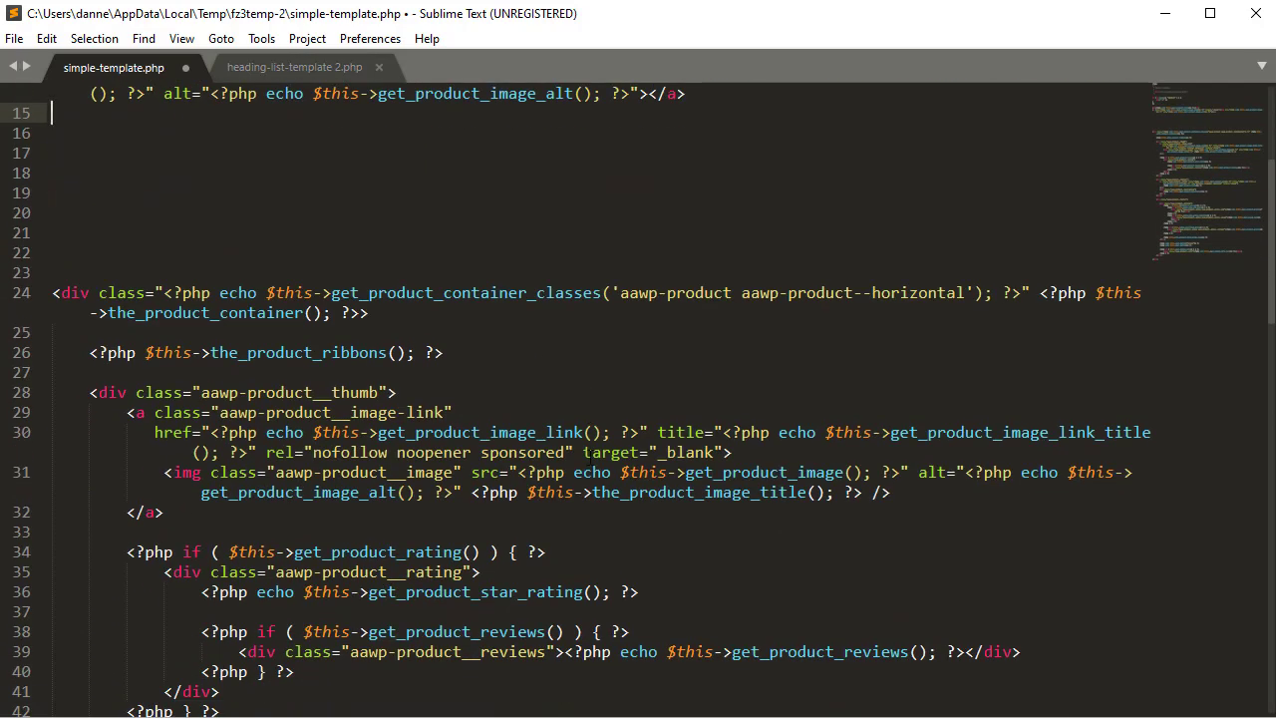
scroll(down, 3)
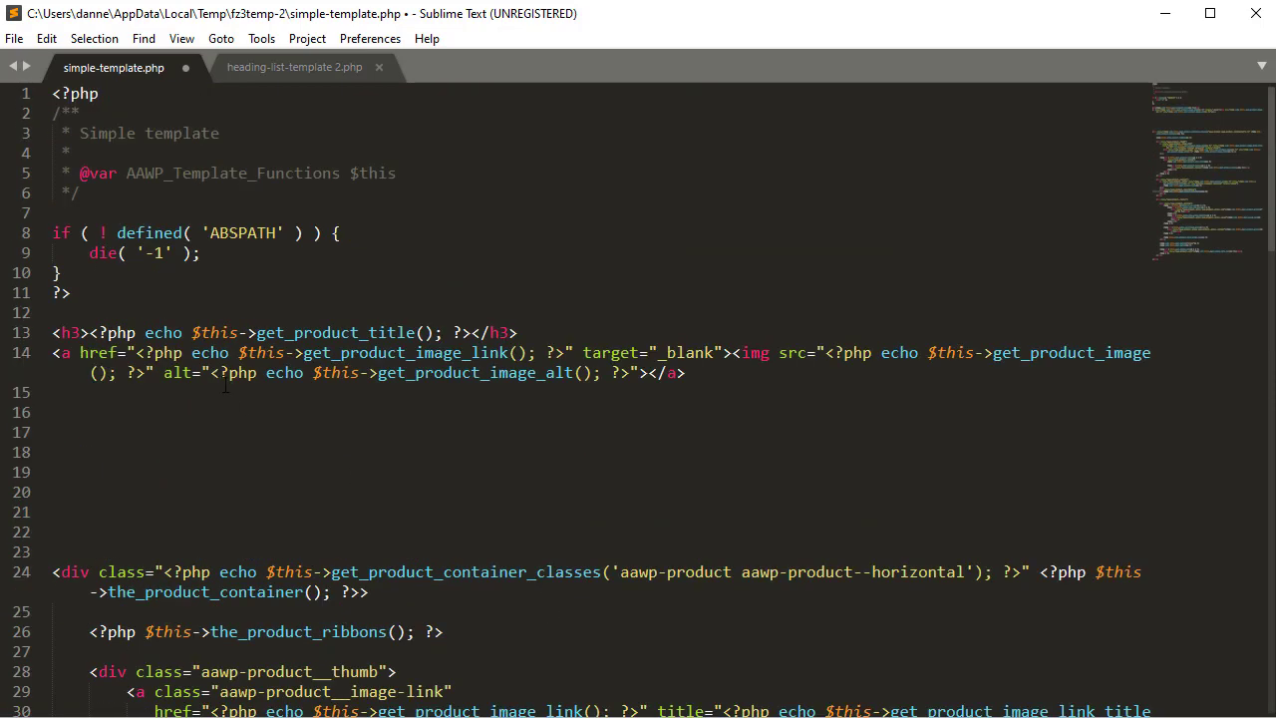
text(<?php echo $this->get_product_description(); ?>)
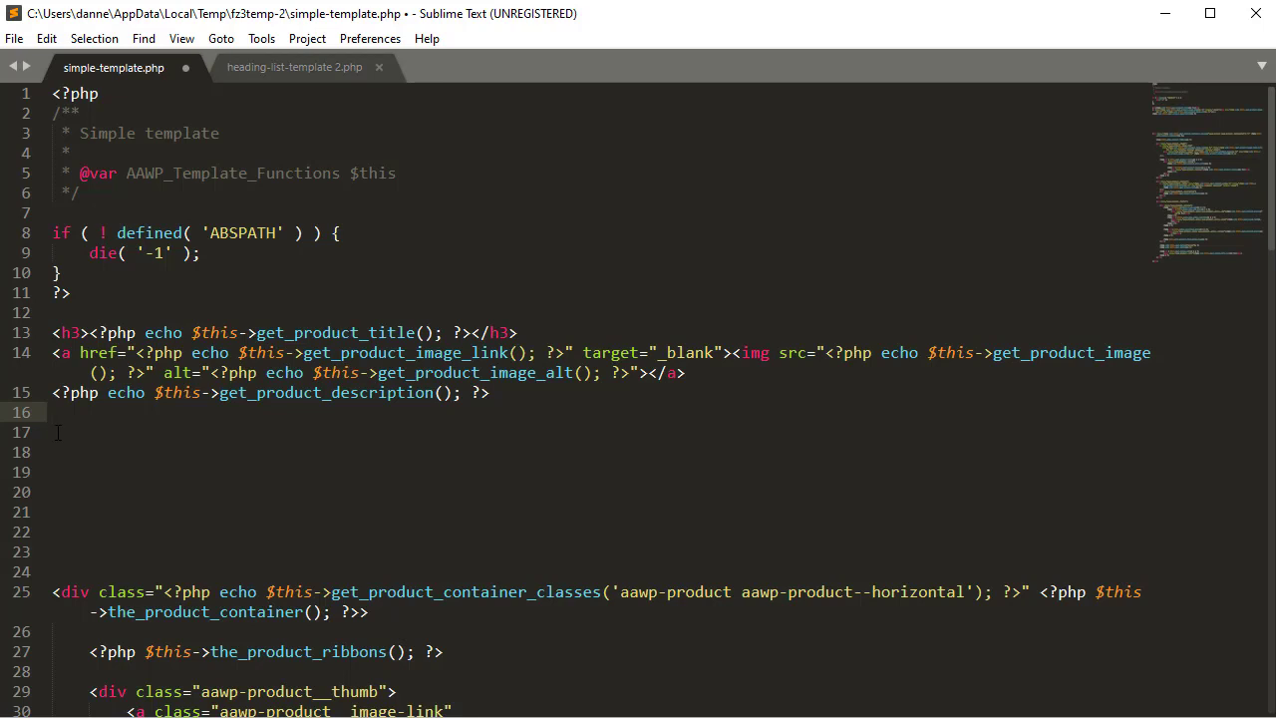
mouse_move(336, 417)
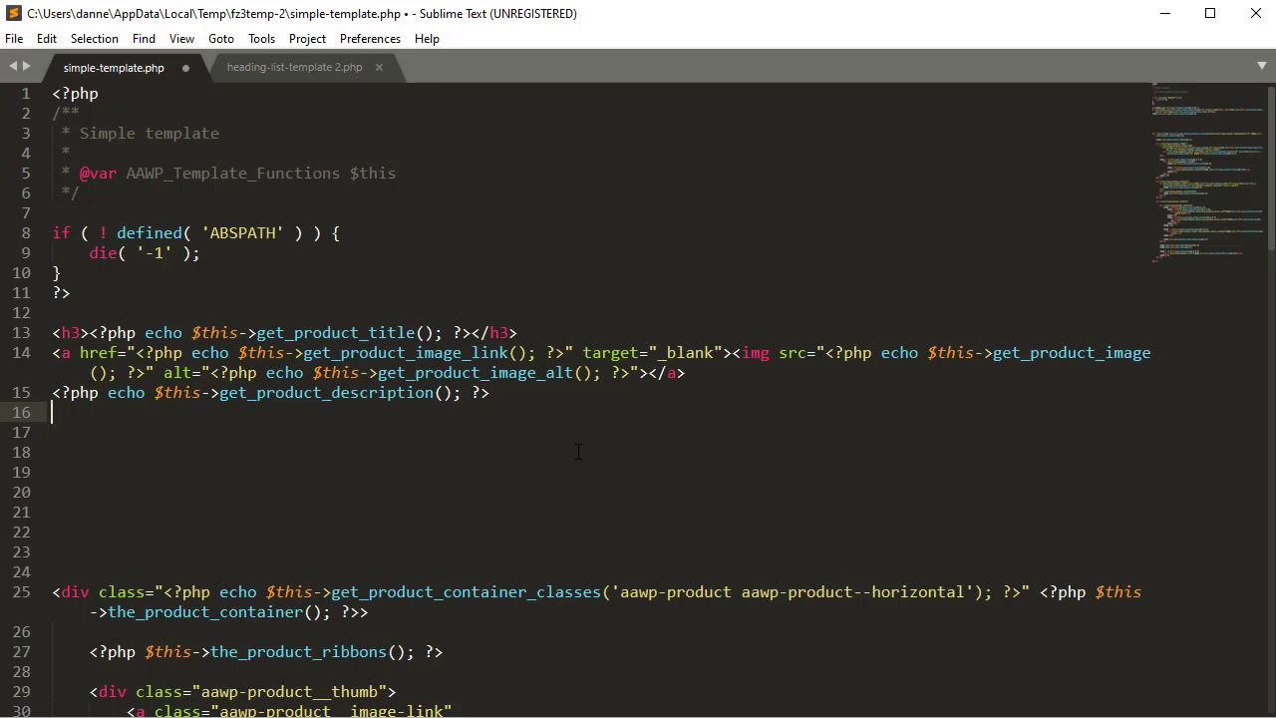
scroll(down, 3)
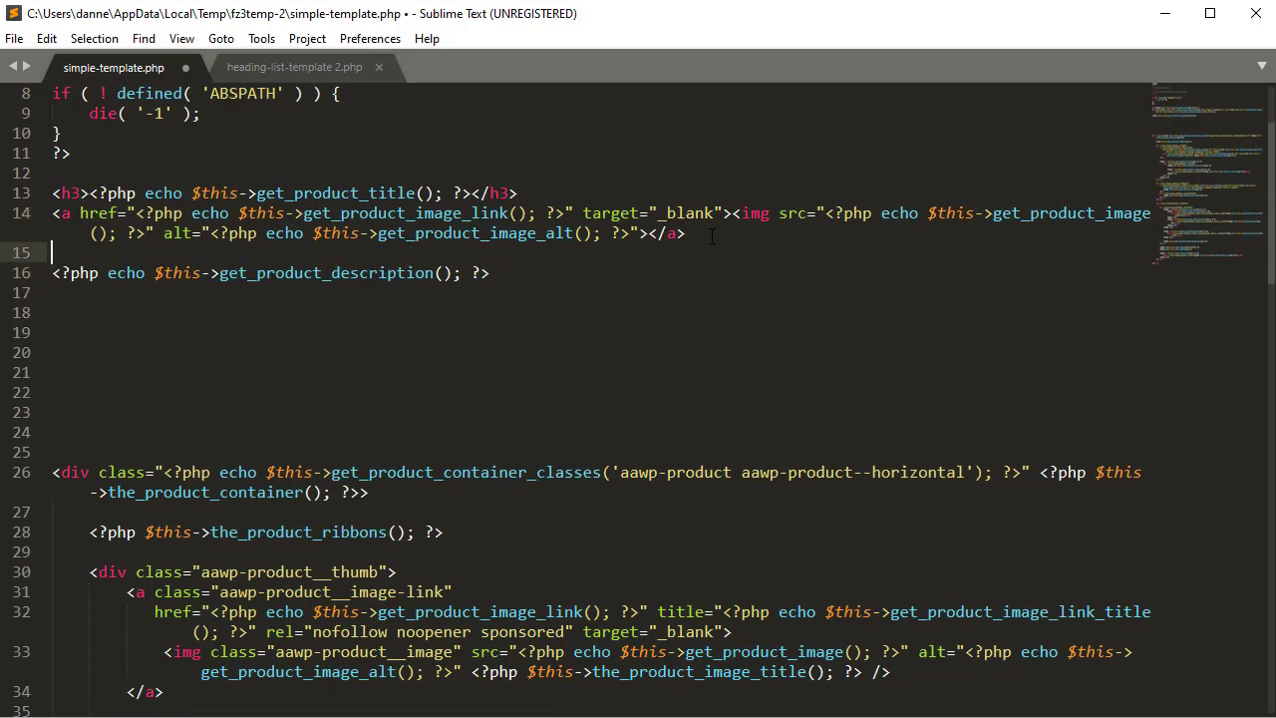
Copy the star-rating reviews if-block, paste it below the image link, and join it onto one line.
scroll(down, 3)
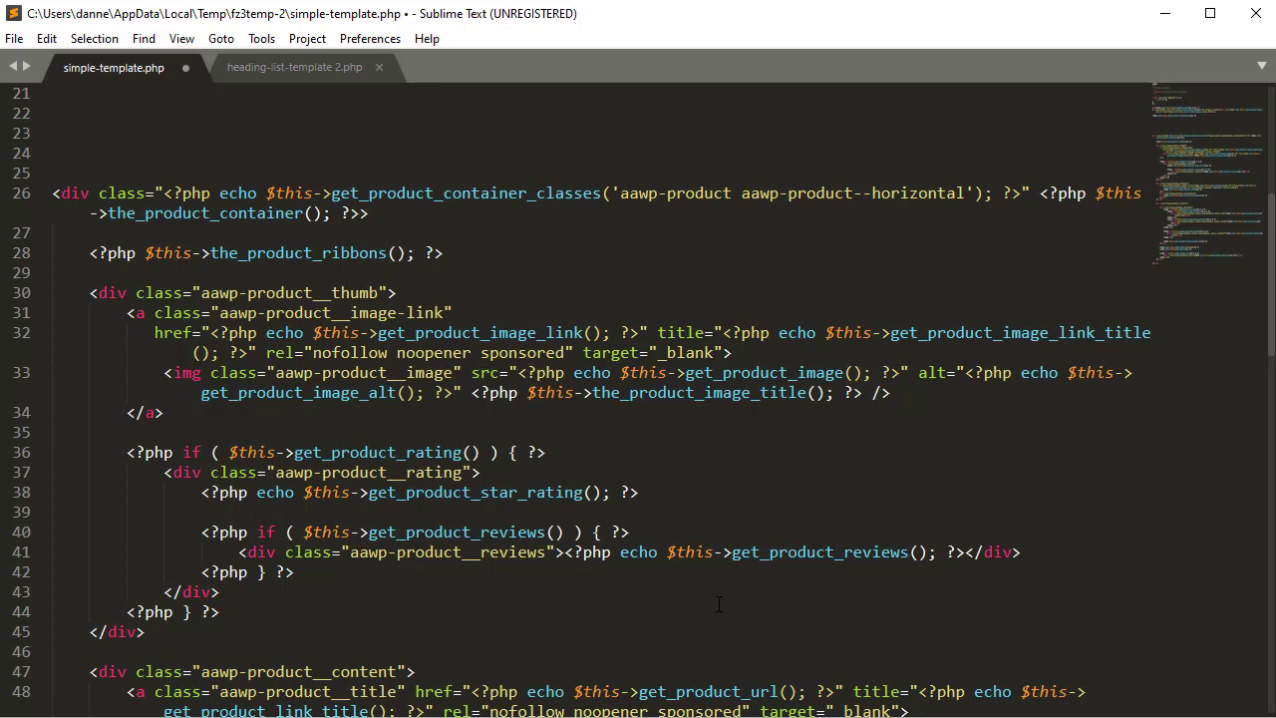
scroll(down, 3)
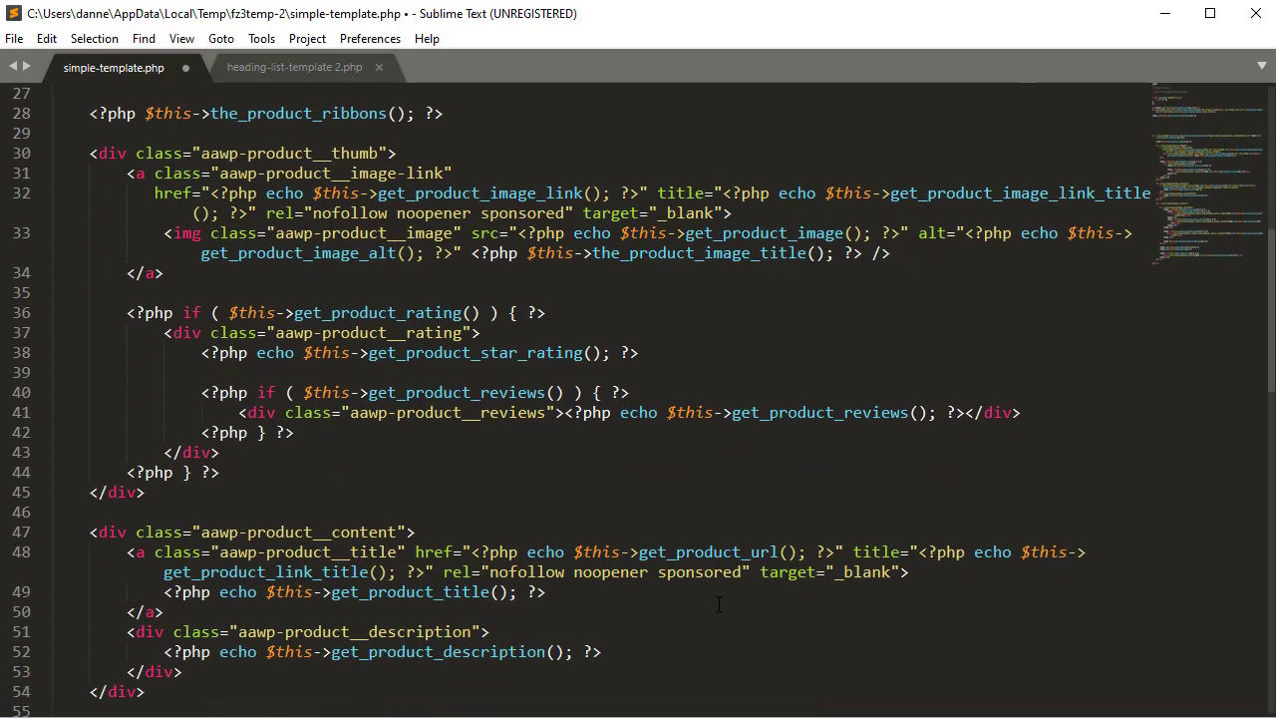
double_click(456, 392)
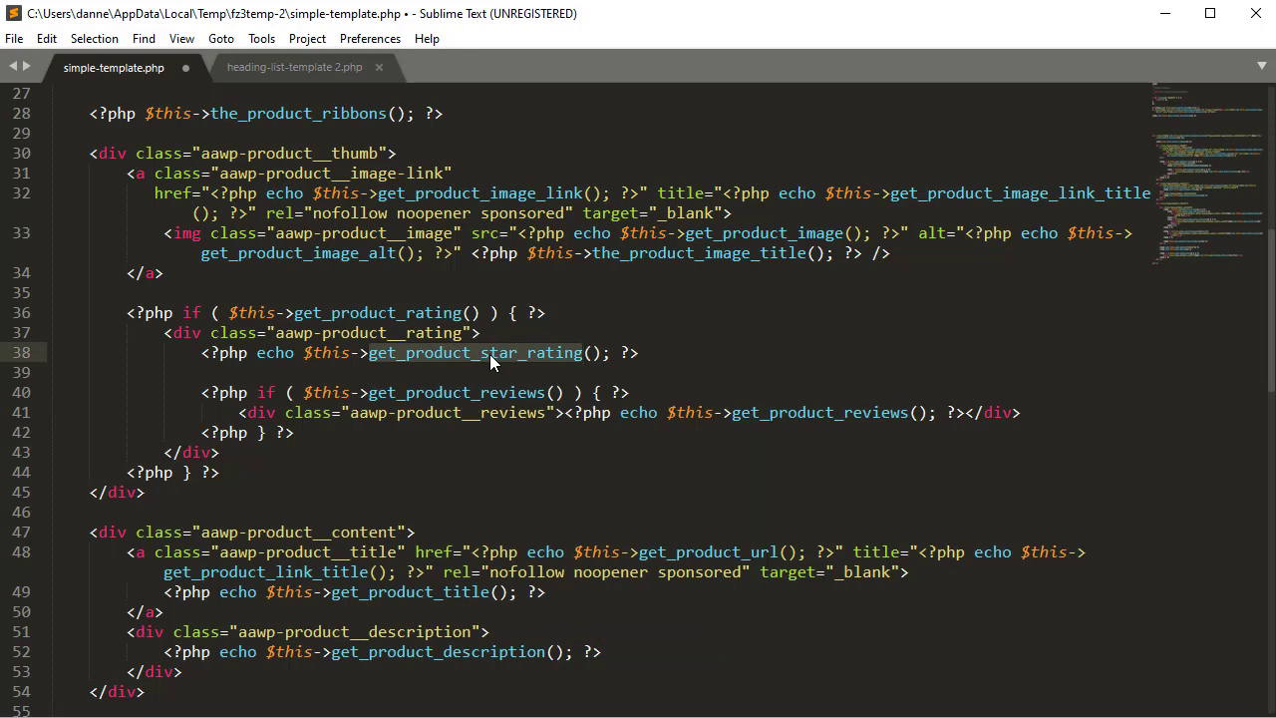
click(515, 392)
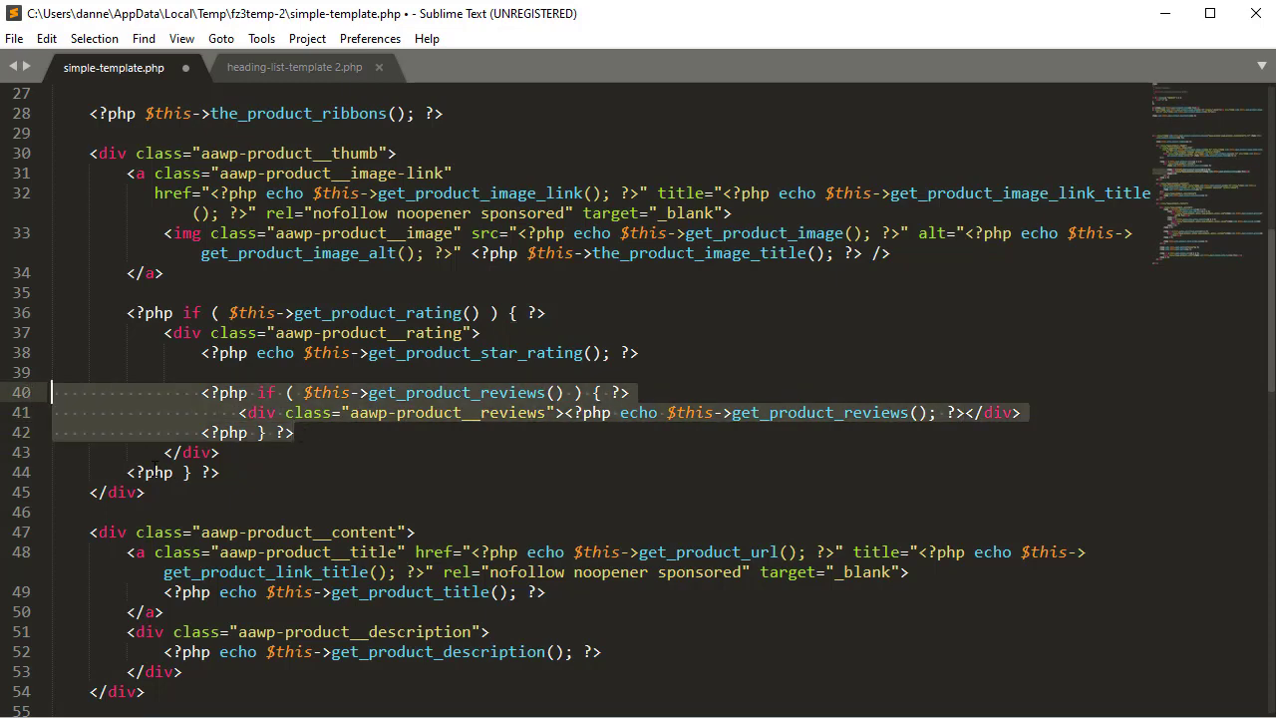
scroll(up, 3)
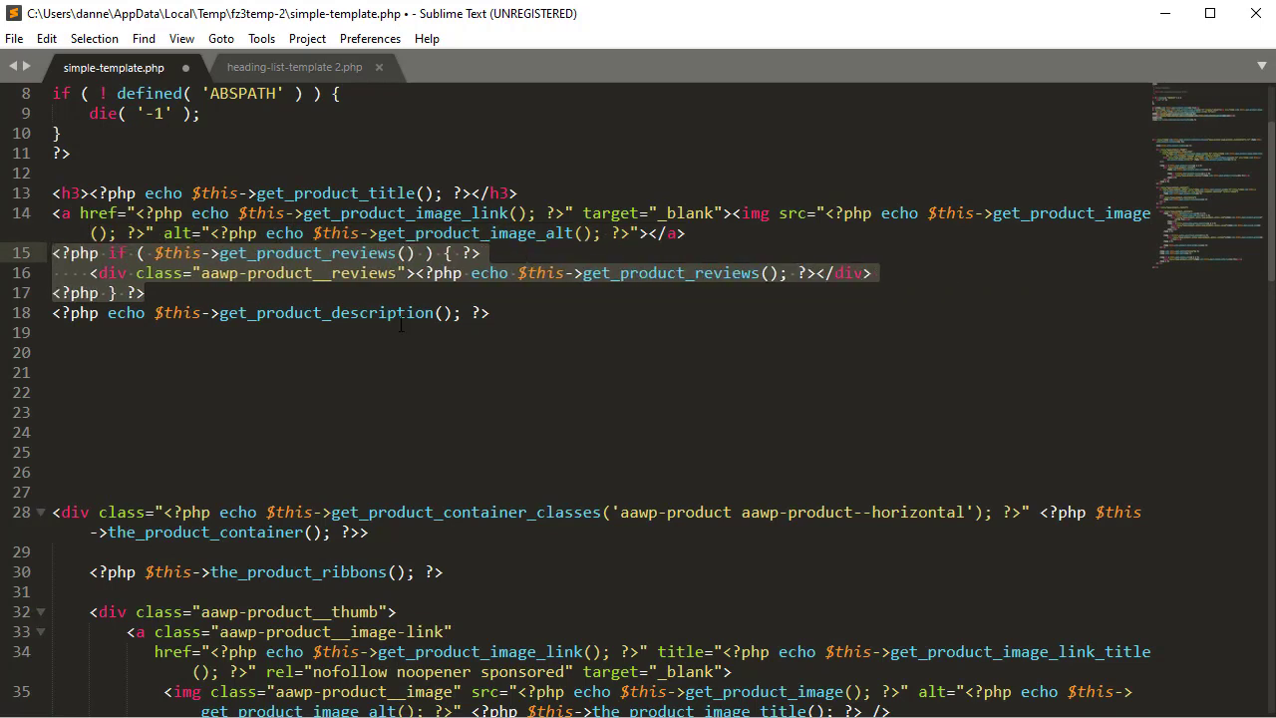
click(415, 272)
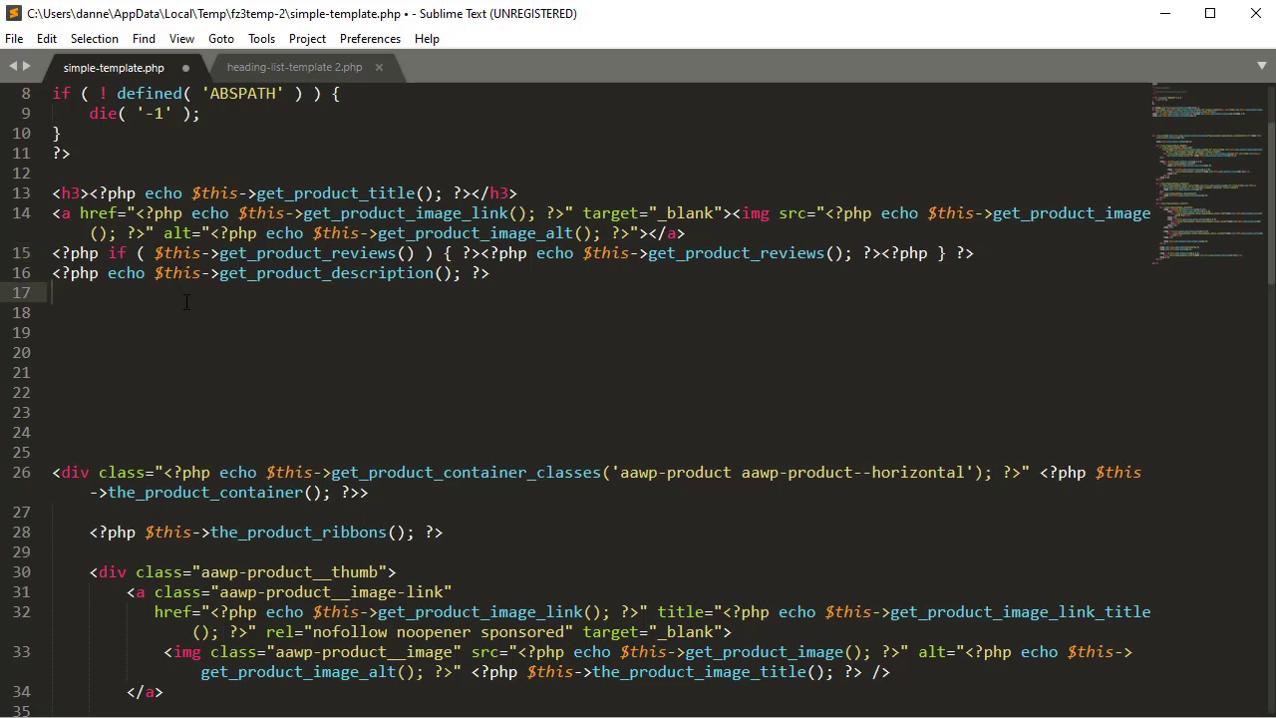
scroll(down, 3)
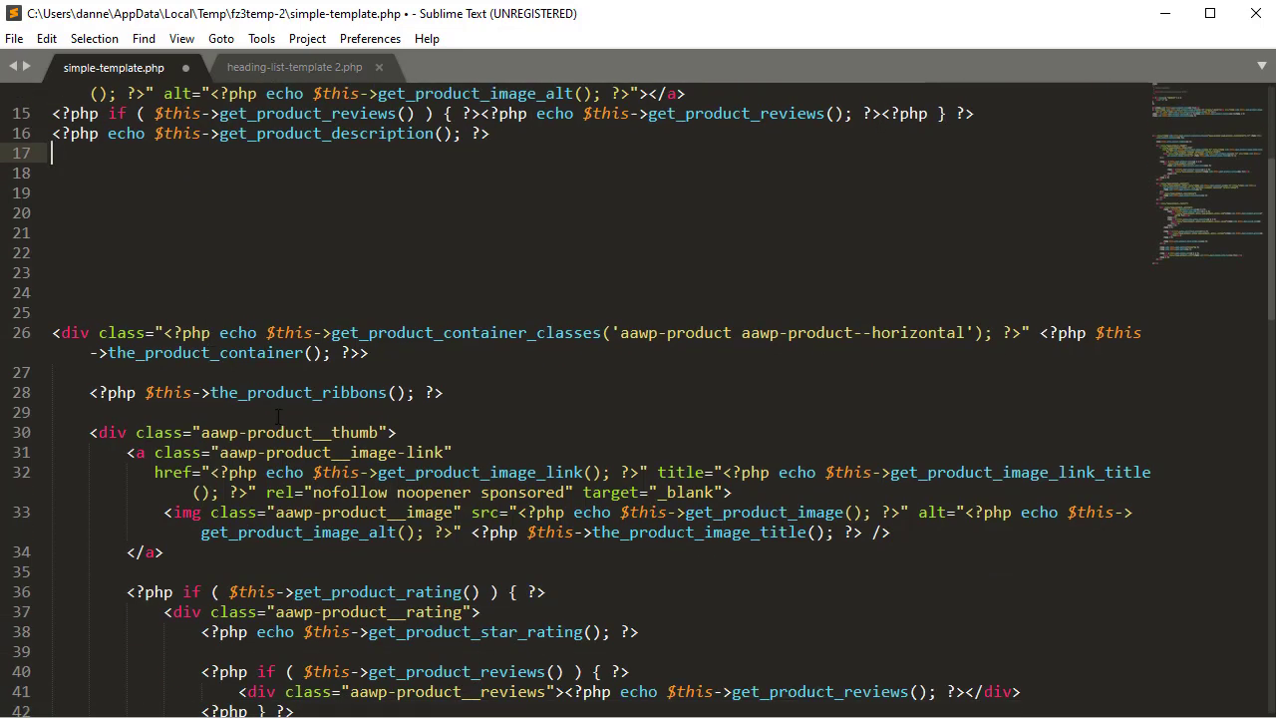
Add a 'Check Price' link on line 17 whose href echoes get_product_image_link().
scroll(up, 3)
text(<a href="">)
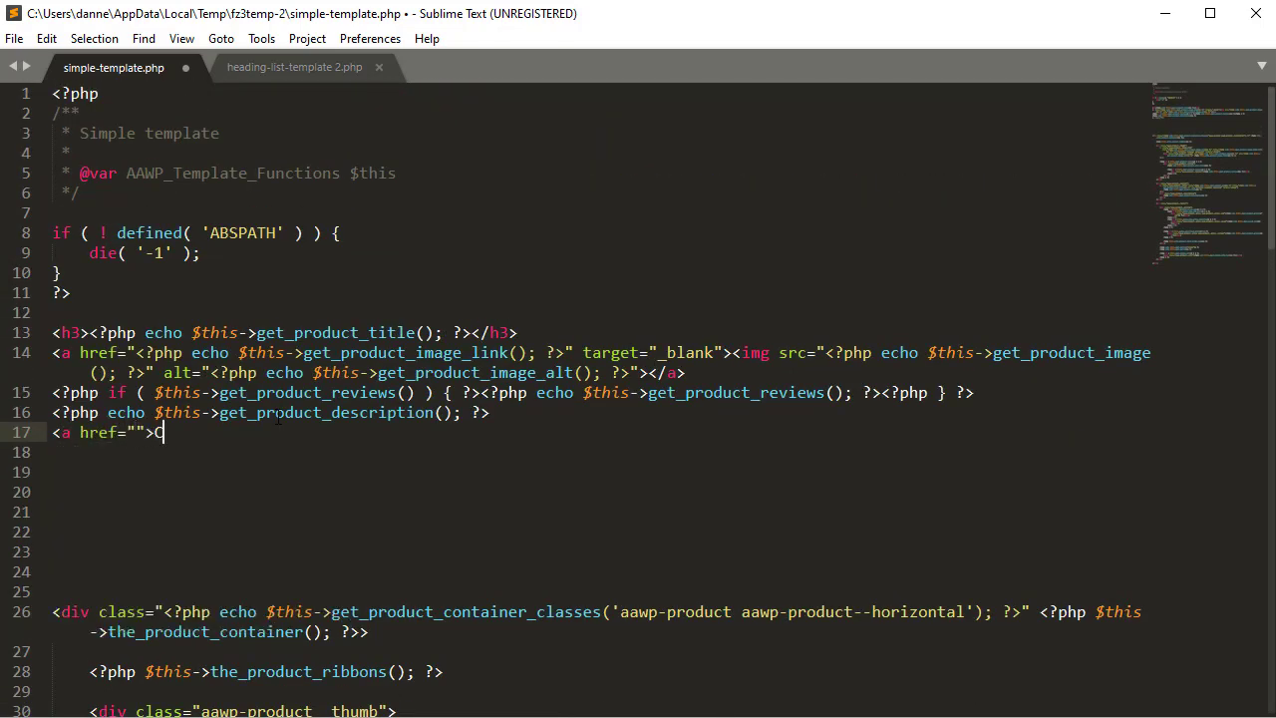
text(Check Price</a>)
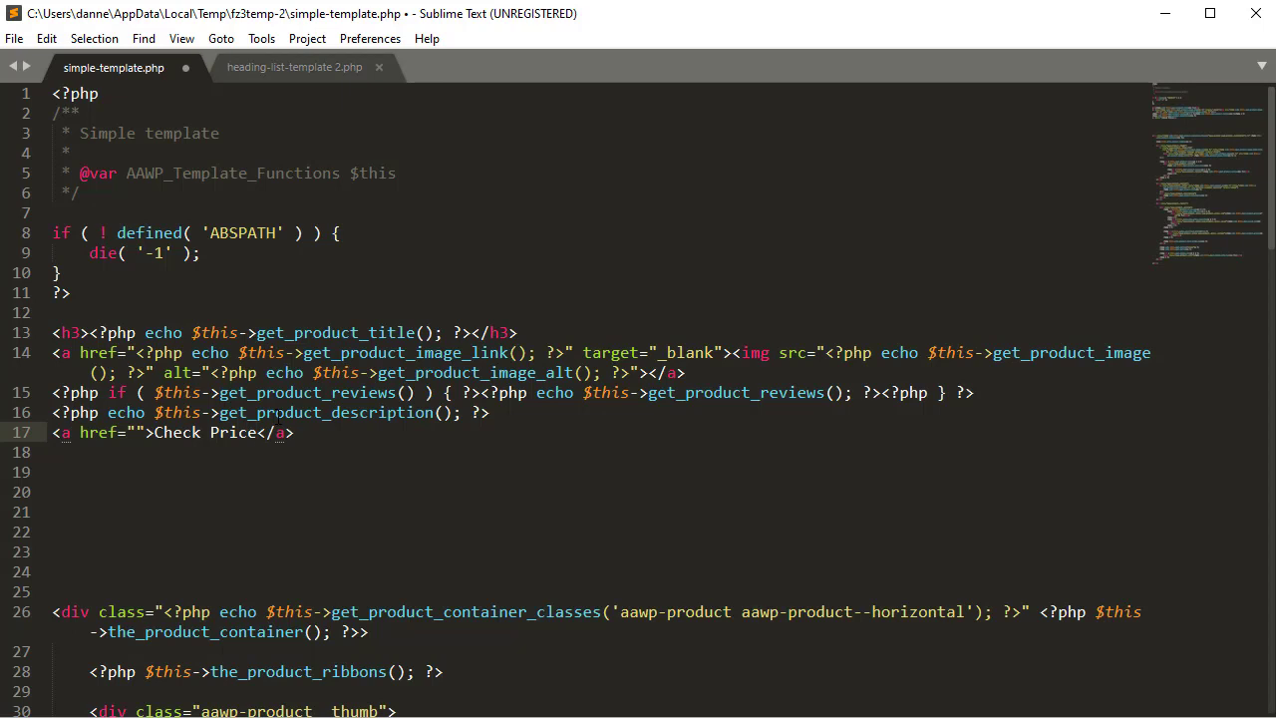
scroll(down, 3)
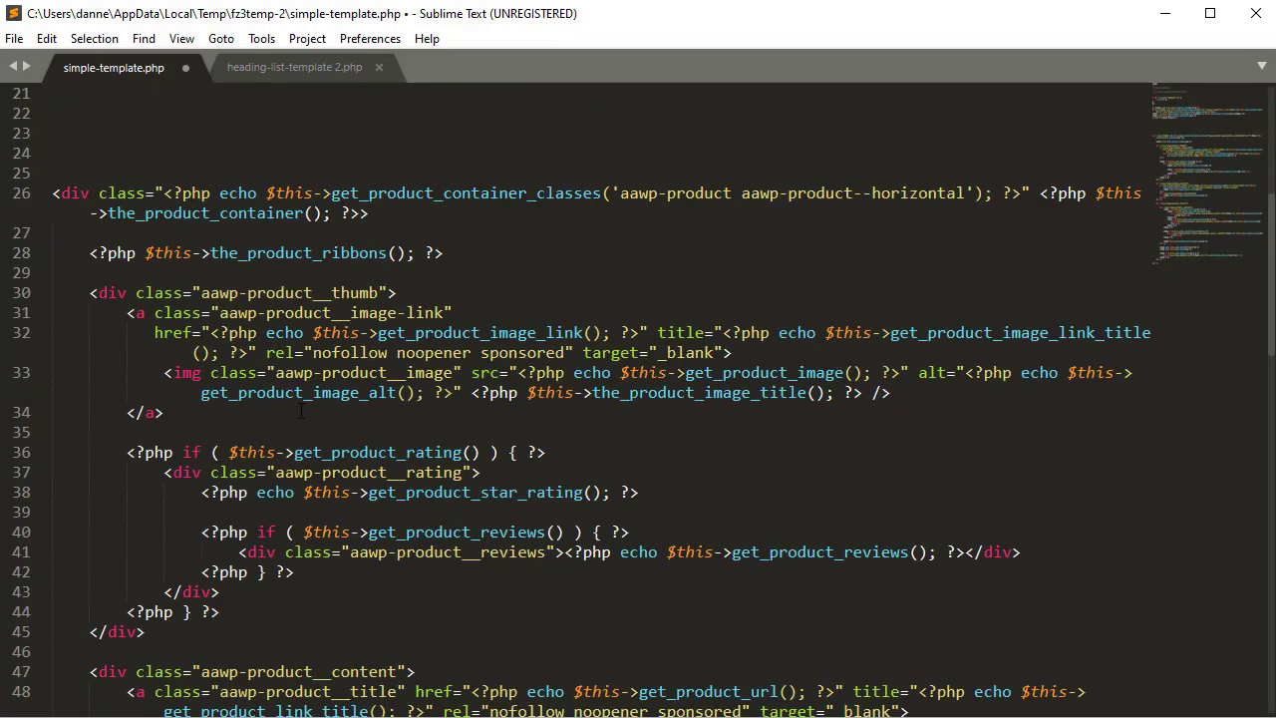
scroll(down, 3)
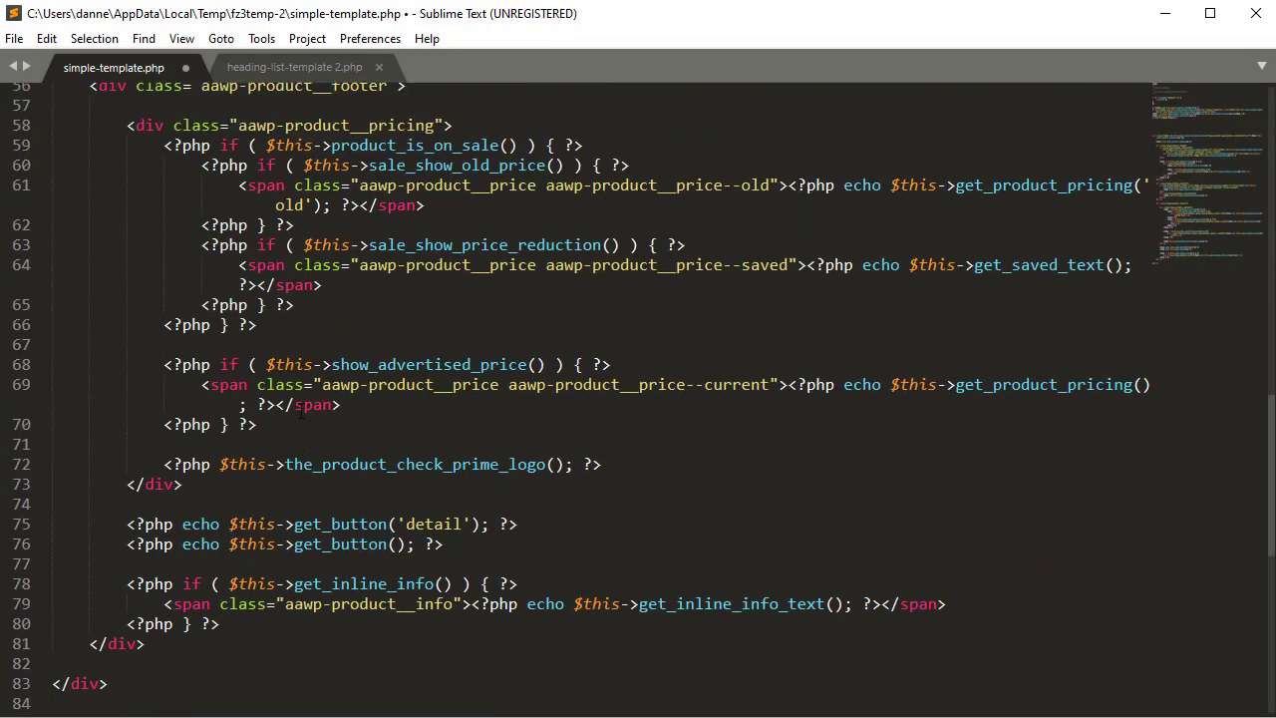
scroll(up, 3)
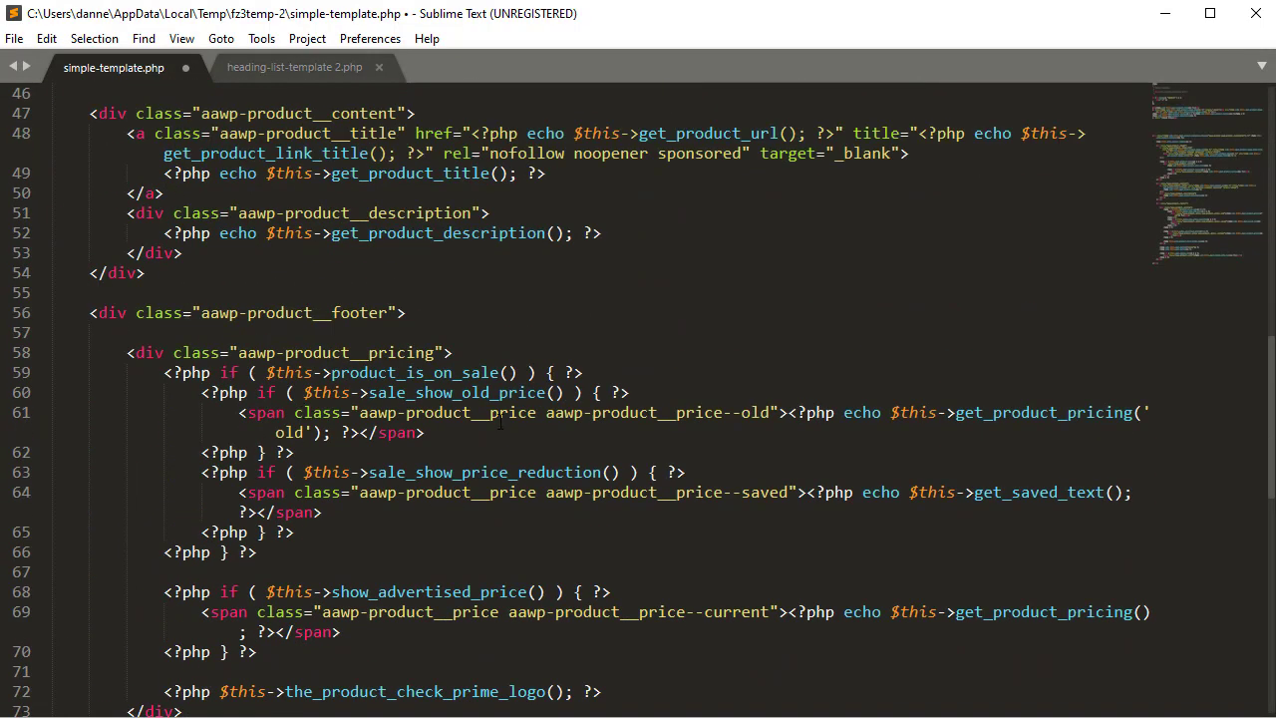
scroll(down, 3)
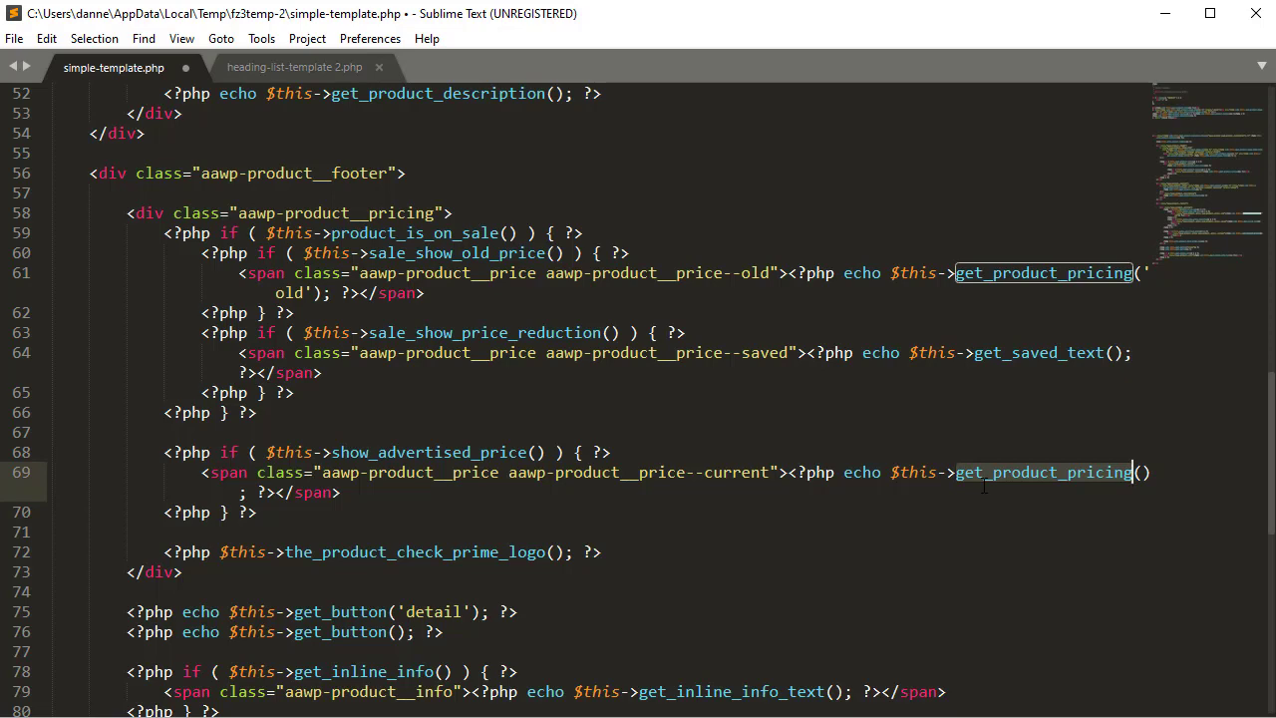
scroll(up, 3)
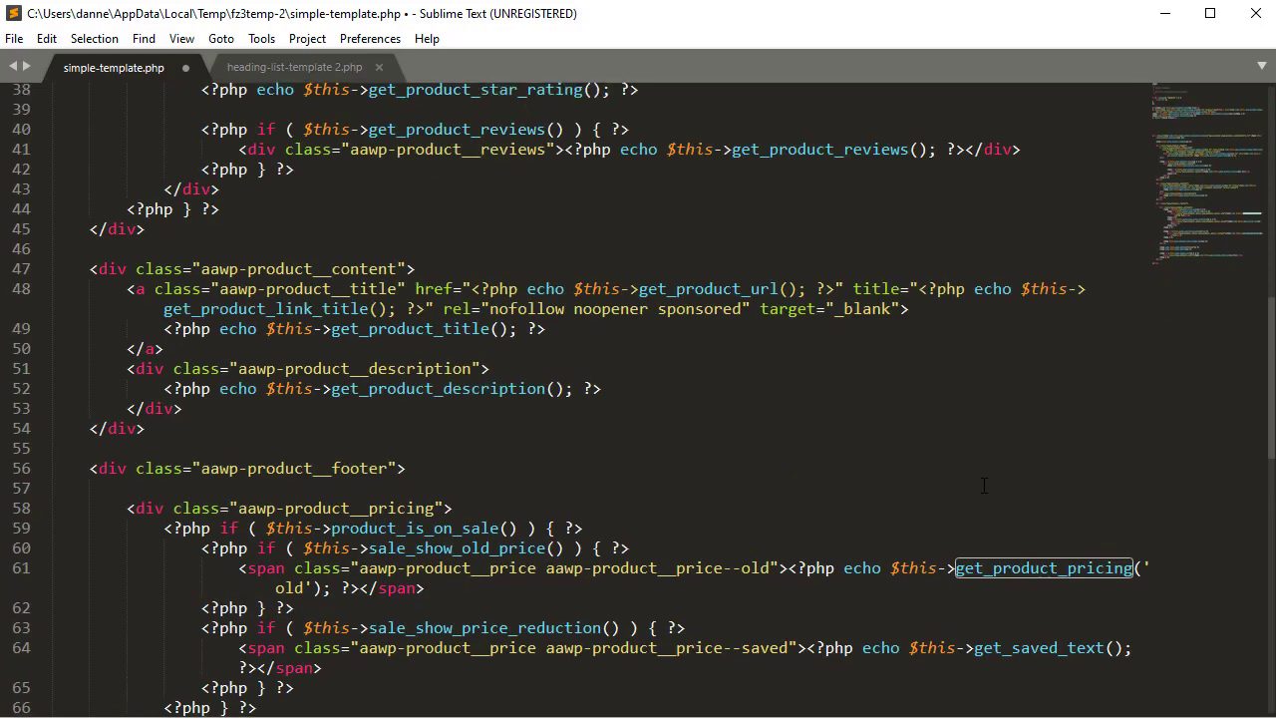
scroll(up, 3)
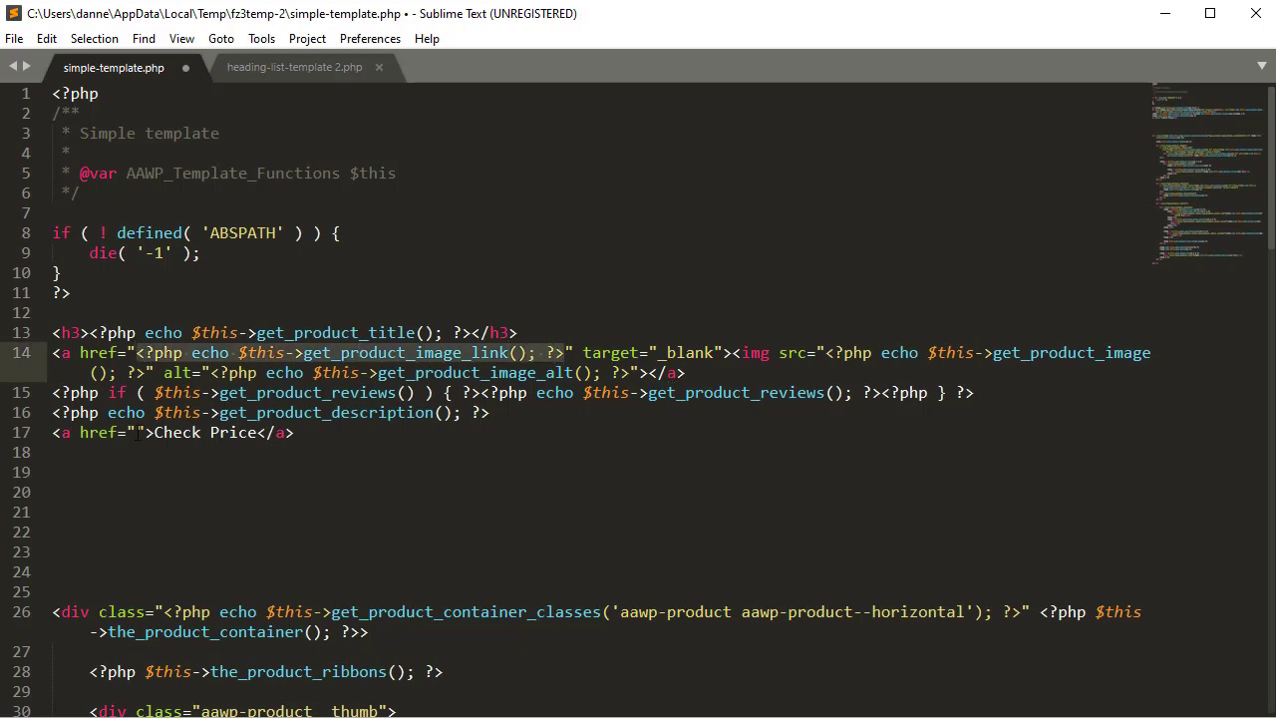
text(<?php echo $this->get_product_image_link(); ?>)
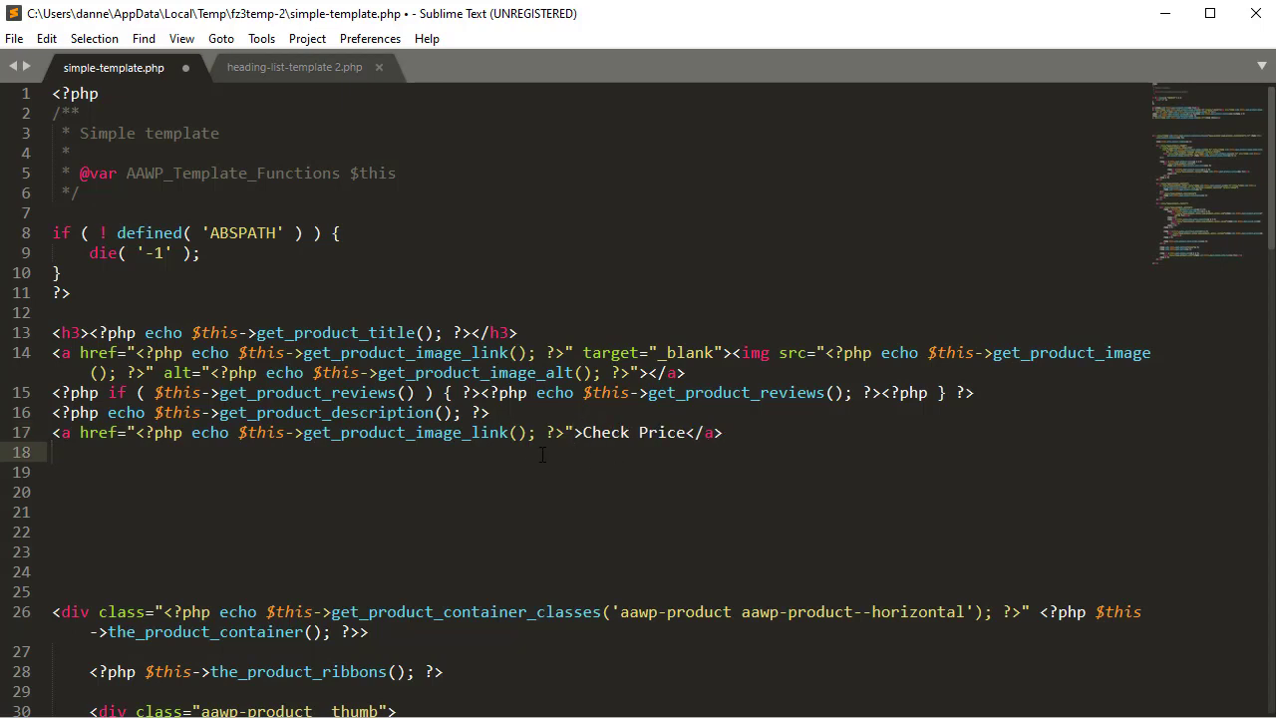
Delete the old container div markup through end of file and save simple-template.php.
scroll(down, 3)
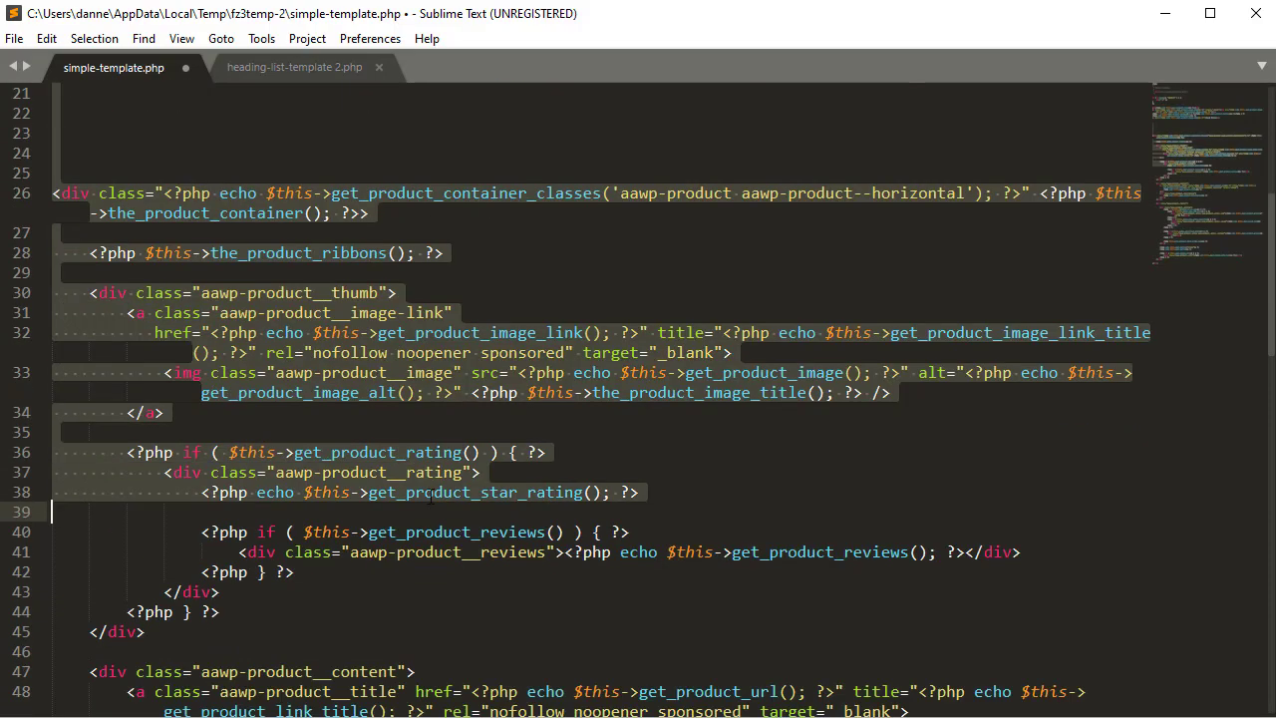
scroll(down, 3)
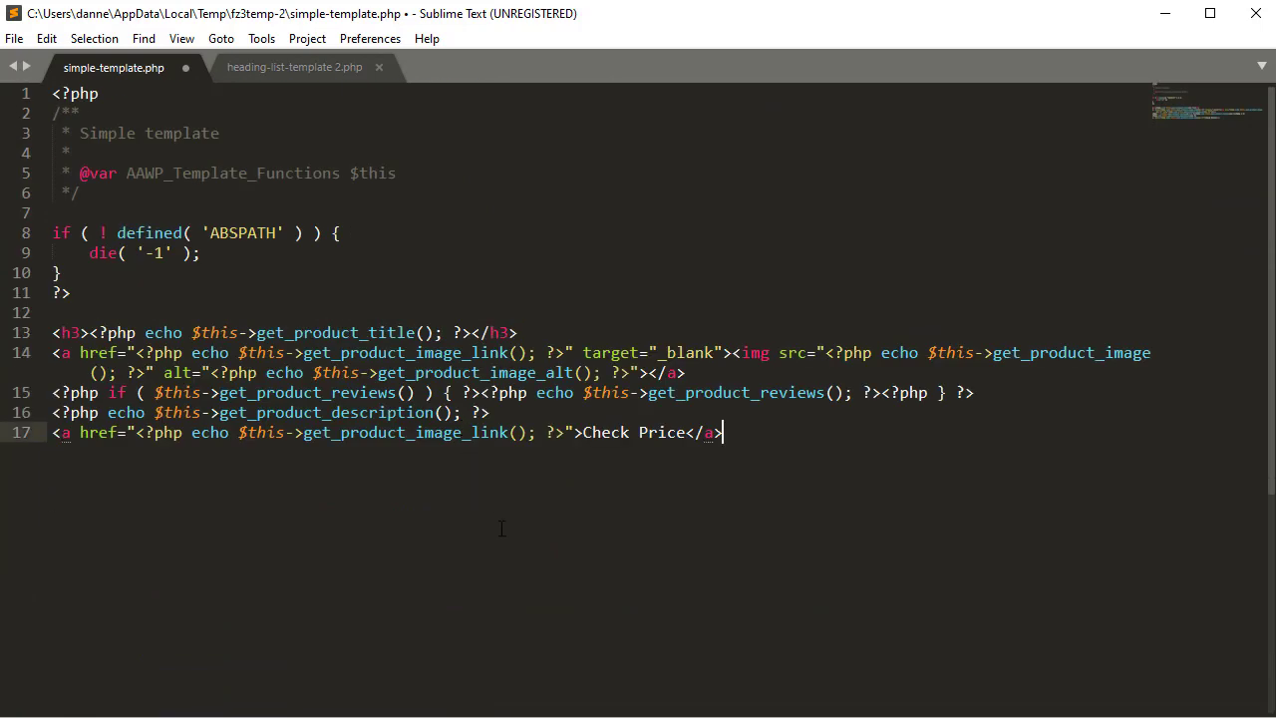
key(ctrl+s)
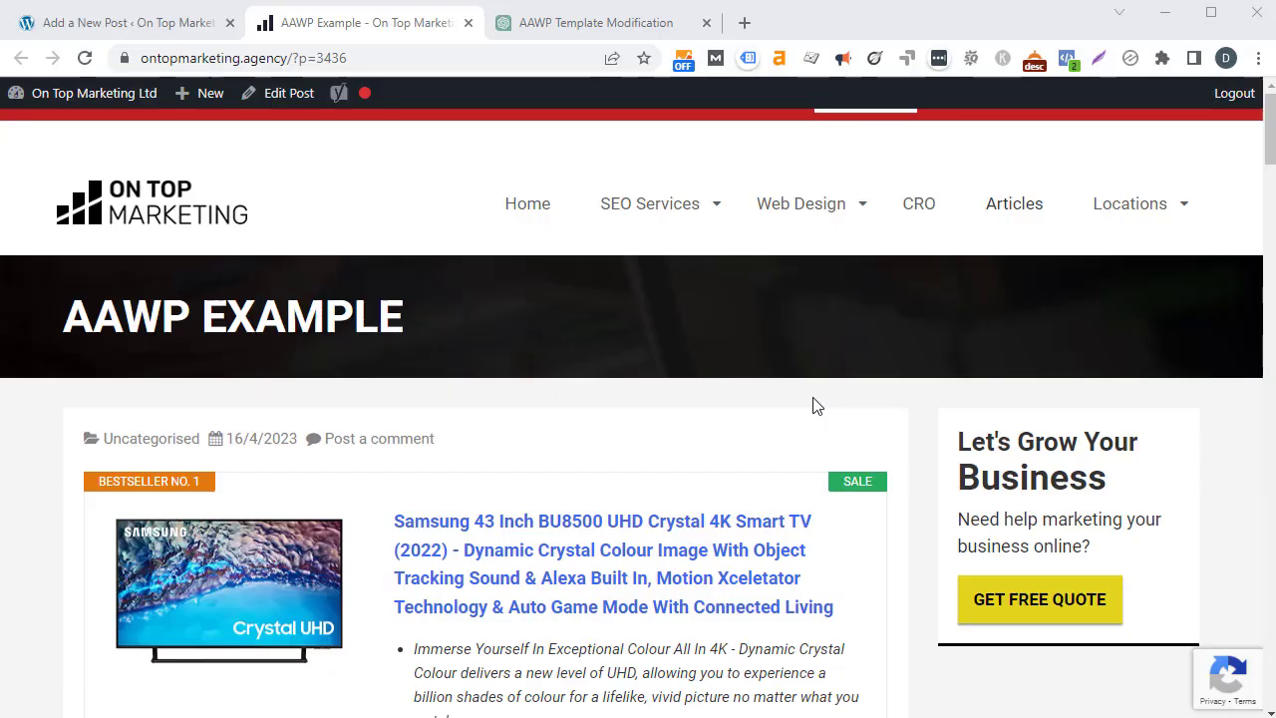
mouse_move(125, 22)
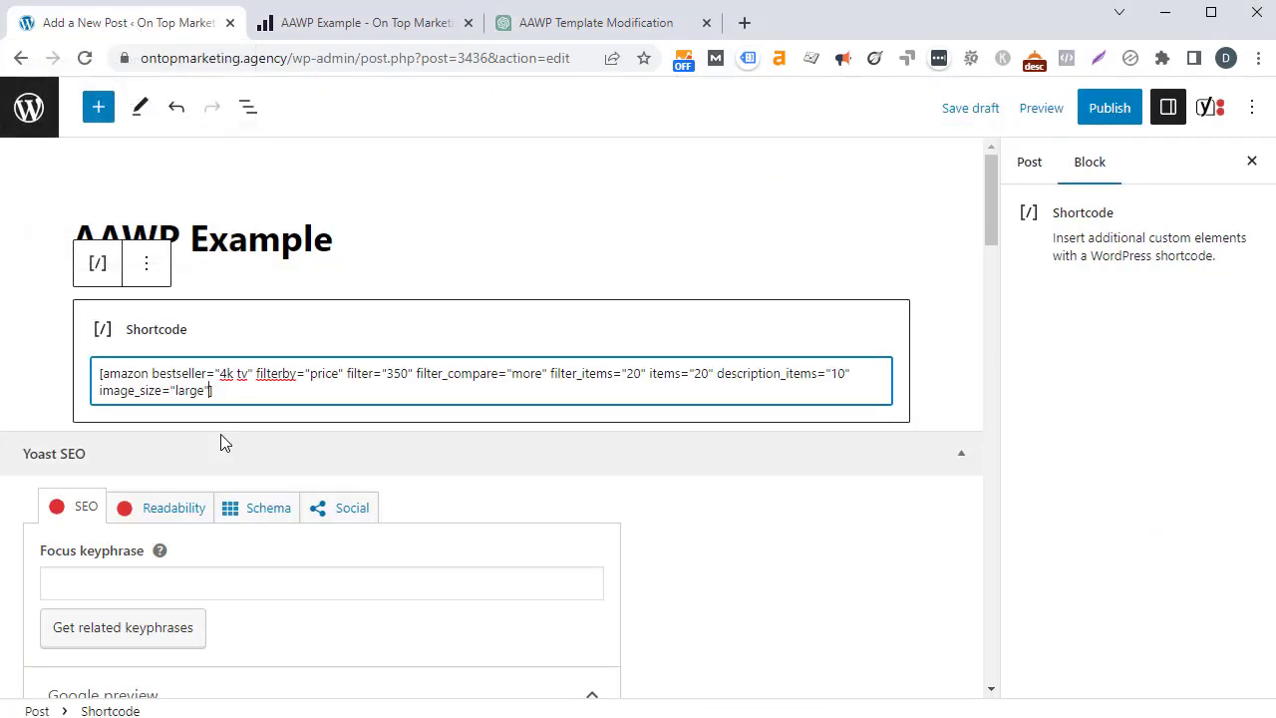
Append template="simple-template" to the bestseller shortcode and save the draft.
text(template=")
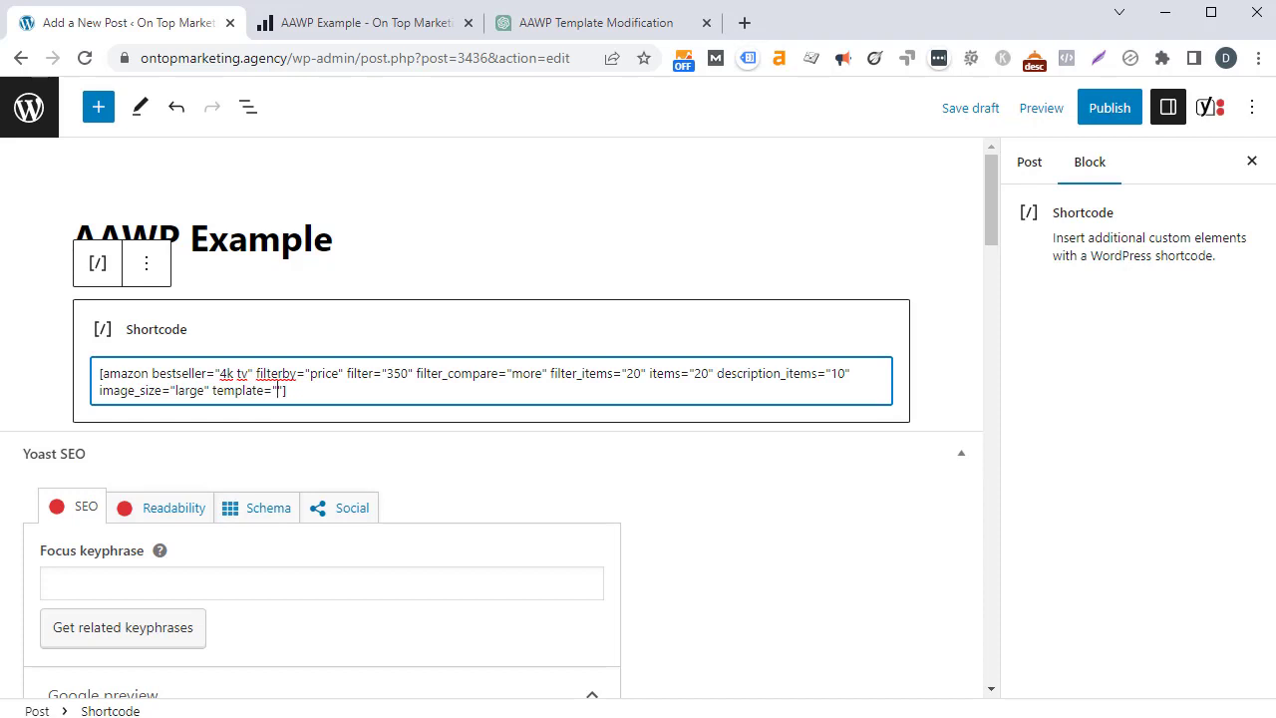
text(simple-)
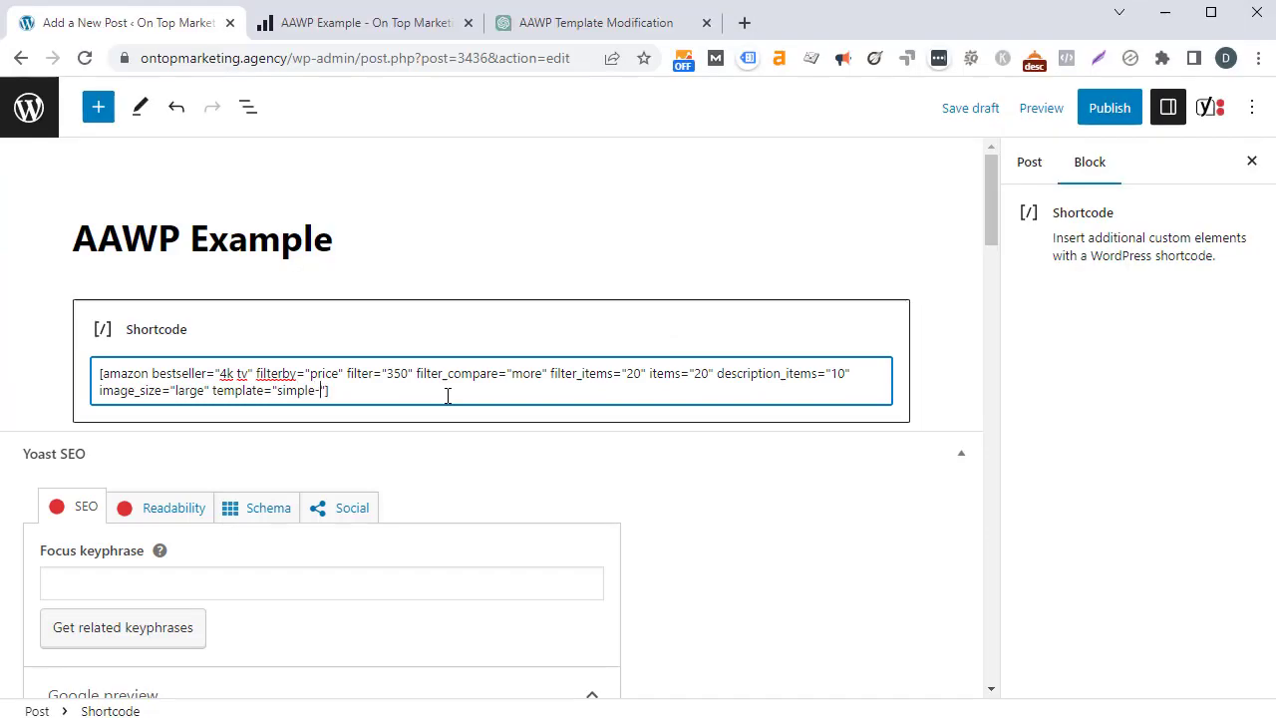
text(template)
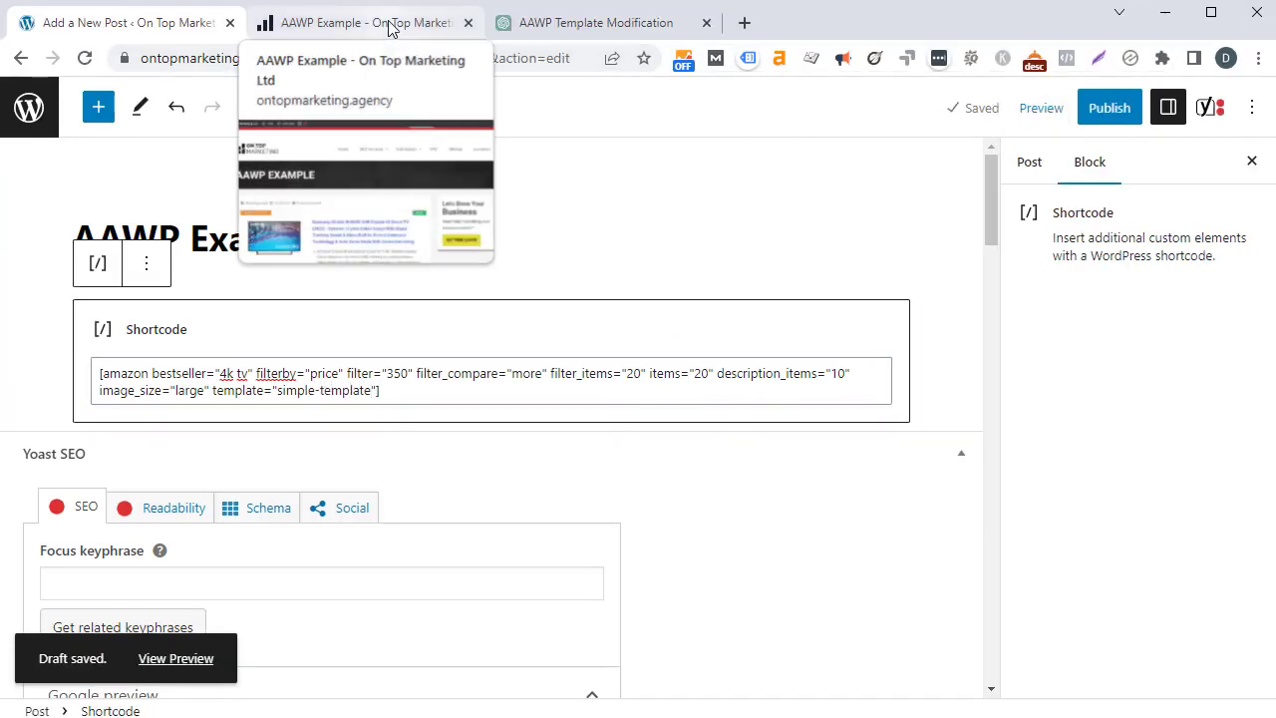
click(366, 22)
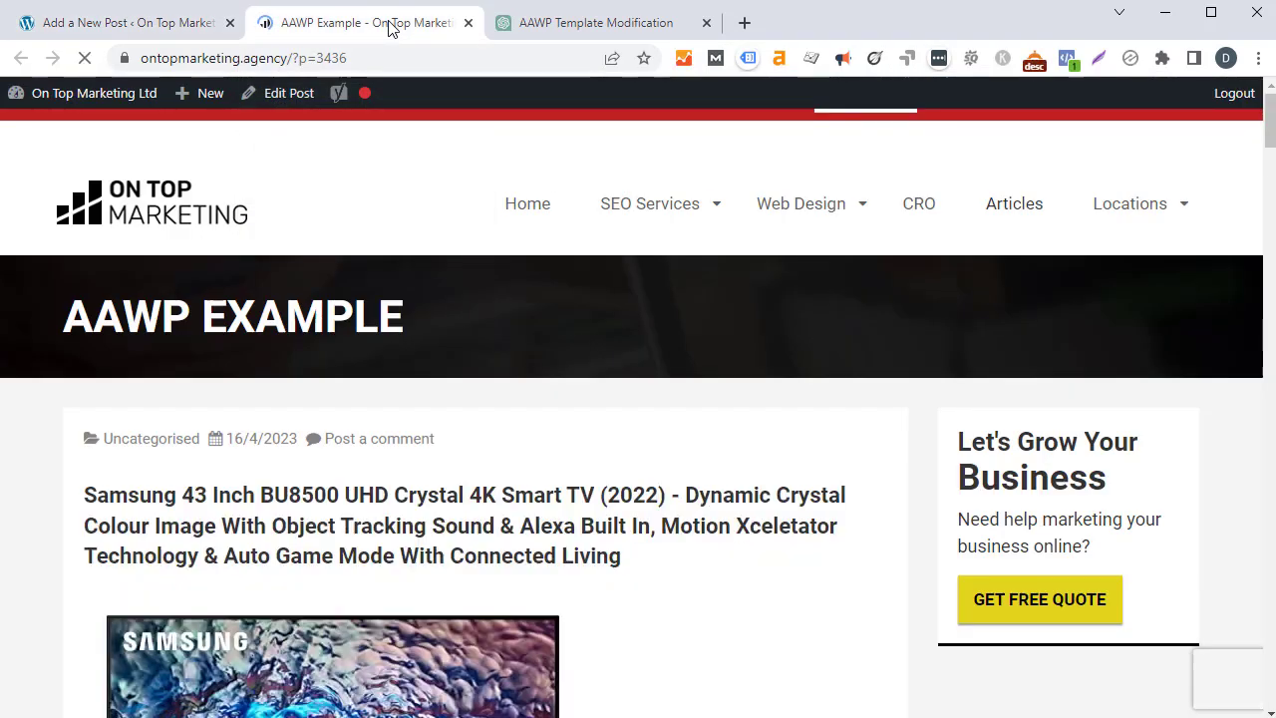
drag(483, 525, 553, 525)
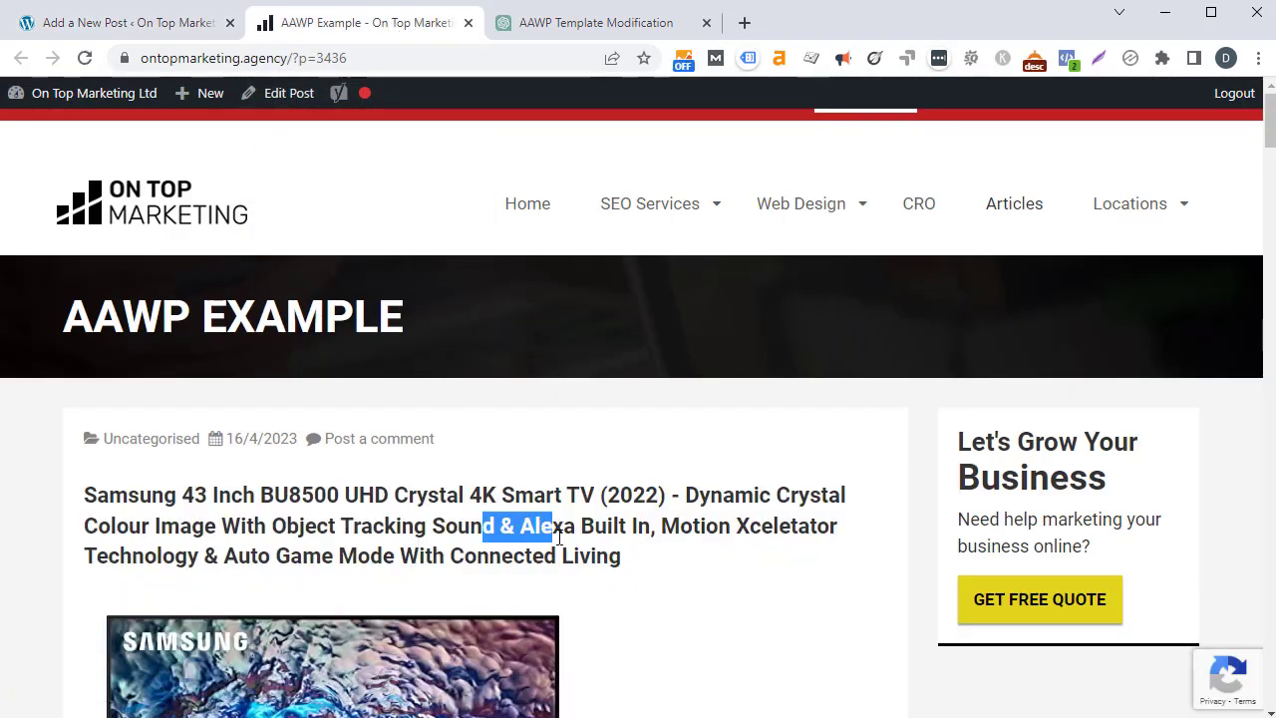
scroll(down, 3)
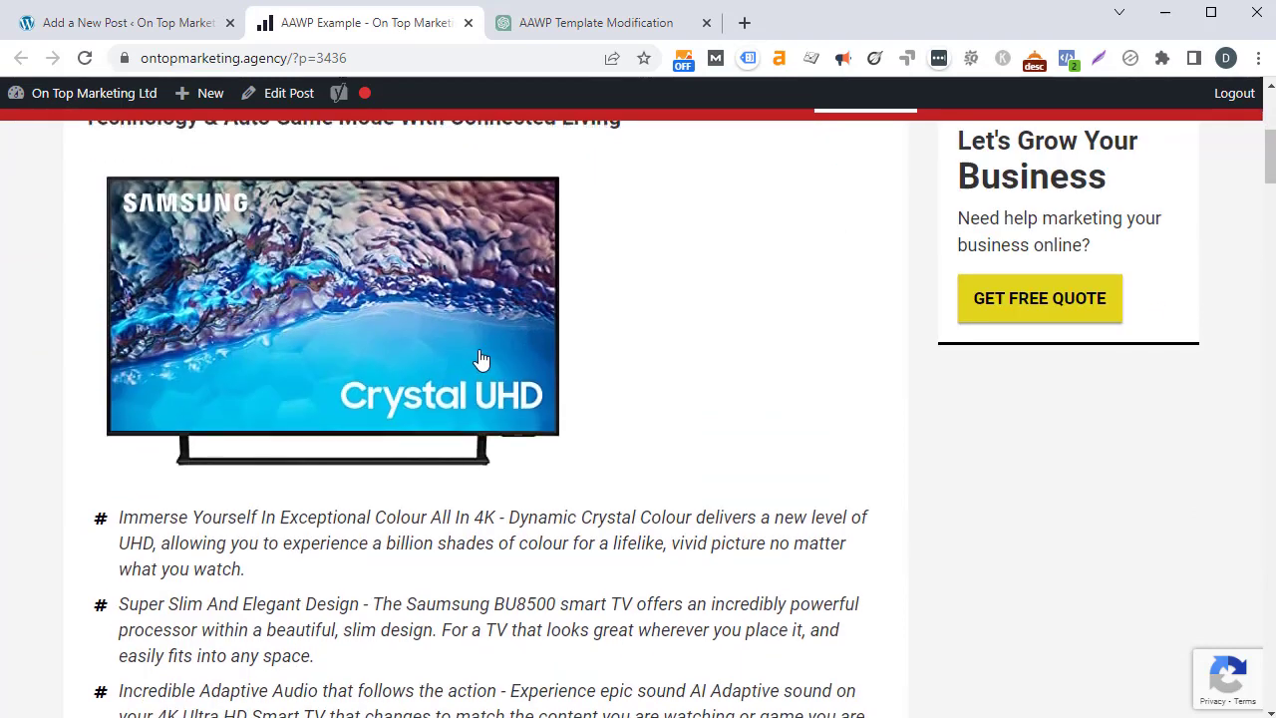
drag(283, 492, 351, 578)
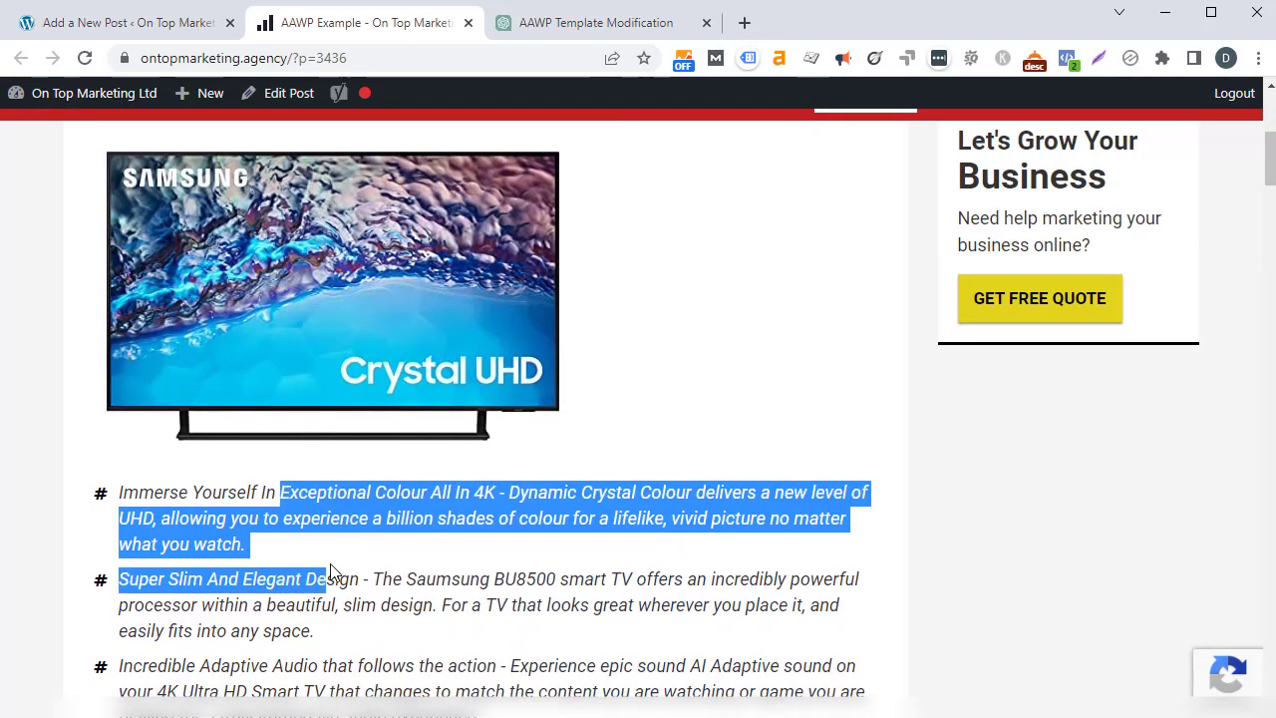
scroll(down, 3)
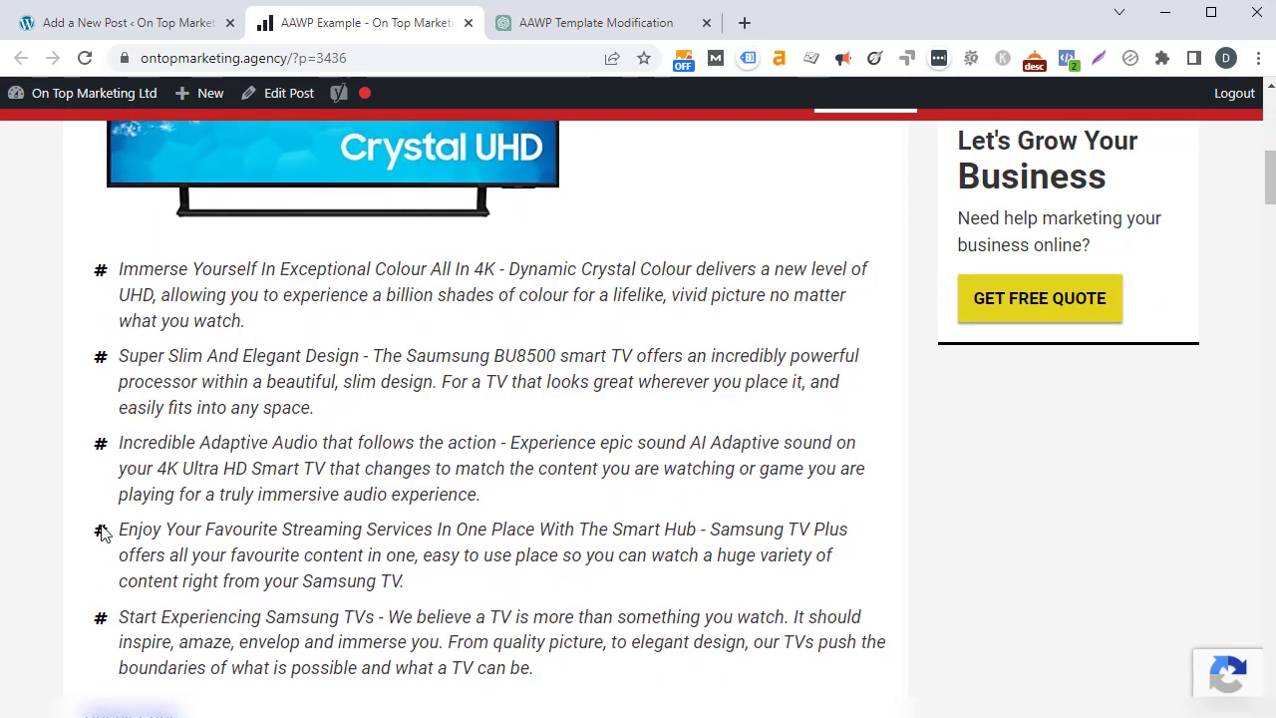
scroll(down, 3)
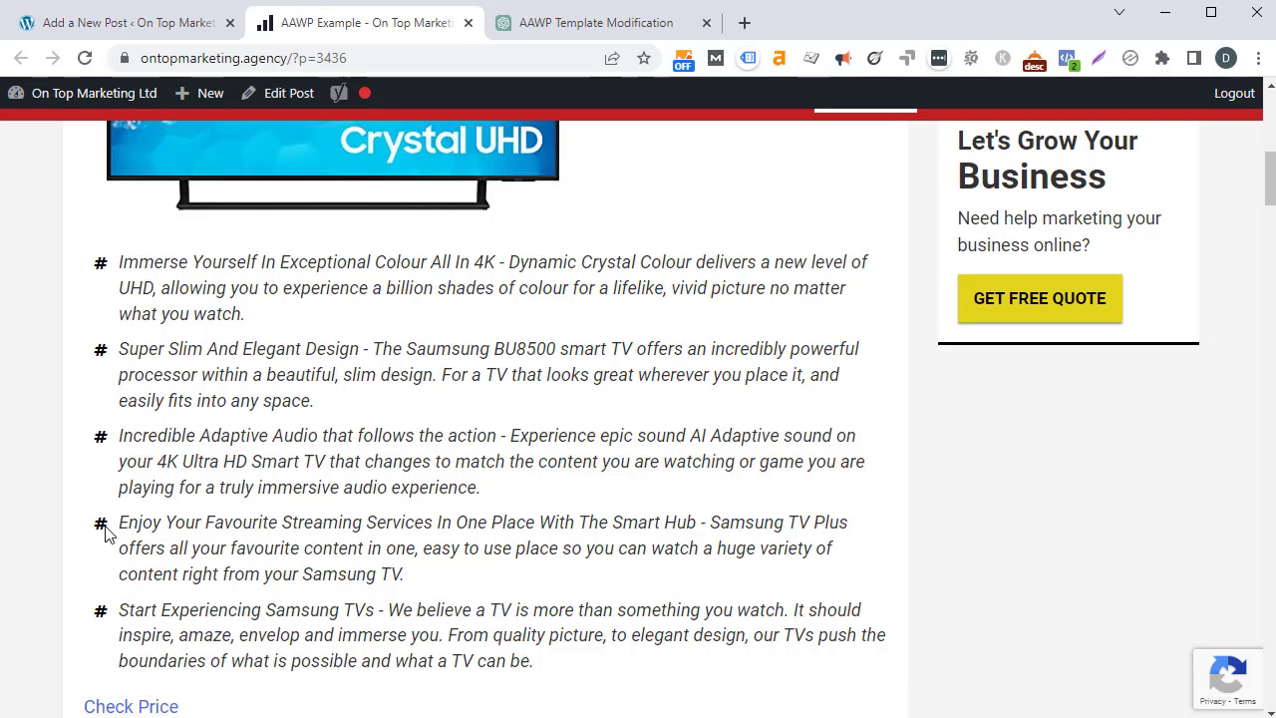
right_click(109, 533)
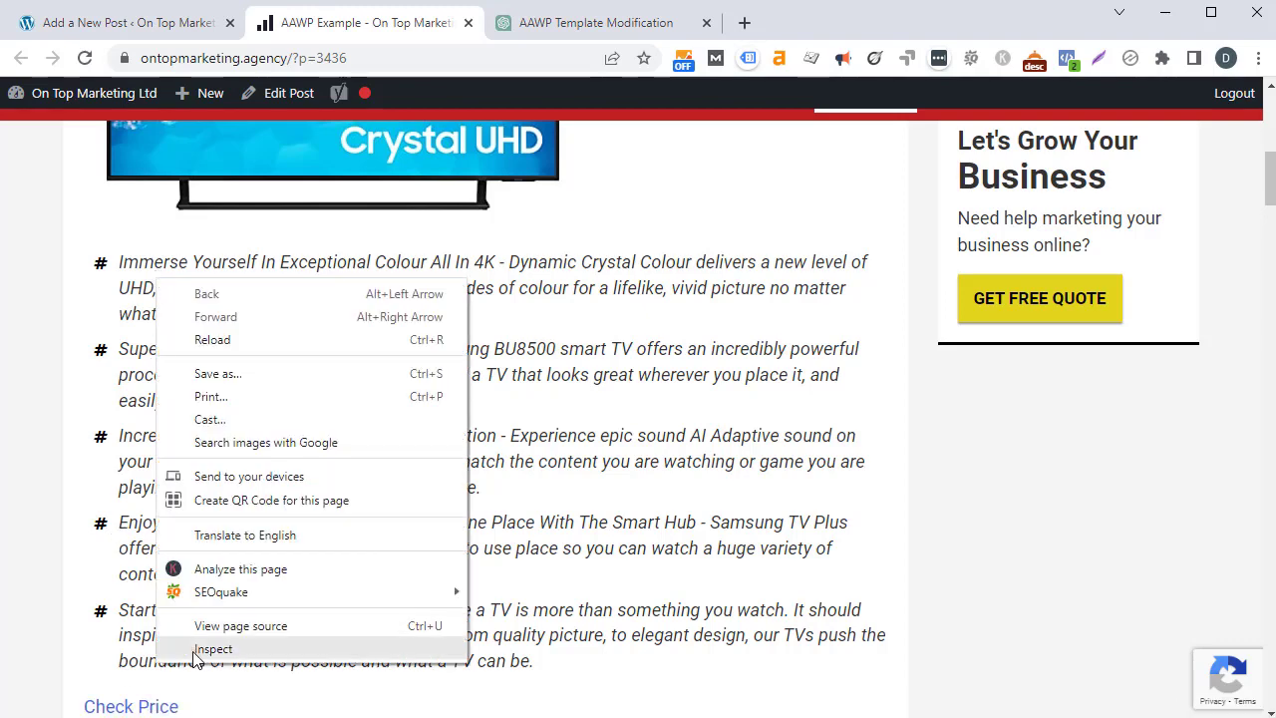
click(212, 649)
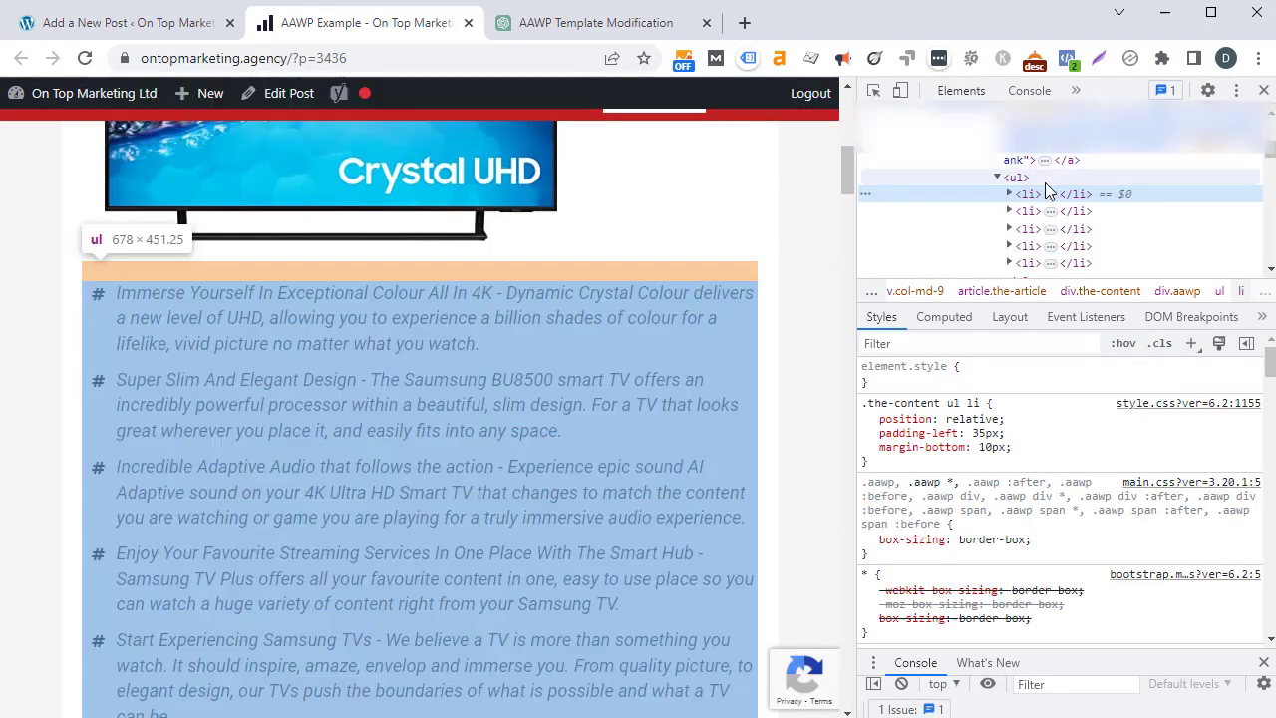
click(1263, 90)
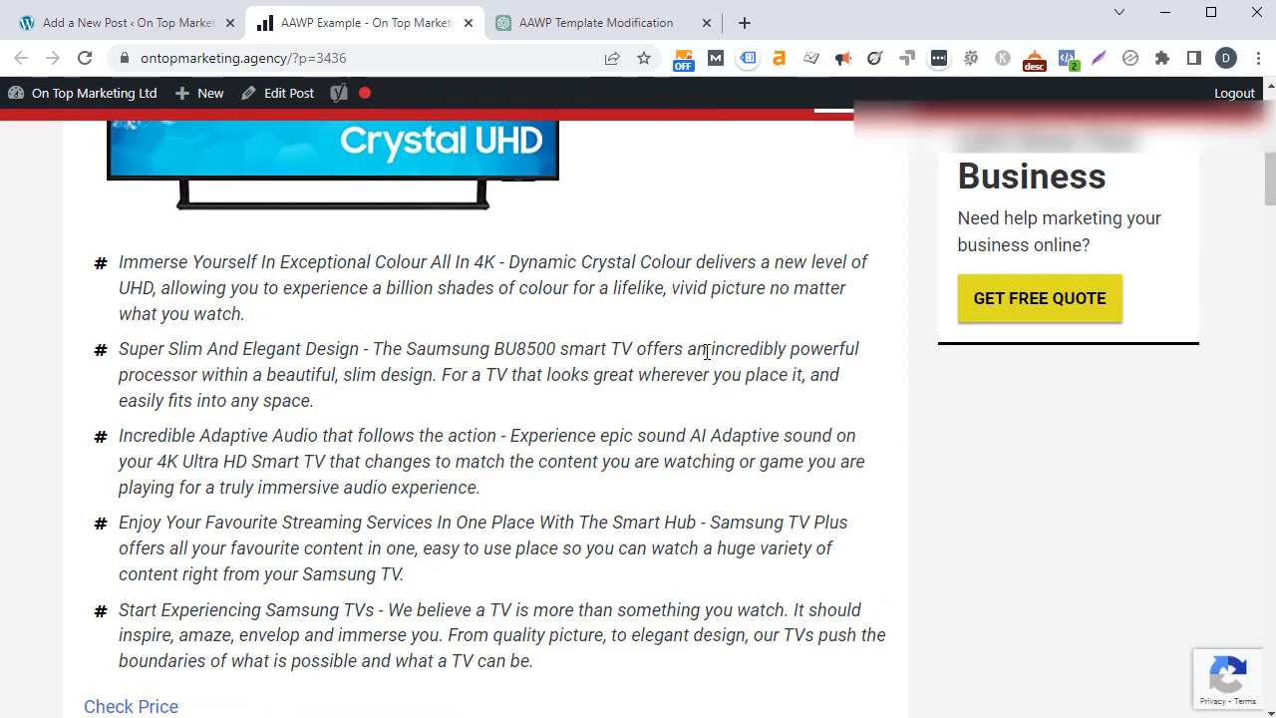
scroll(down, 3)
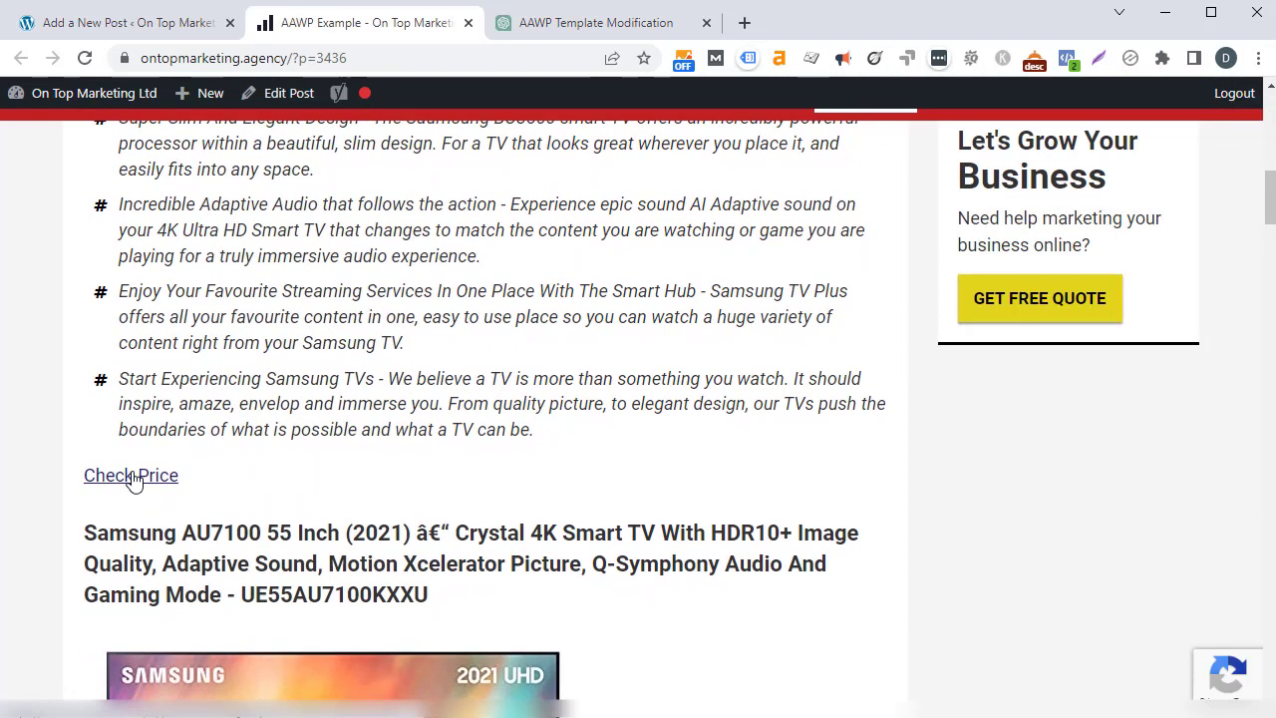
mouse_move(234, 411)
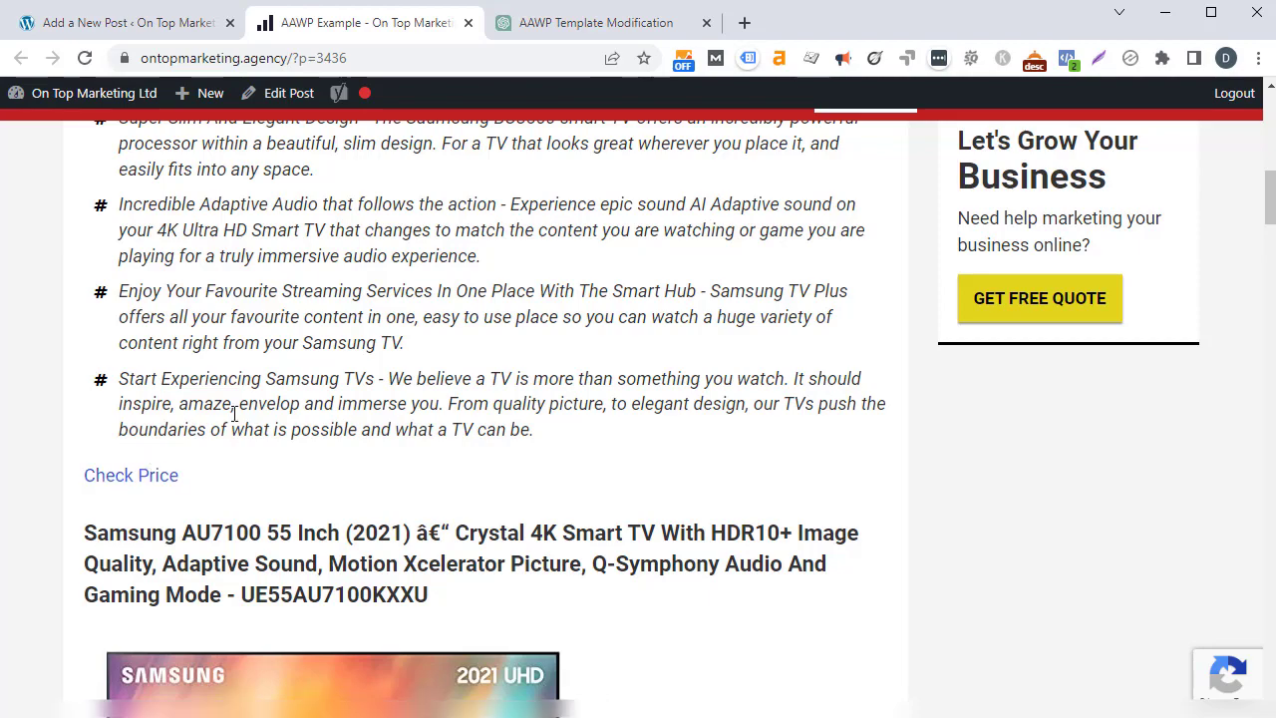
scroll(up, 3)
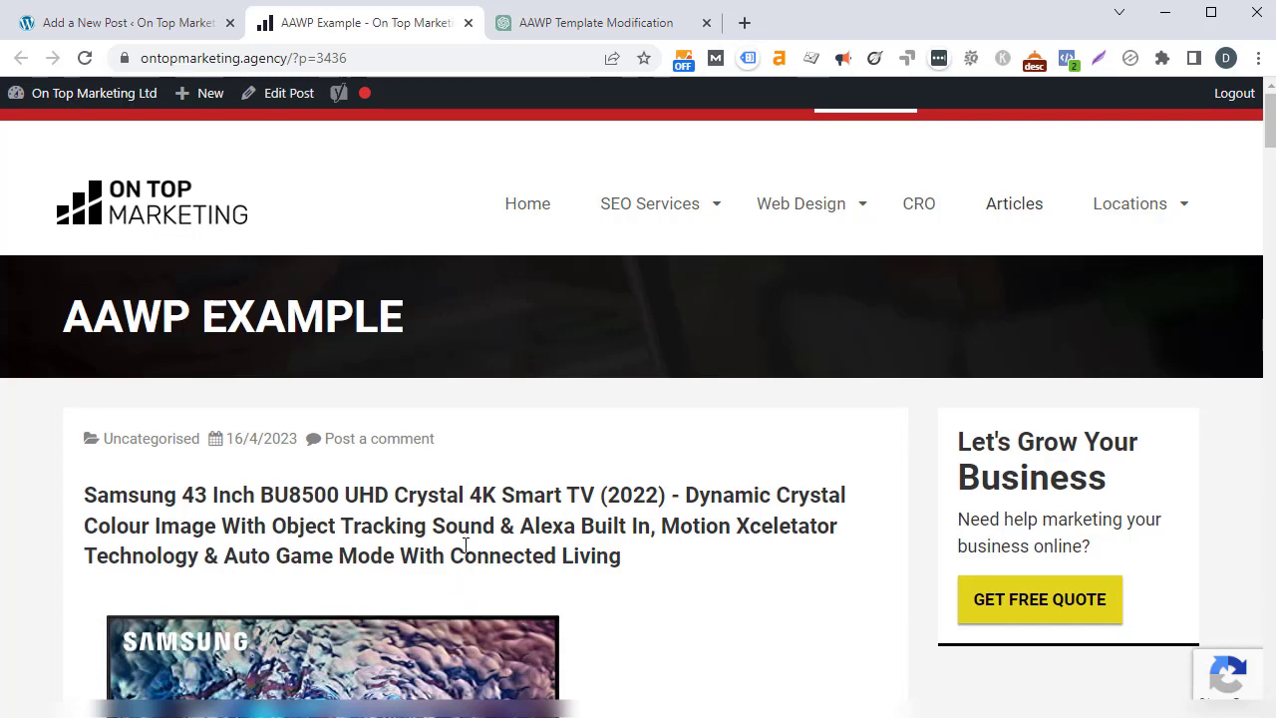
mouse_move(484, 485)
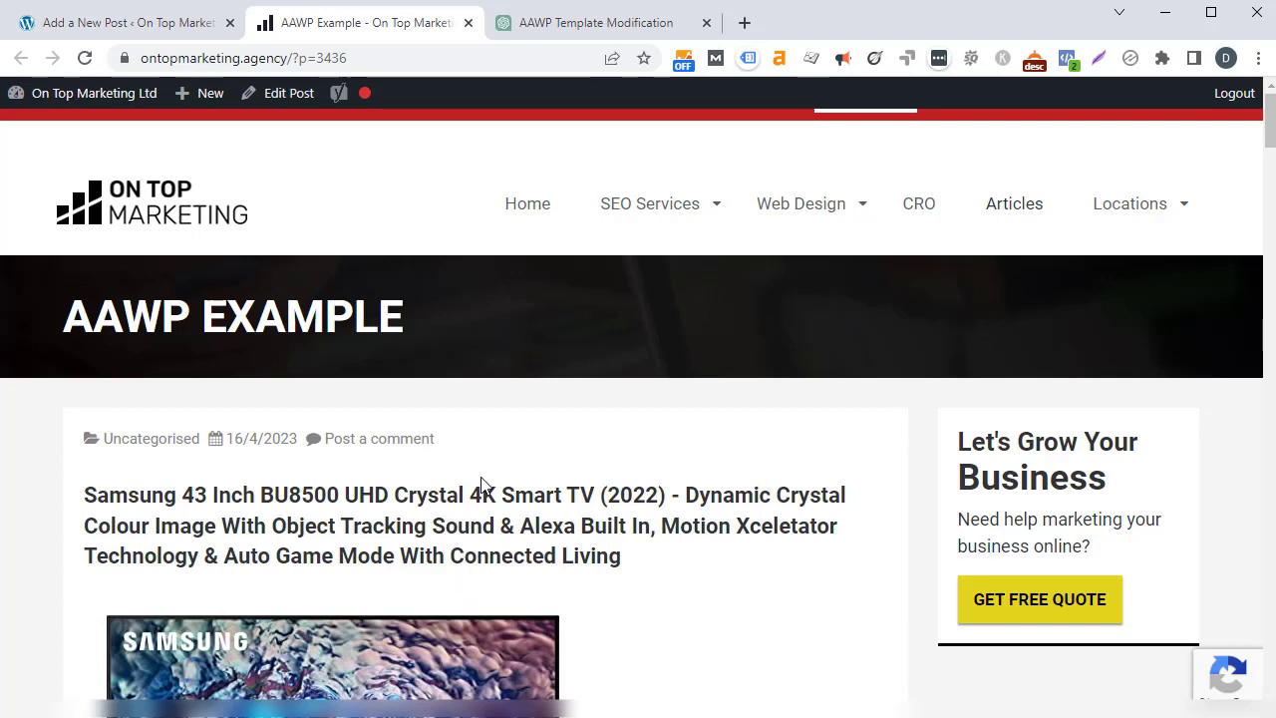
Scroll the AAWP Example post and reload it to pick up the template changes.
scroll(down, 3)
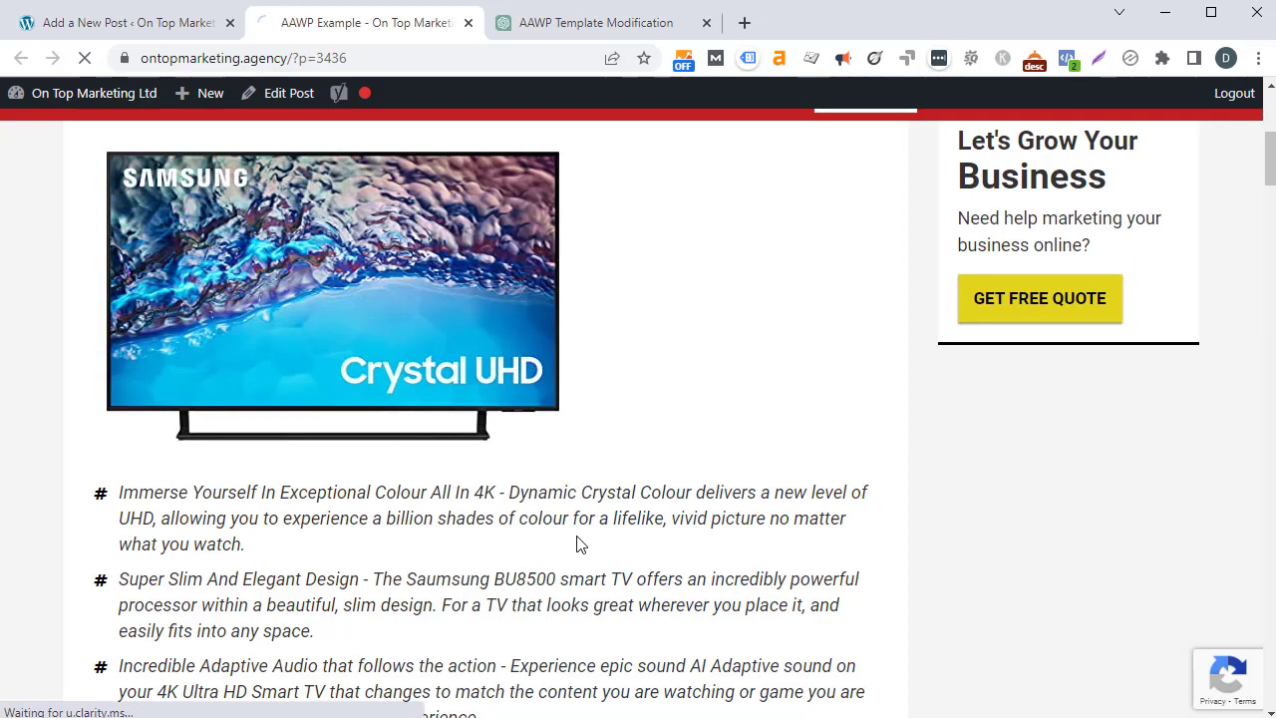
Scroll the printed template method list and select get_product_numbering().
scroll(down, 3)
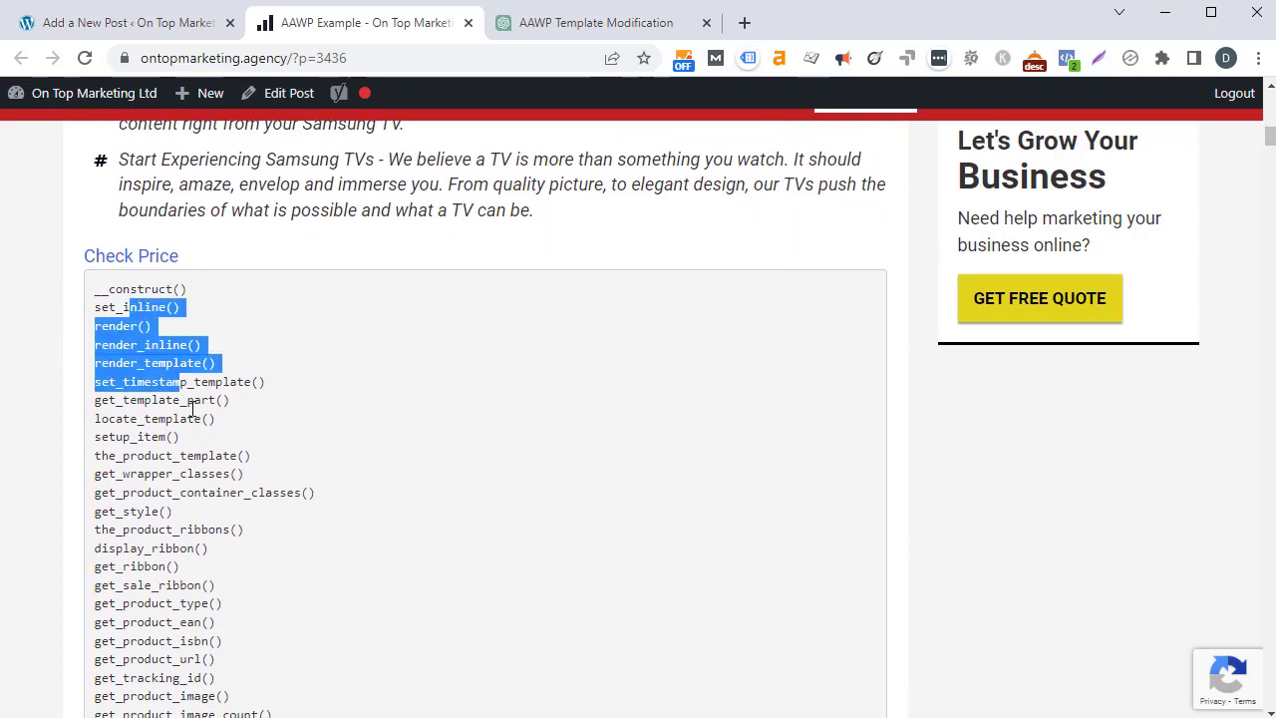
scroll(down, 3)
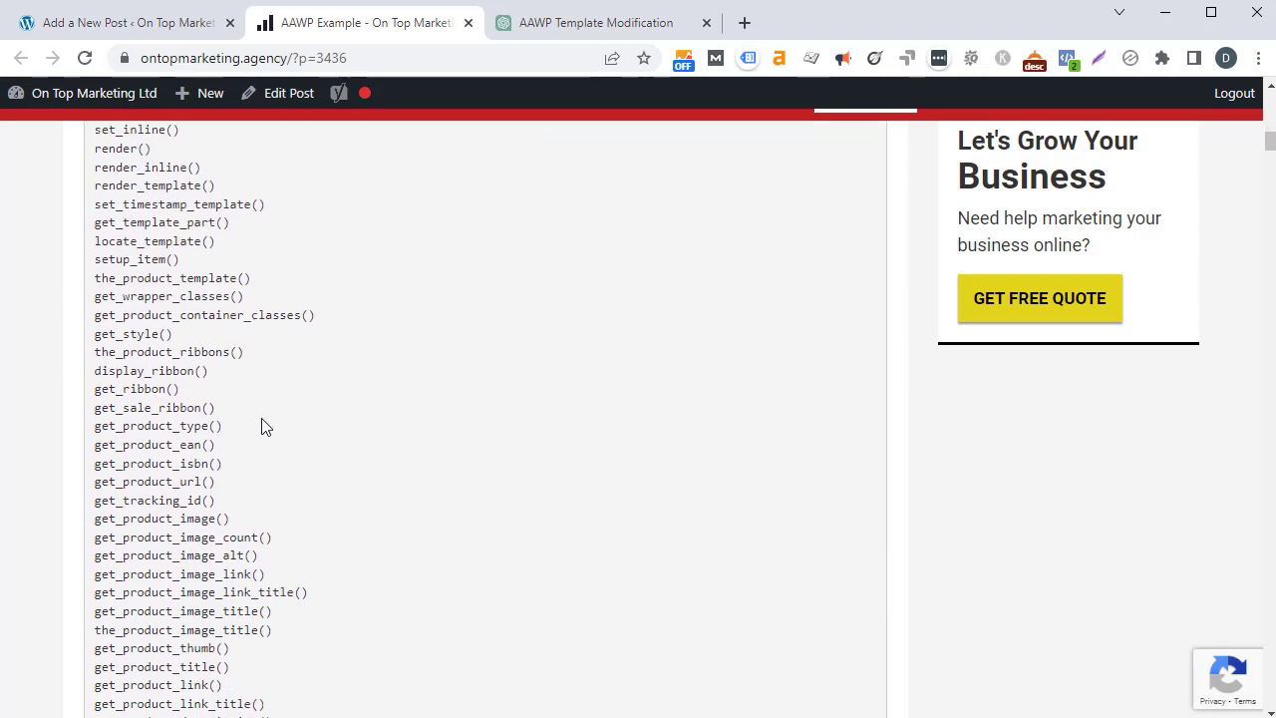
scroll(down, 3)
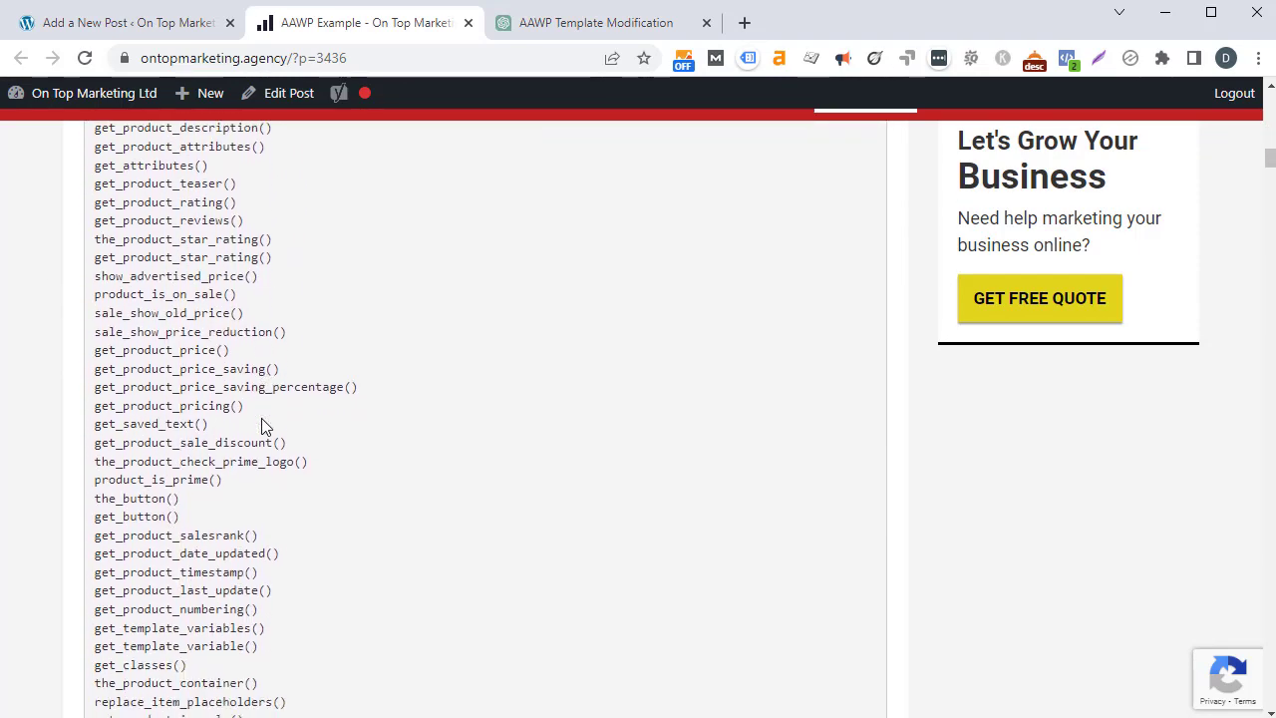
scroll(down, 3)
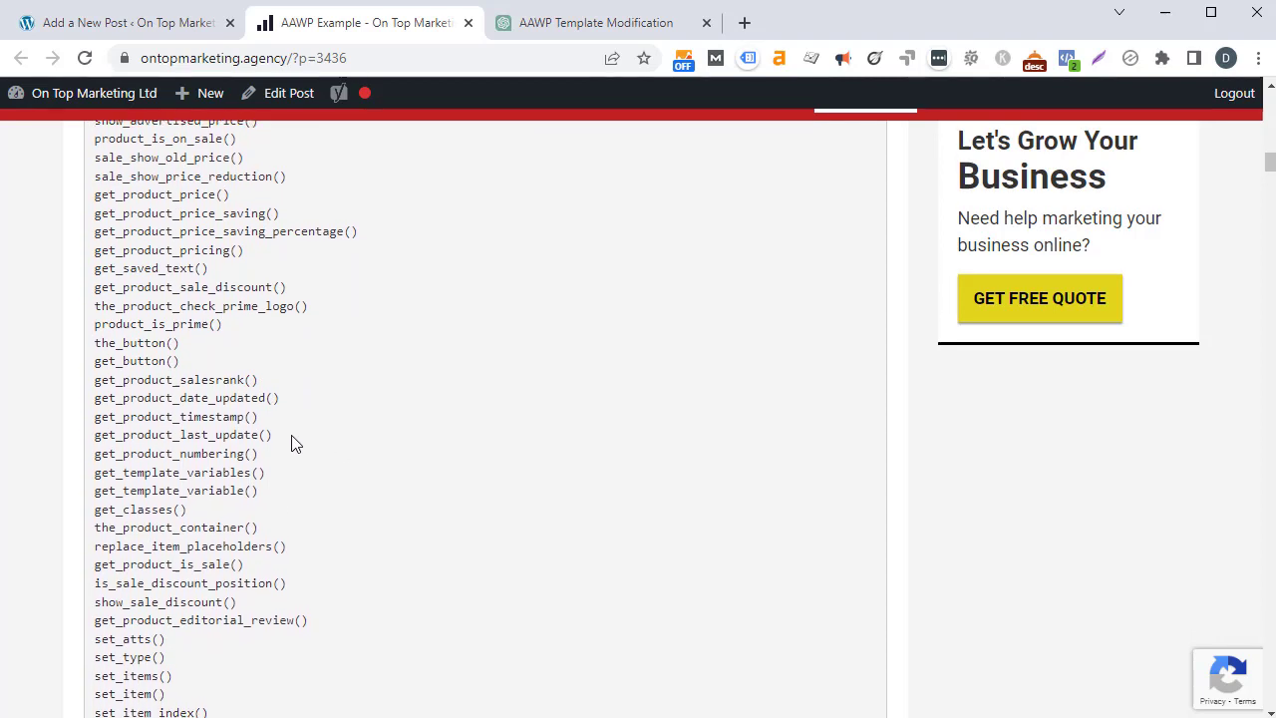
double_click(174, 453)
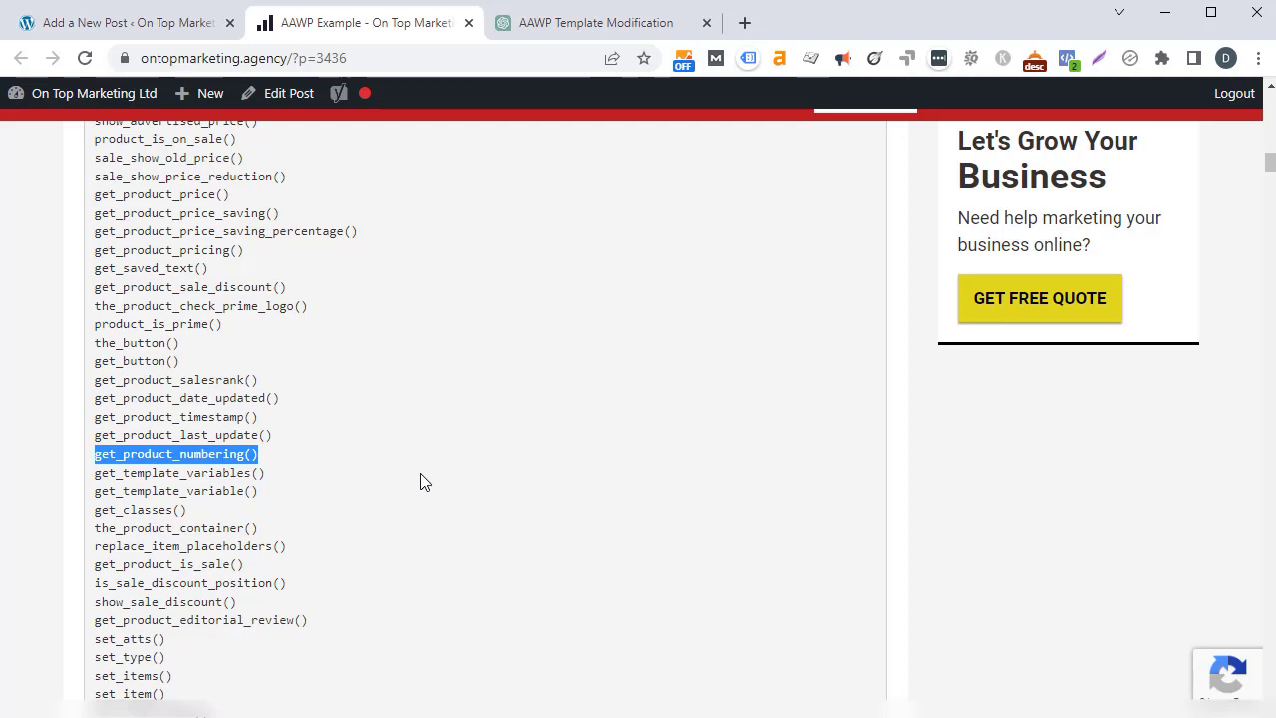
scroll(up, 3)
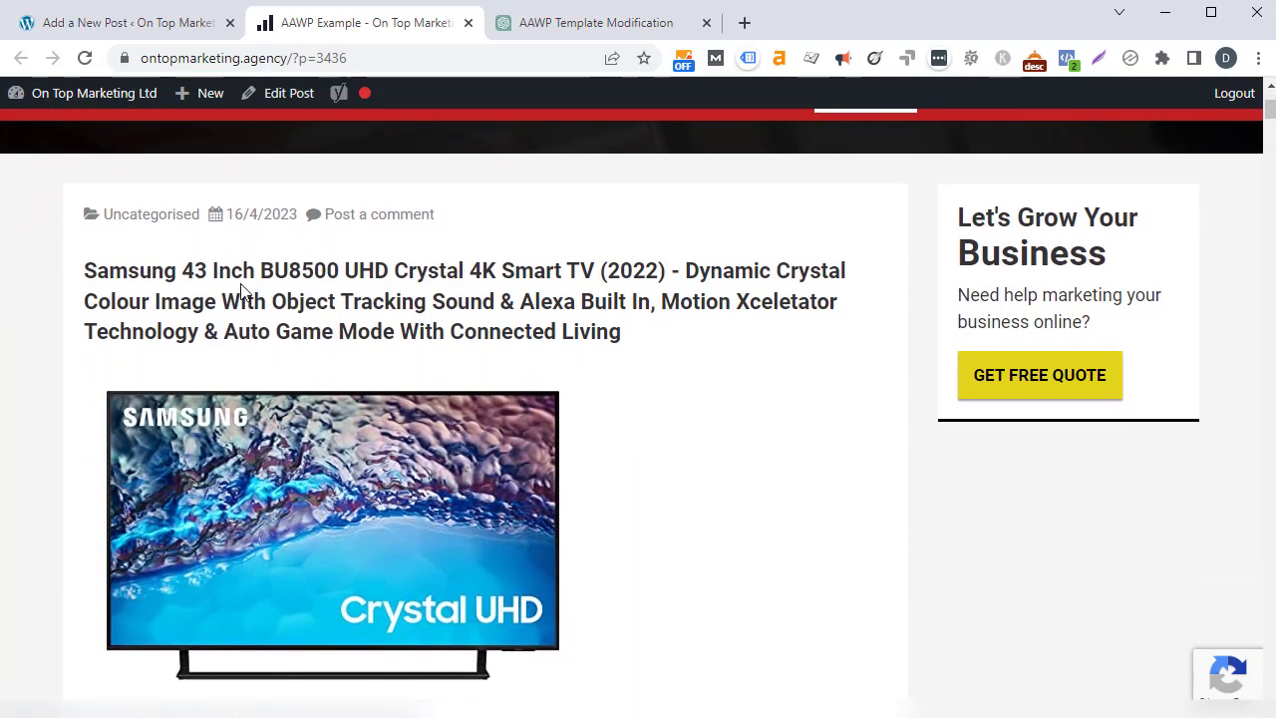
scroll(down, 3)
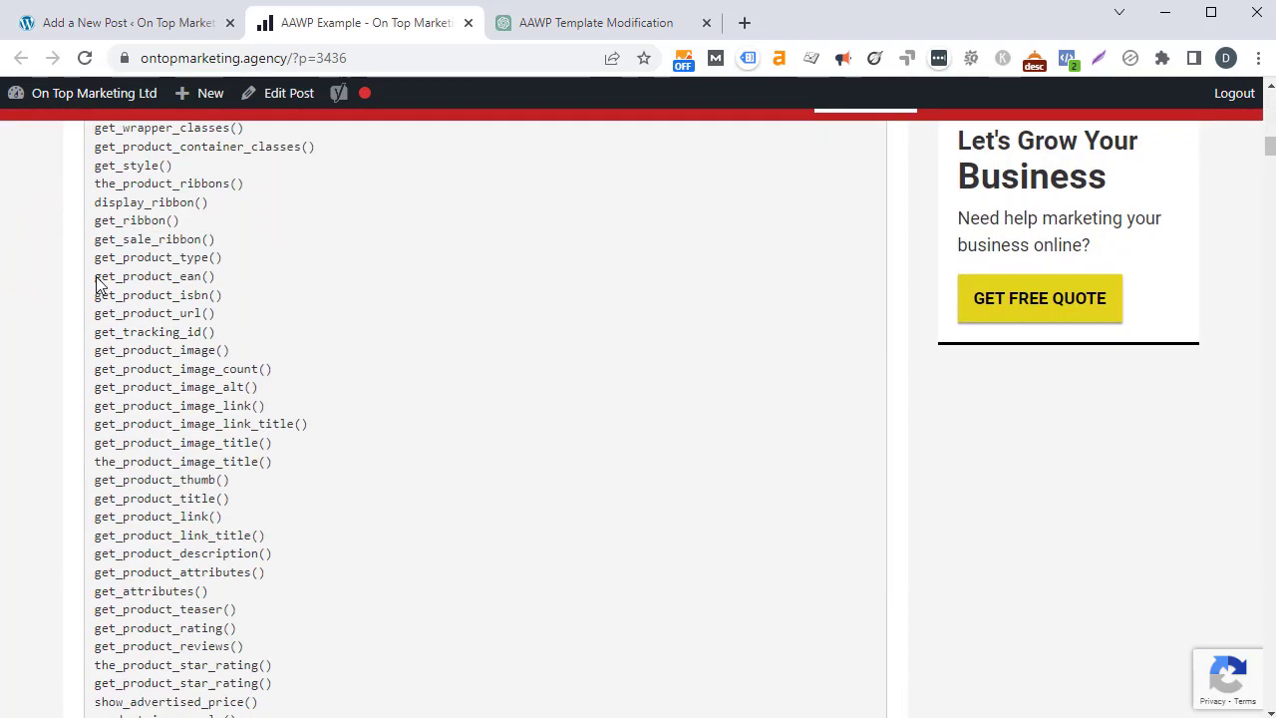
scroll(down, 3)
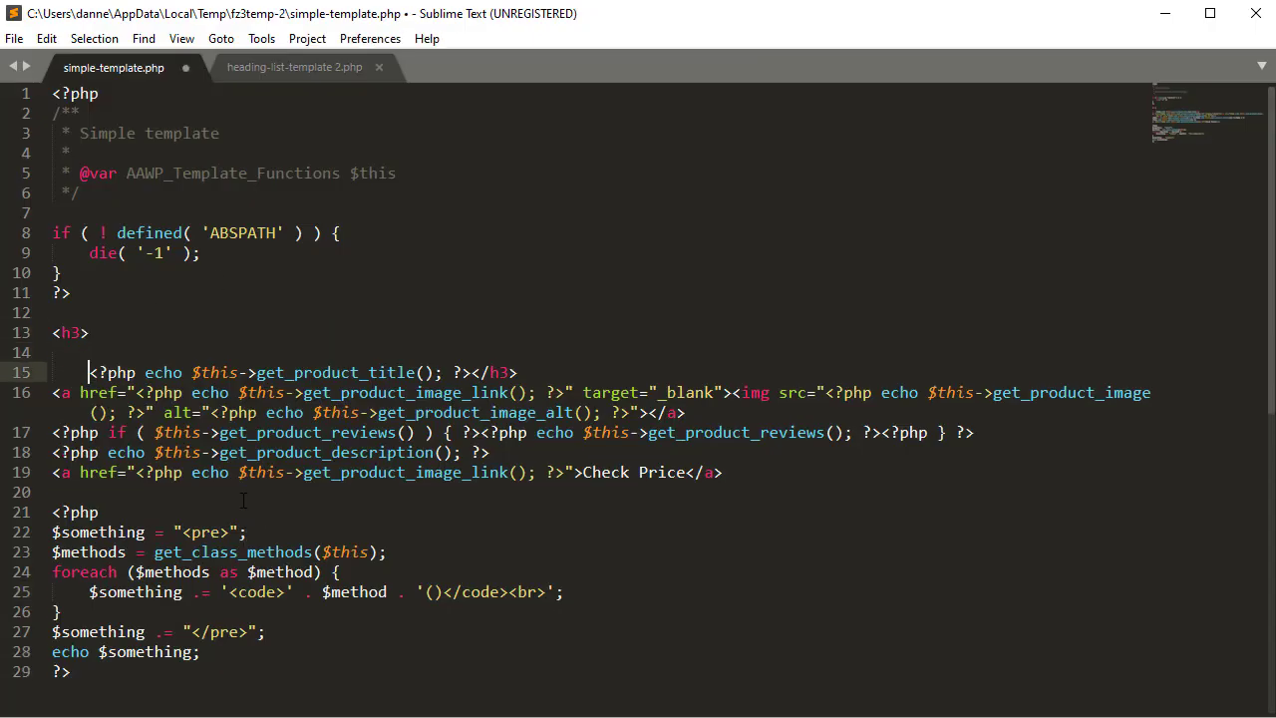
Insert an echo of get_product_numbering() and a period before the h3 title, then save.
text(get_product_numbering(); ?>.)
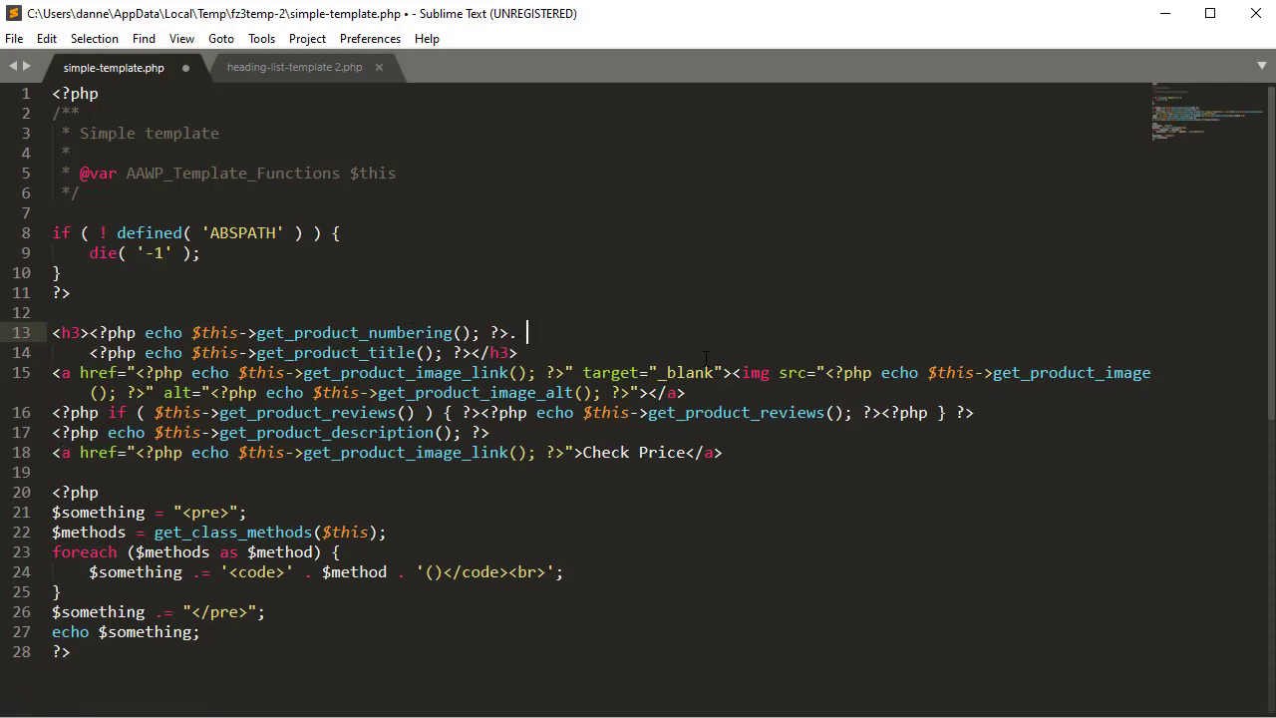
key(delete)
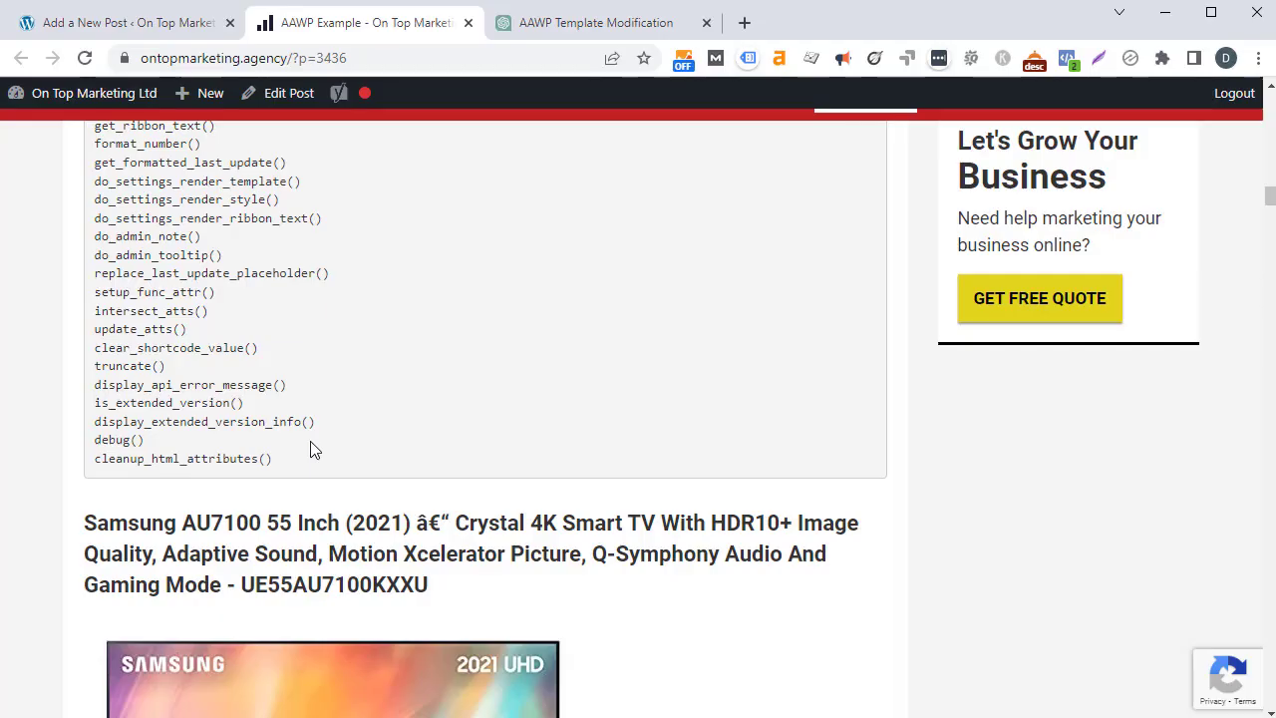
Refresh the AAWP Example page and check the headings read '1.' and '2.' before each title.
scroll(up, 3)
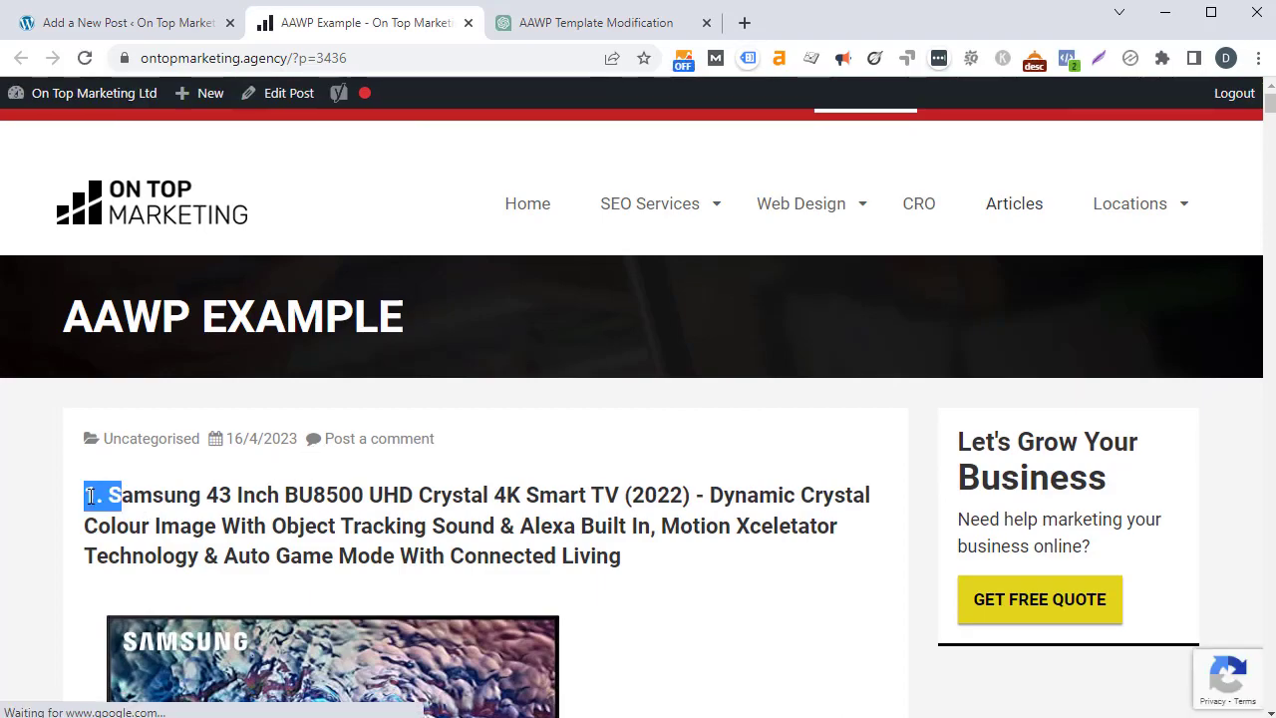
scroll(down, 3)
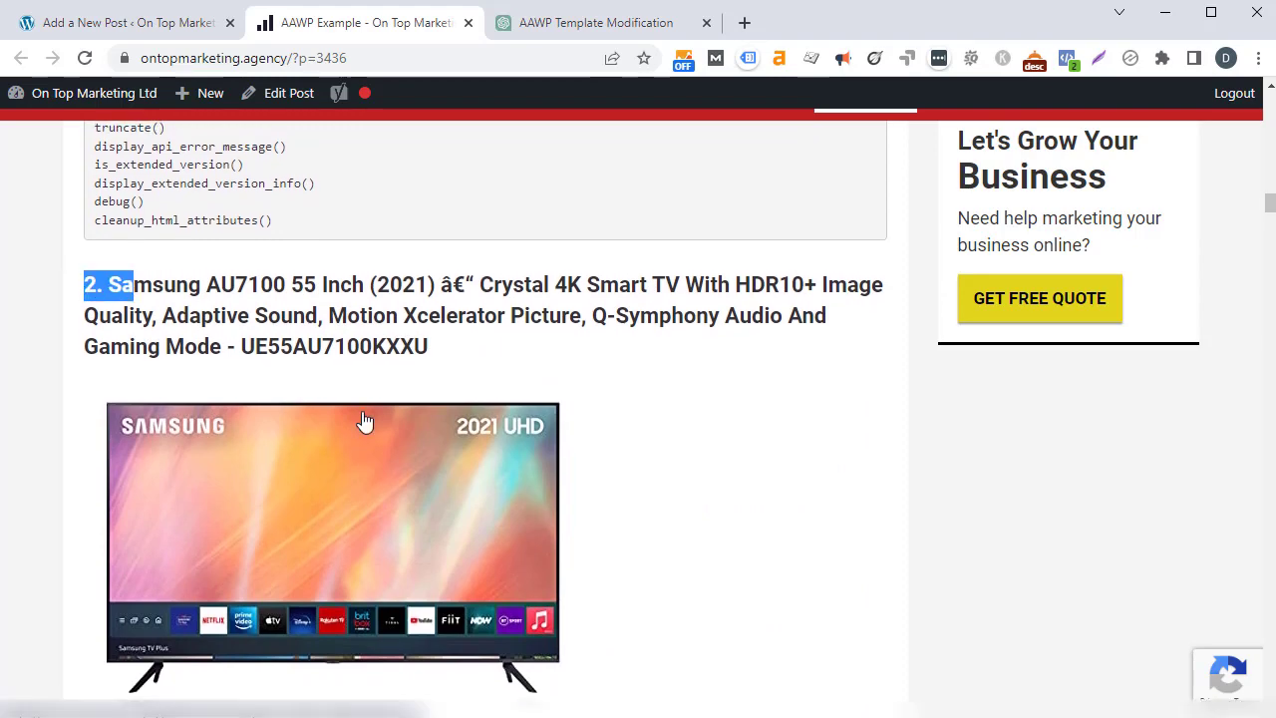
mouse_move(333, 114)
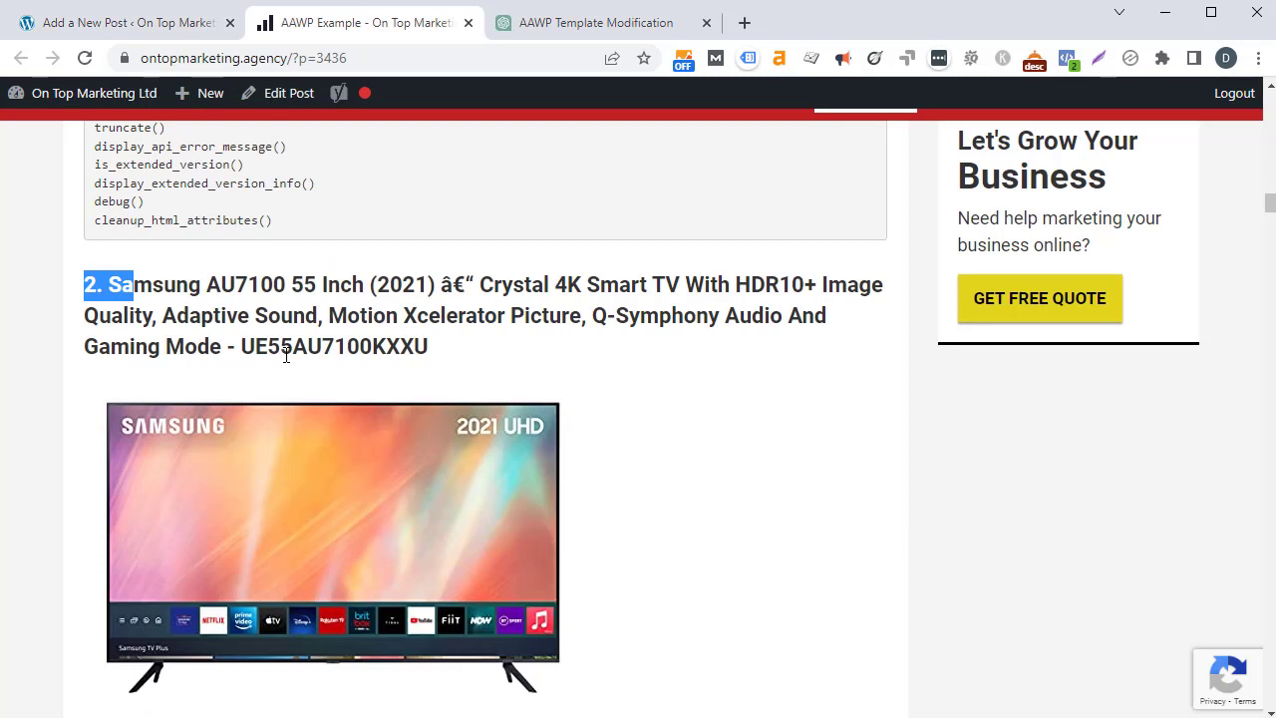
scroll(up, 3)
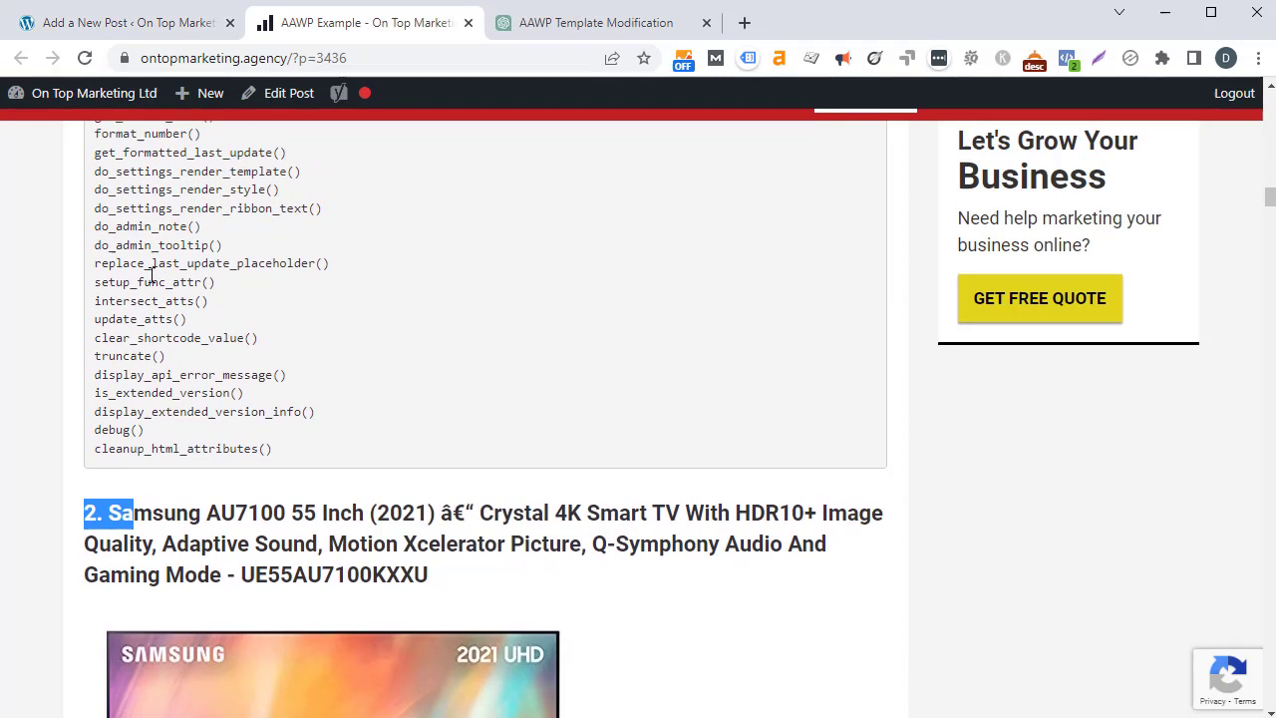
scroll(up, 3)
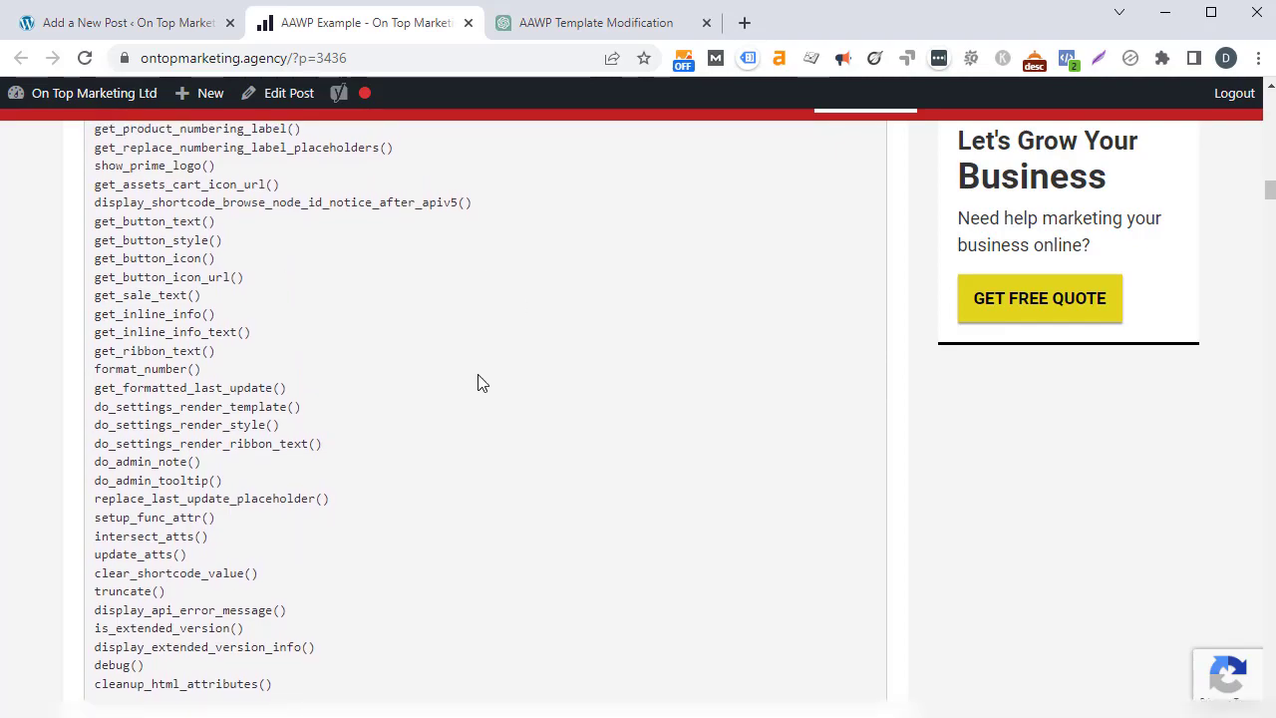
scroll(up, 3)
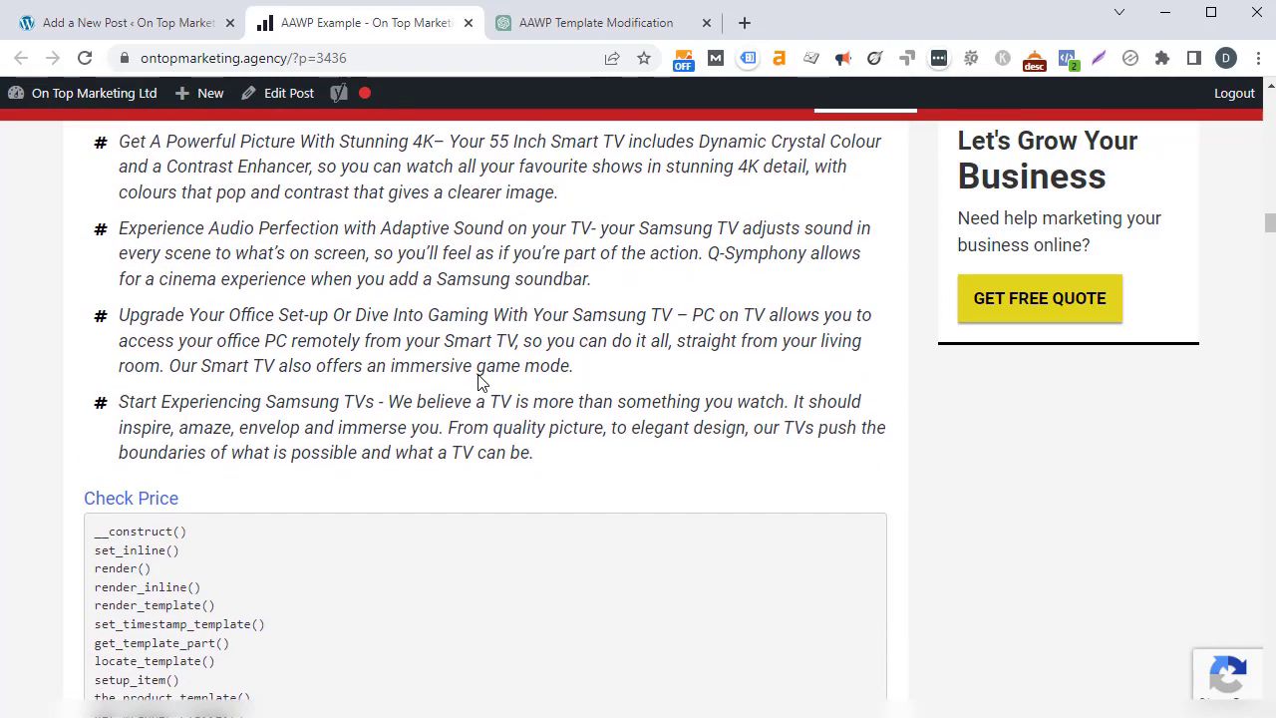